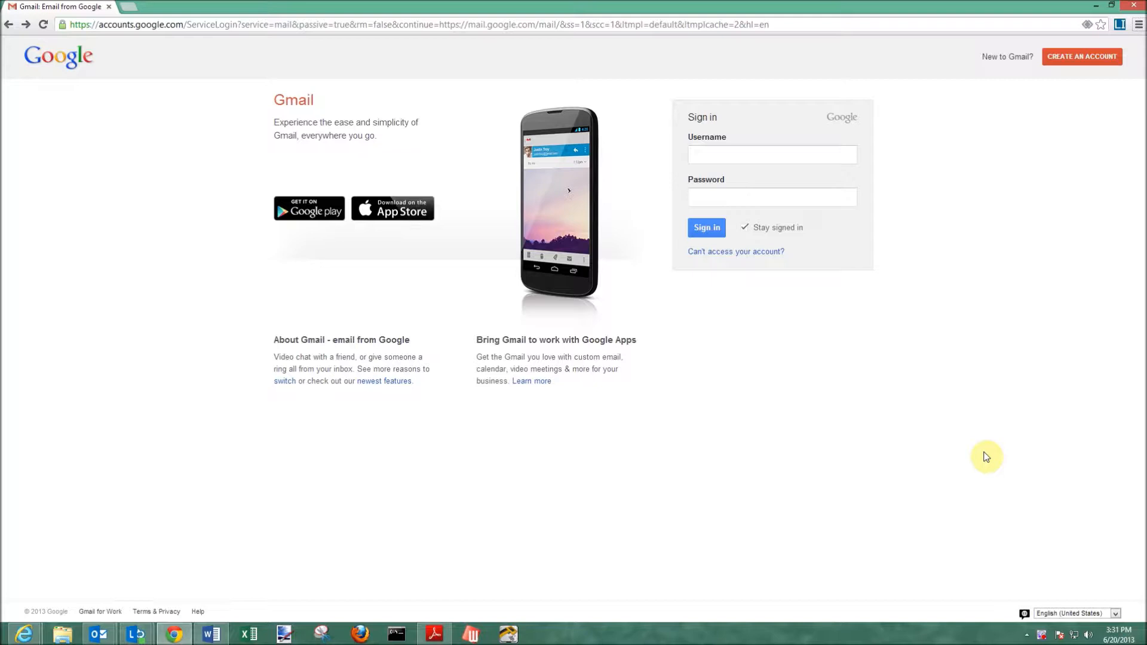
pyautogui.moveTo(943, 458)
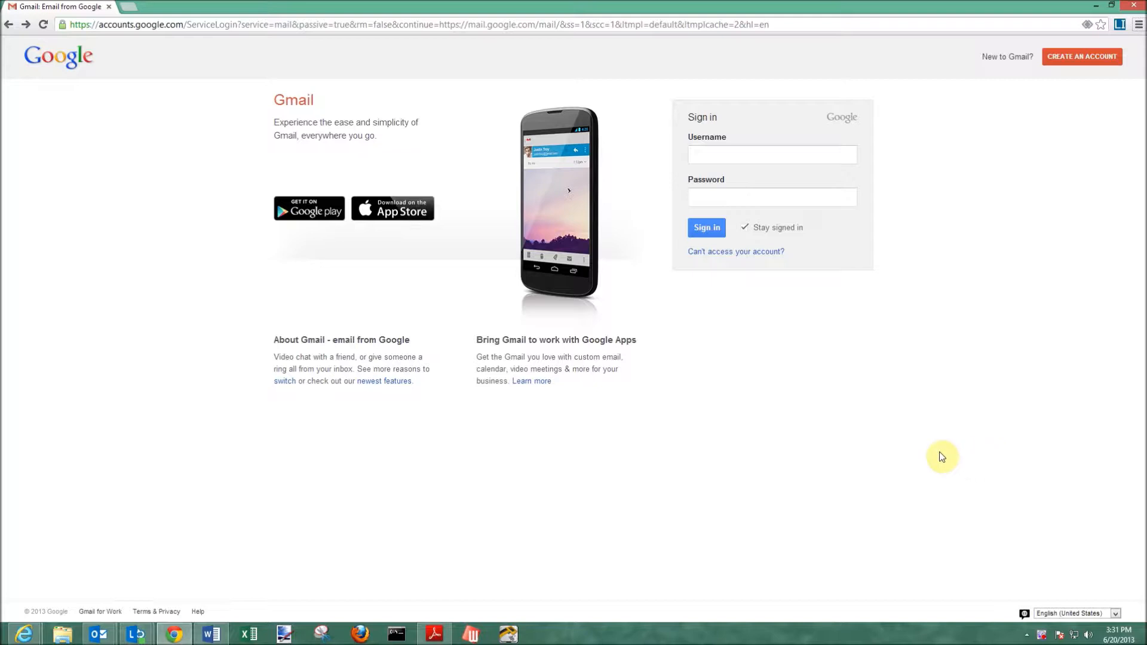
pyautogui.moveTo(972, 386)
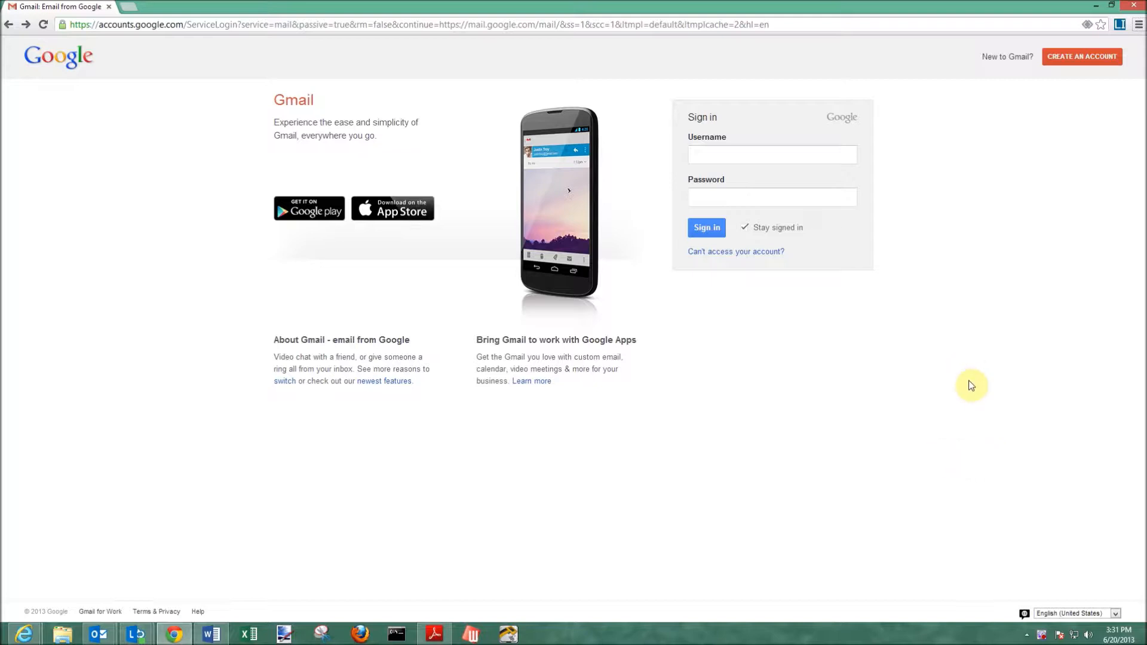
pyautogui.moveTo(1003, 156)
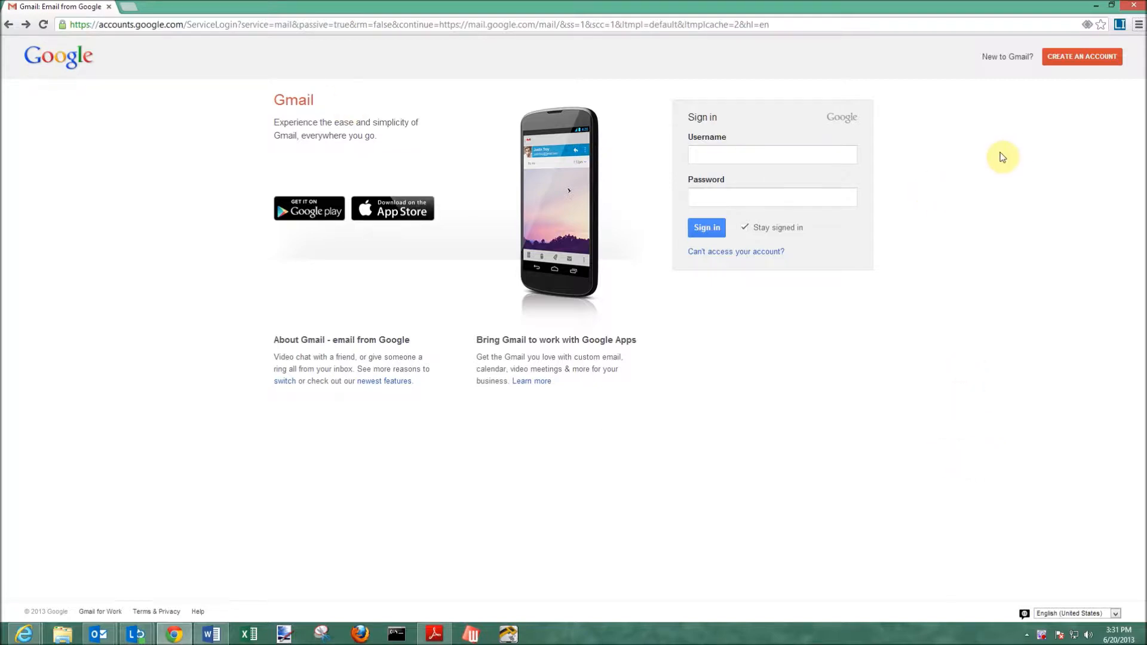
pyautogui.moveTo(953, 136)
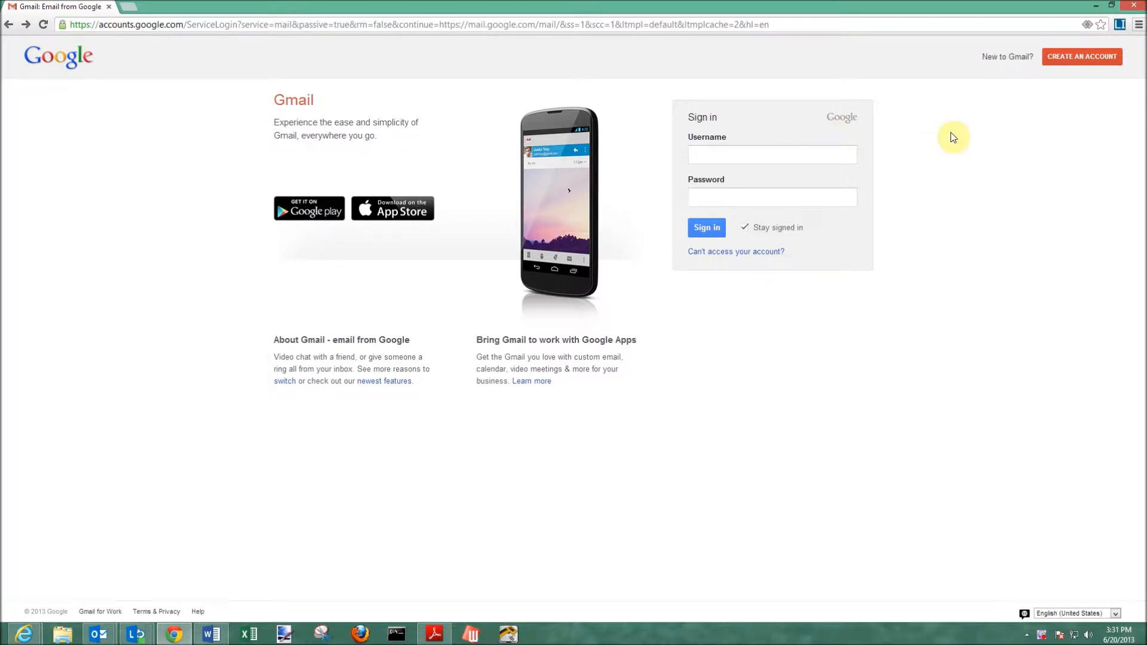
pyautogui.moveTo(1110, 105)
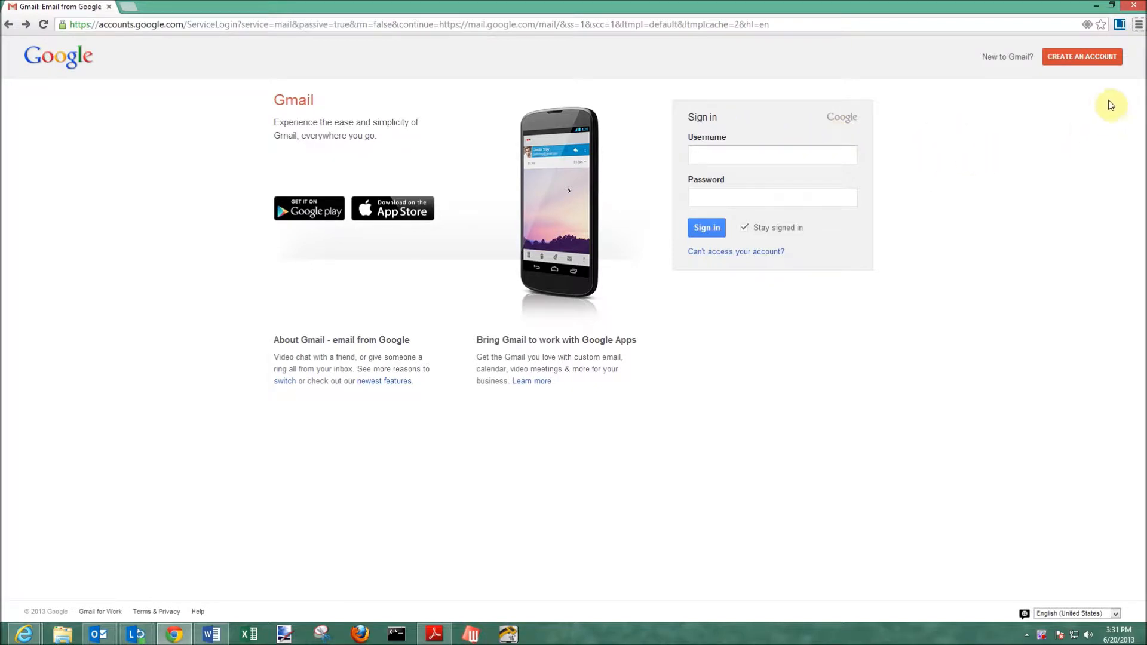
# Bring up Chrome's main menu over the Gmail sign-in page
pyautogui.click(1138, 24)
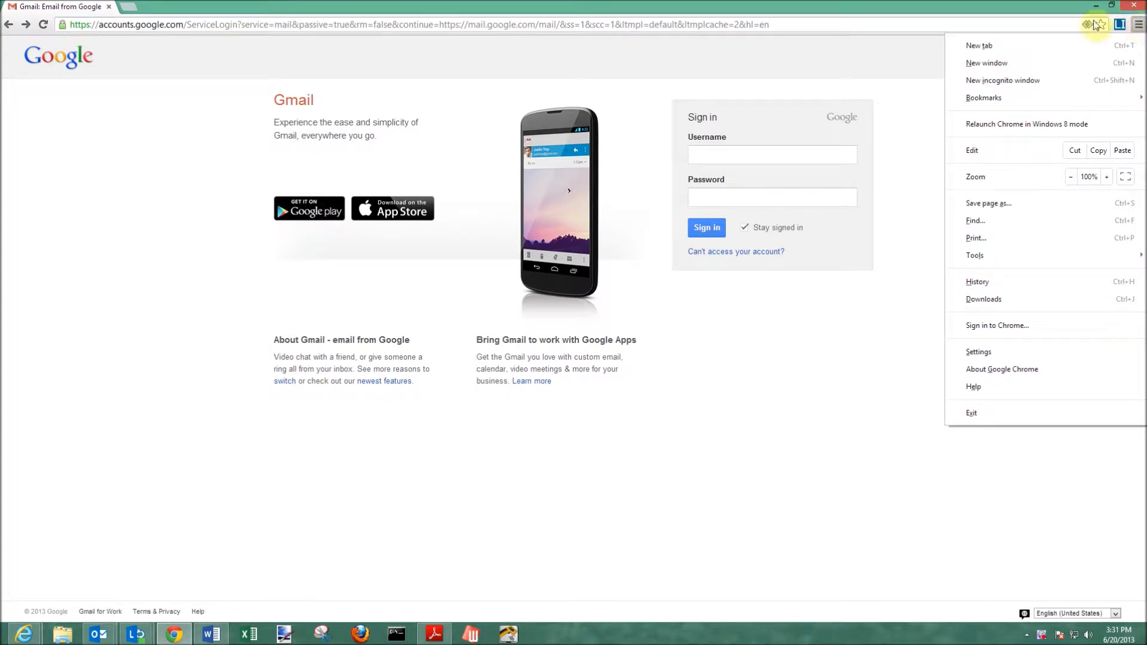
pyautogui.moveTo(1071, 215)
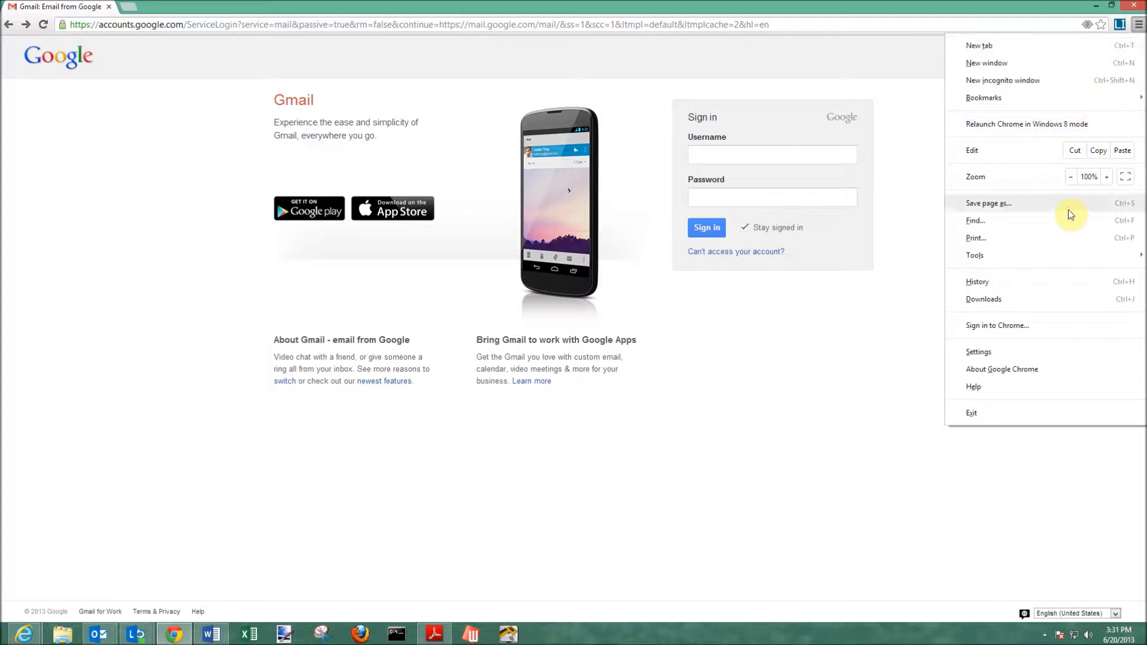
pyautogui.moveTo(1049, 330)
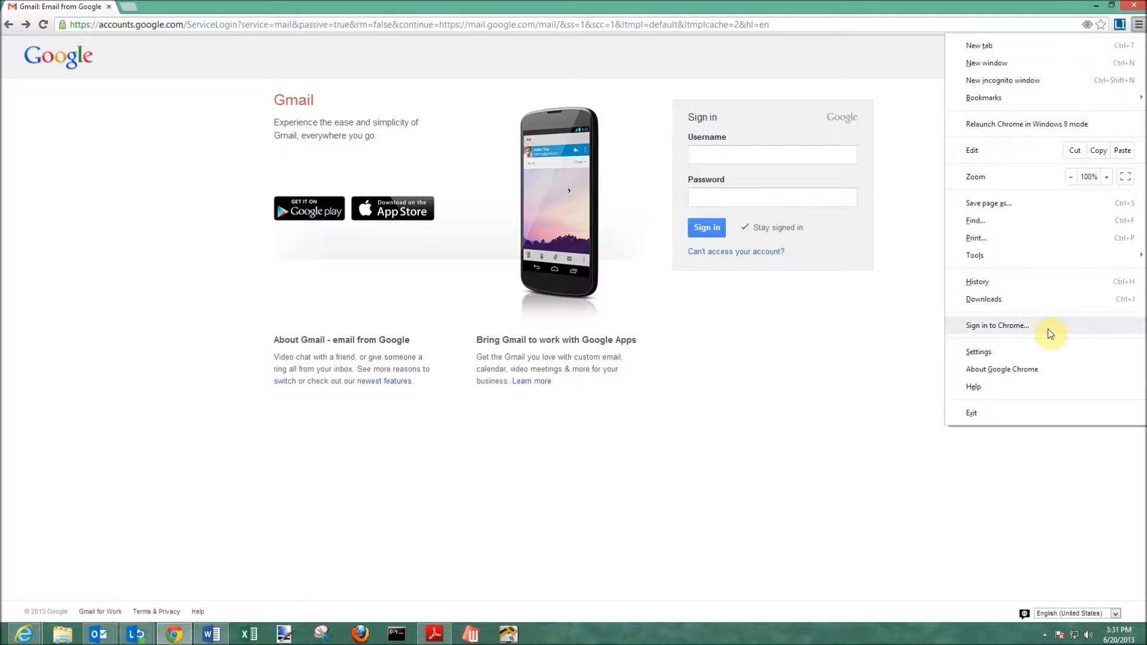
pyautogui.click(996, 325)
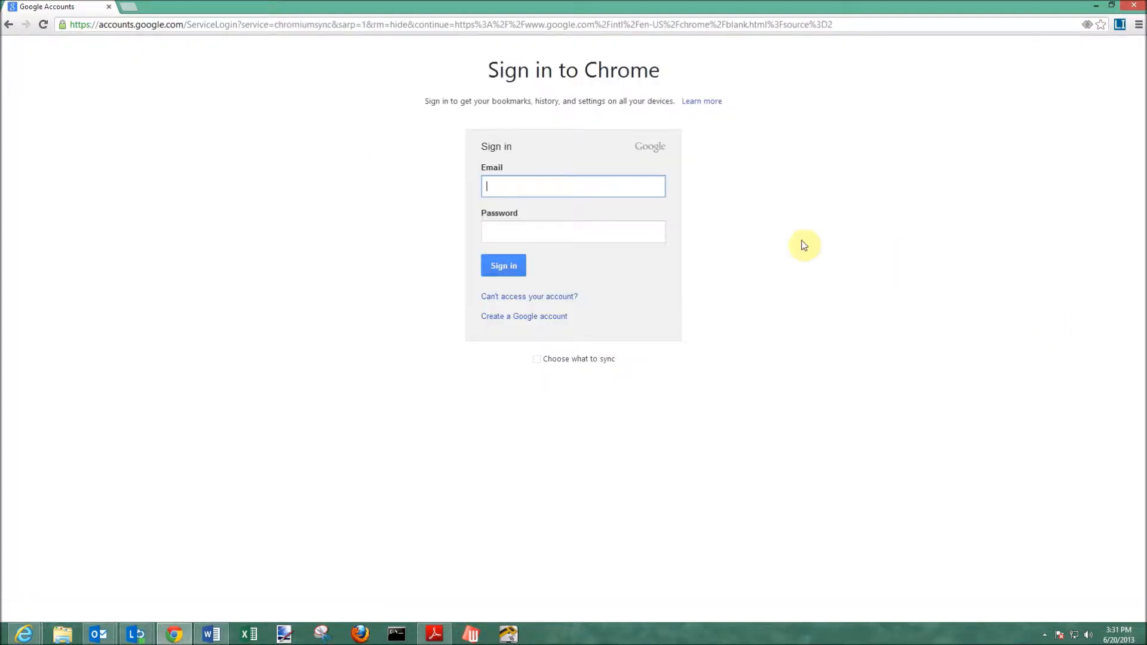
pyautogui.moveTo(937, 313)
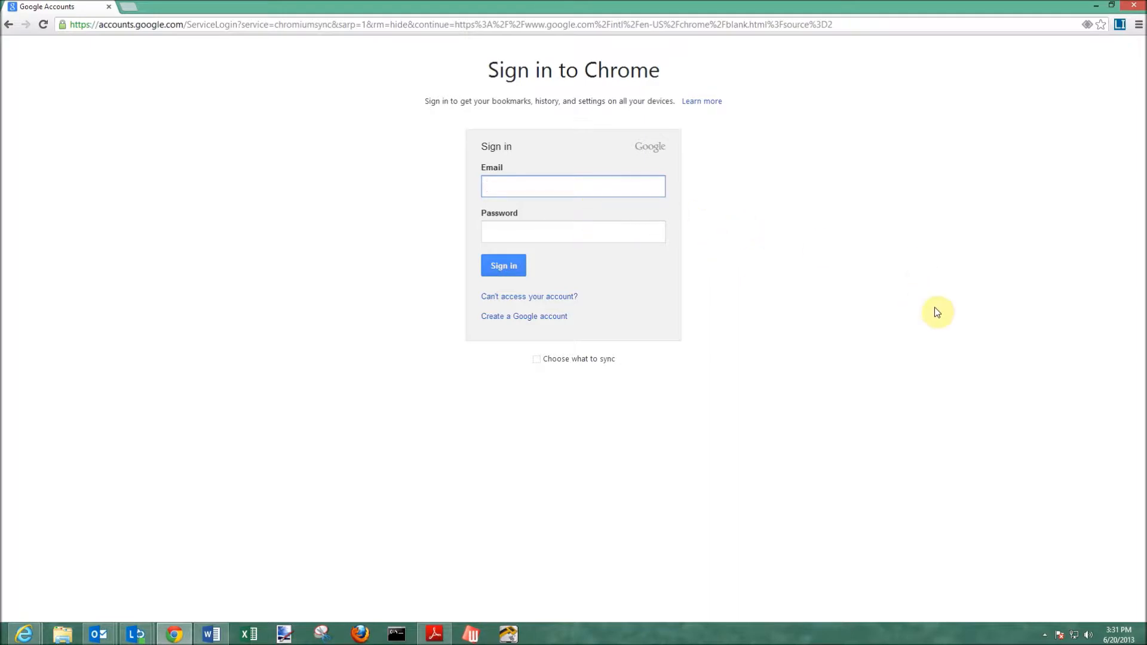
pyautogui.moveTo(967, 317)
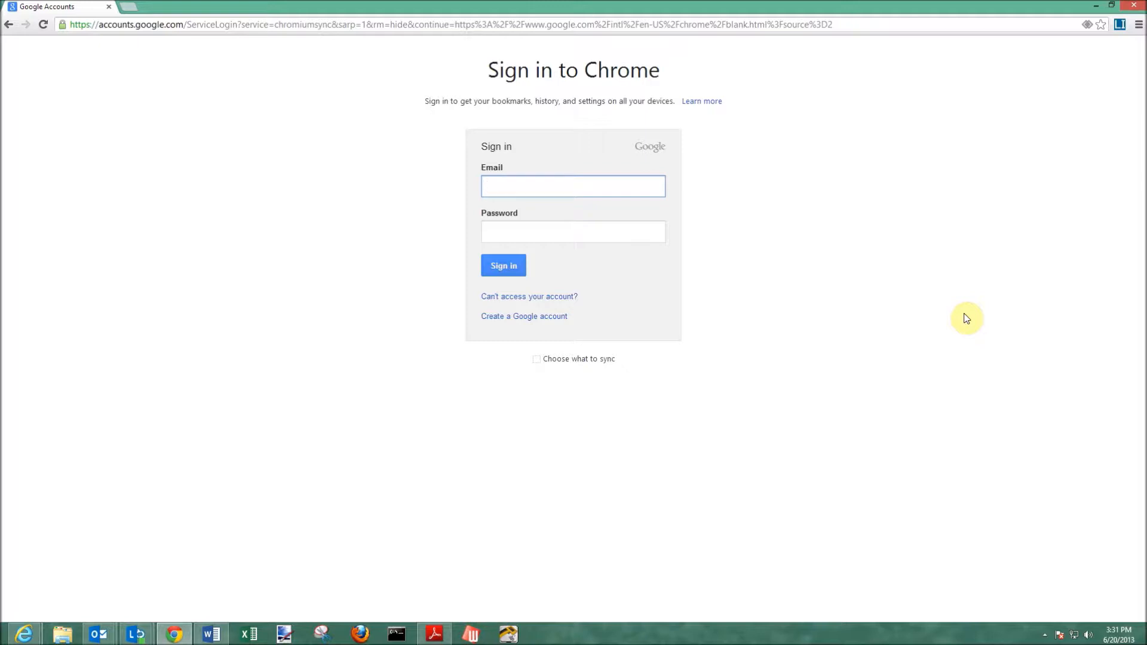
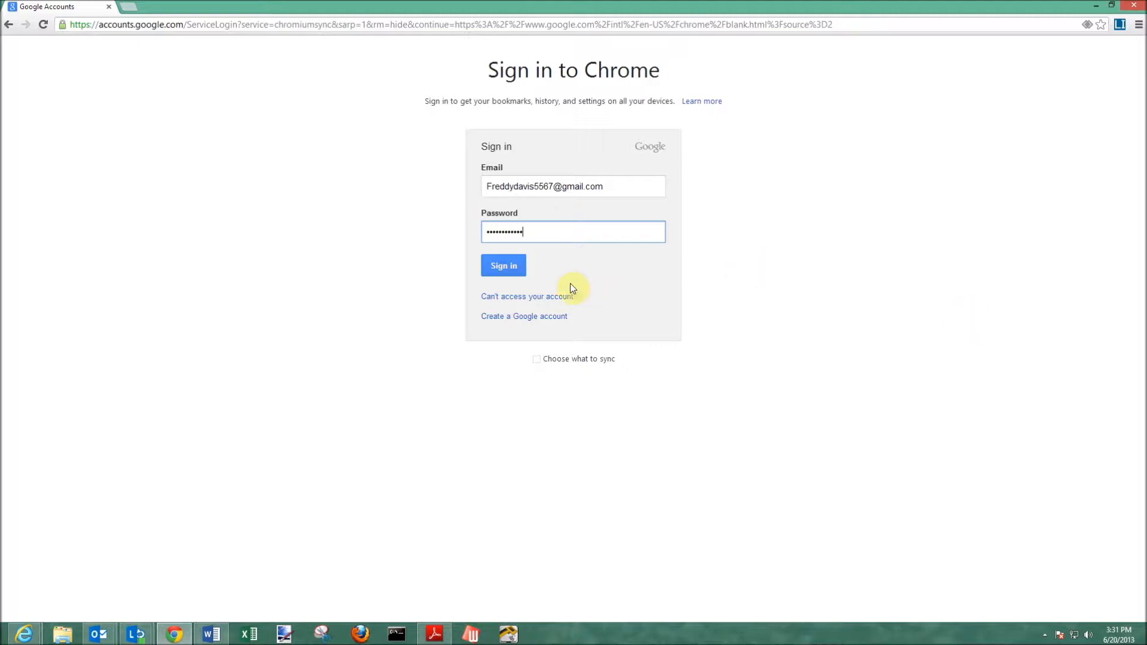
pyautogui.click(503, 265)
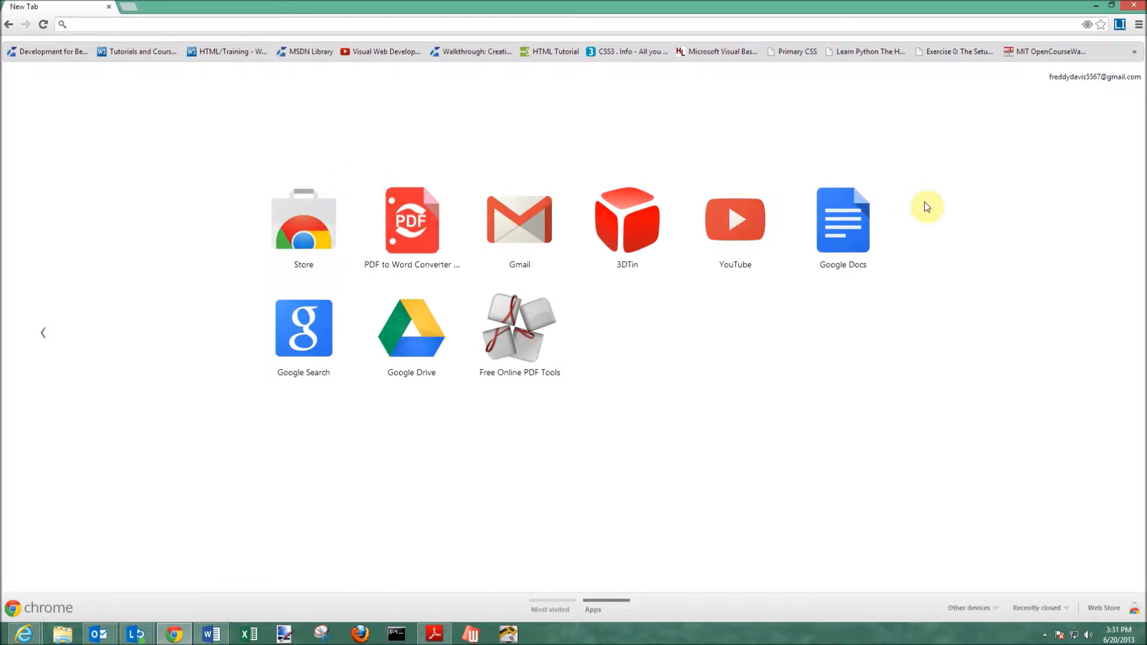
# View the account sync notice, then bring up the main menu showing the signed-in account
pyautogui.click(1093, 76)
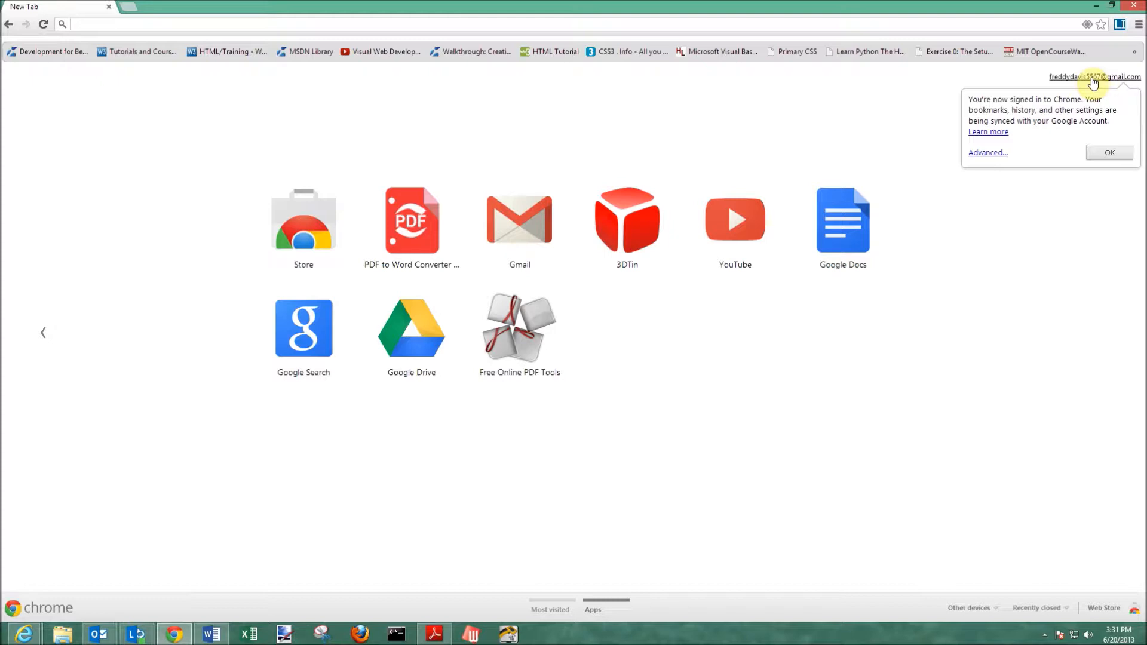
pyautogui.moveTo(1033, 103)
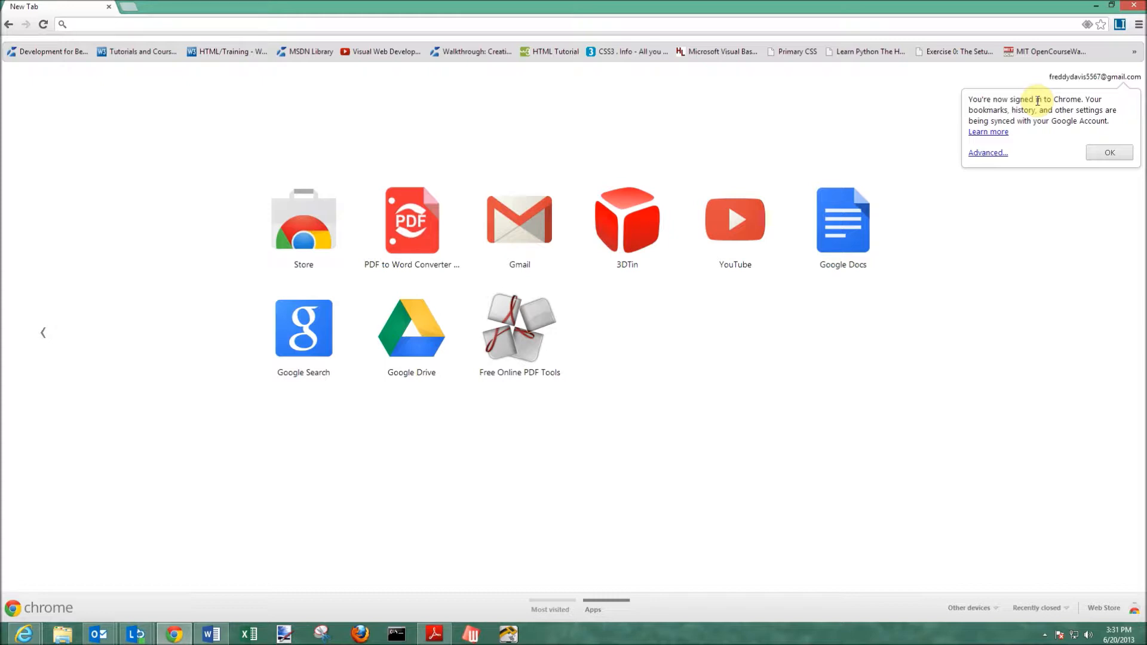
pyautogui.click(1137, 24)
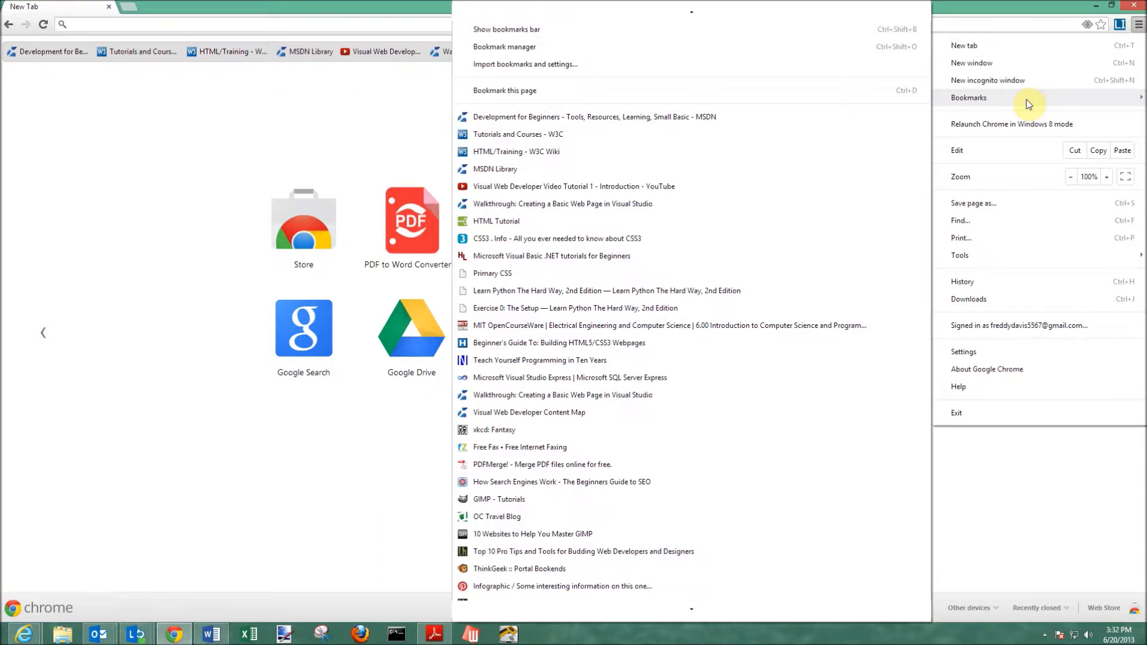
pyautogui.moveTo(1036, 106)
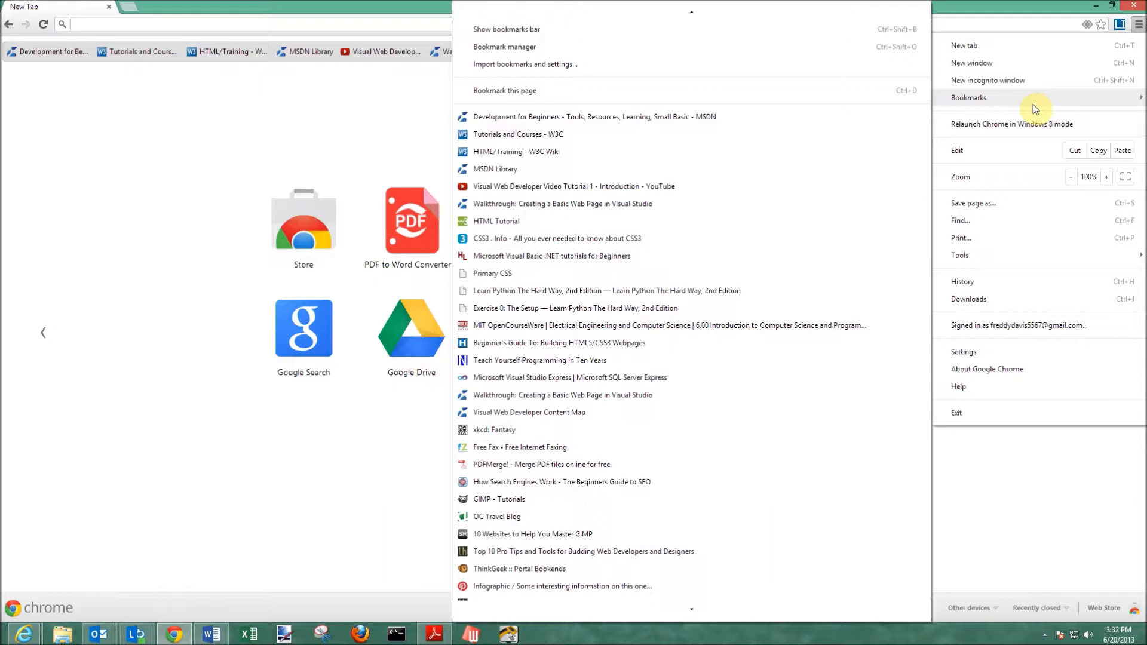
pyautogui.moveTo(1080, 80)
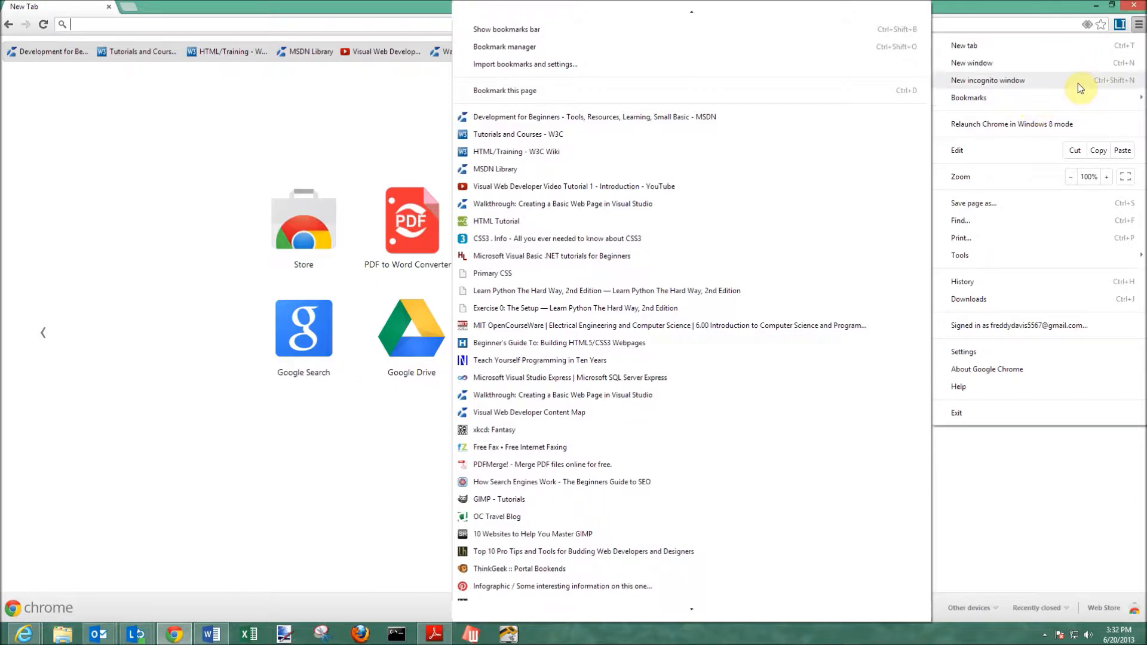
pyautogui.moveTo(1001, 97)
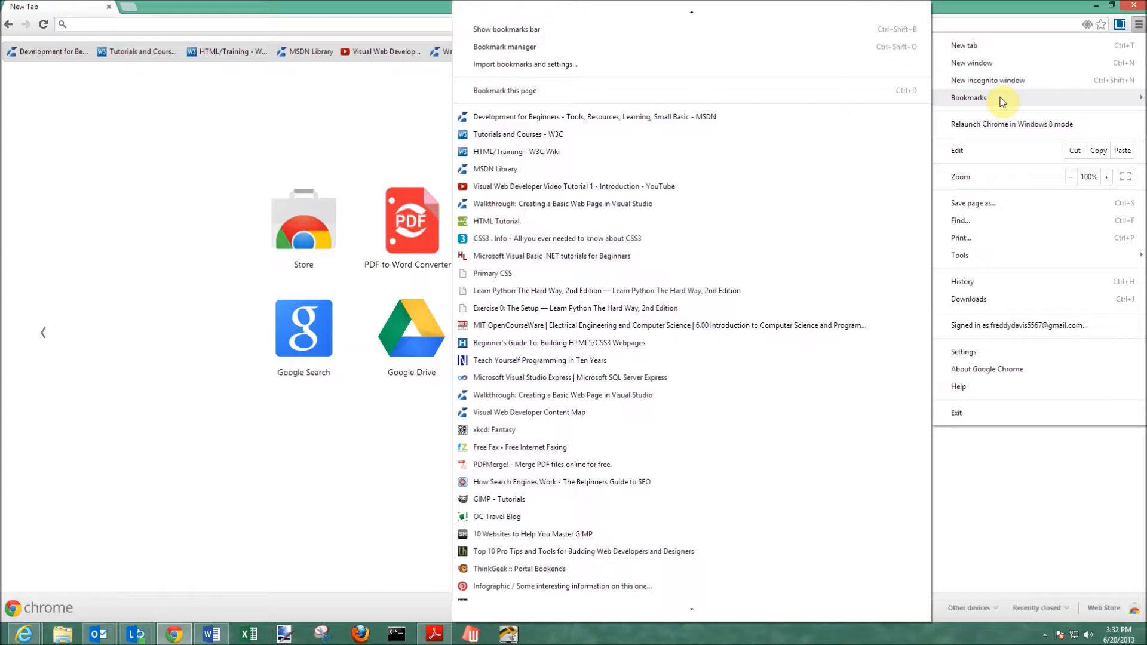
pyautogui.moveTo(1003, 87)
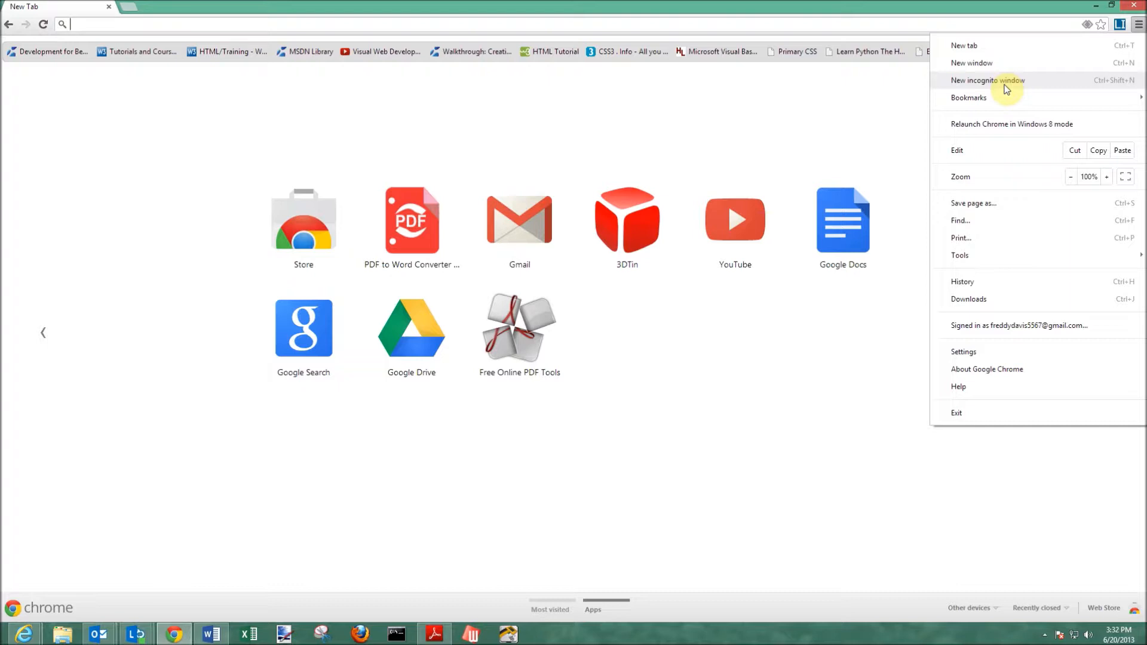
pyautogui.moveTo(344, 77)
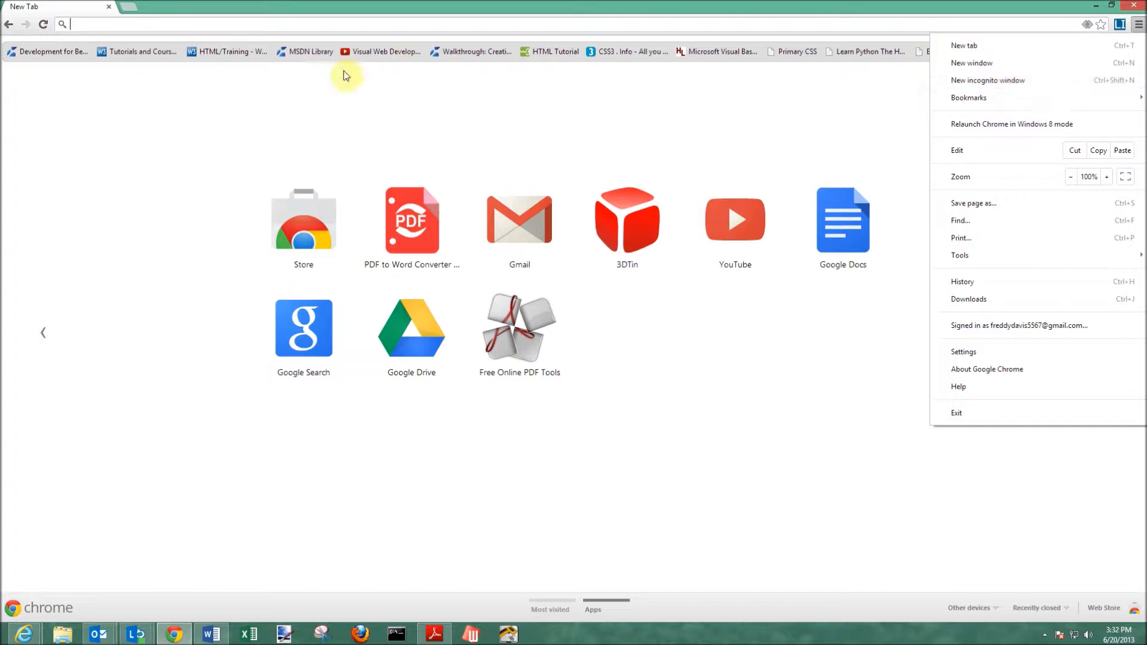
pyautogui.click(963, 45)
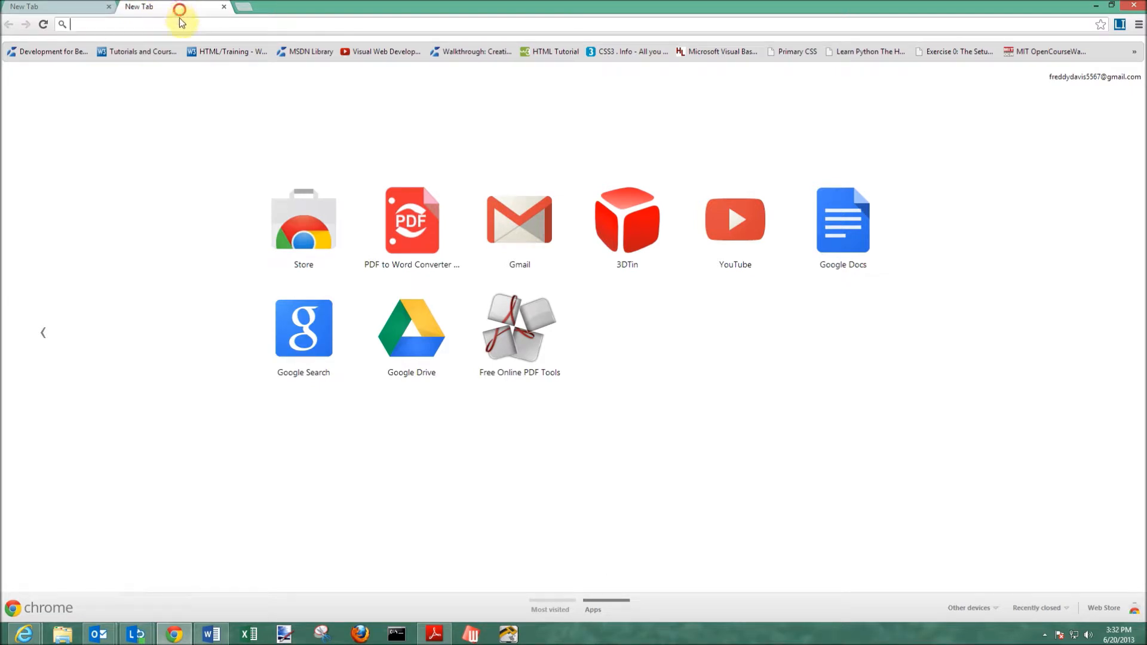
pyautogui.click(223, 7)
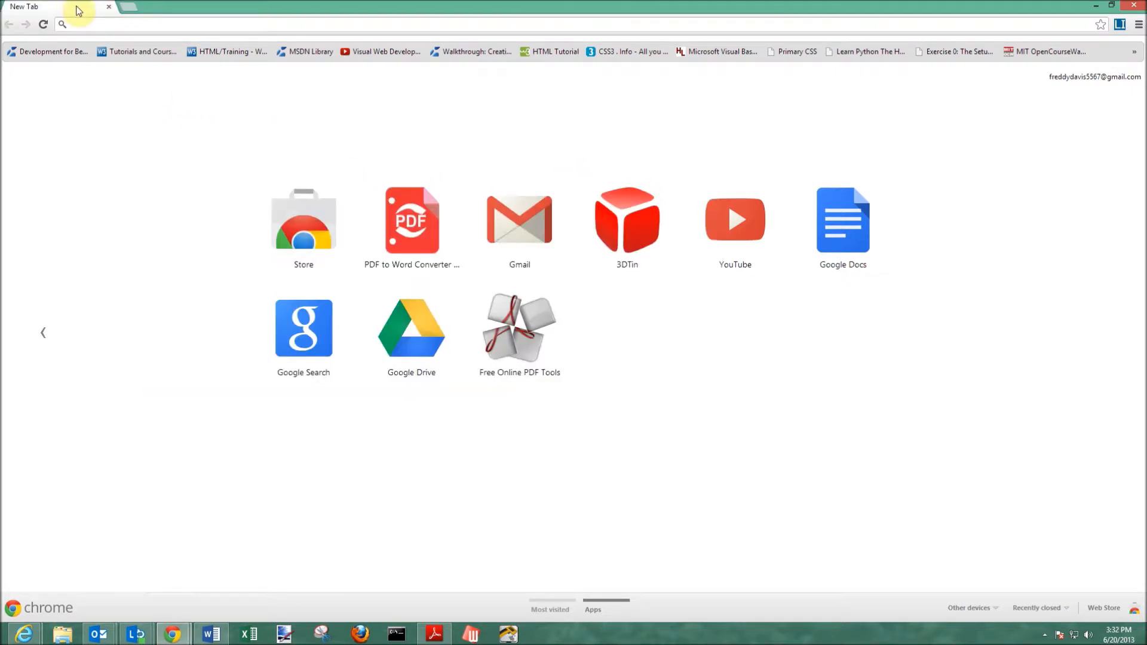
pyautogui.click(128, 7)
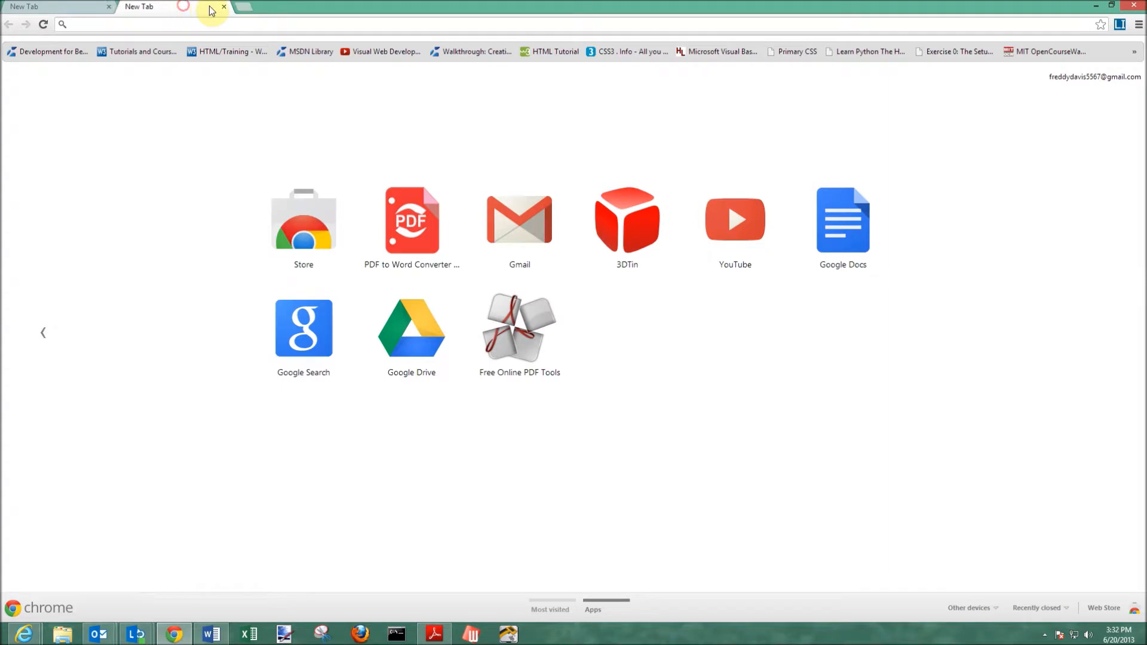
pyautogui.click(223, 8)
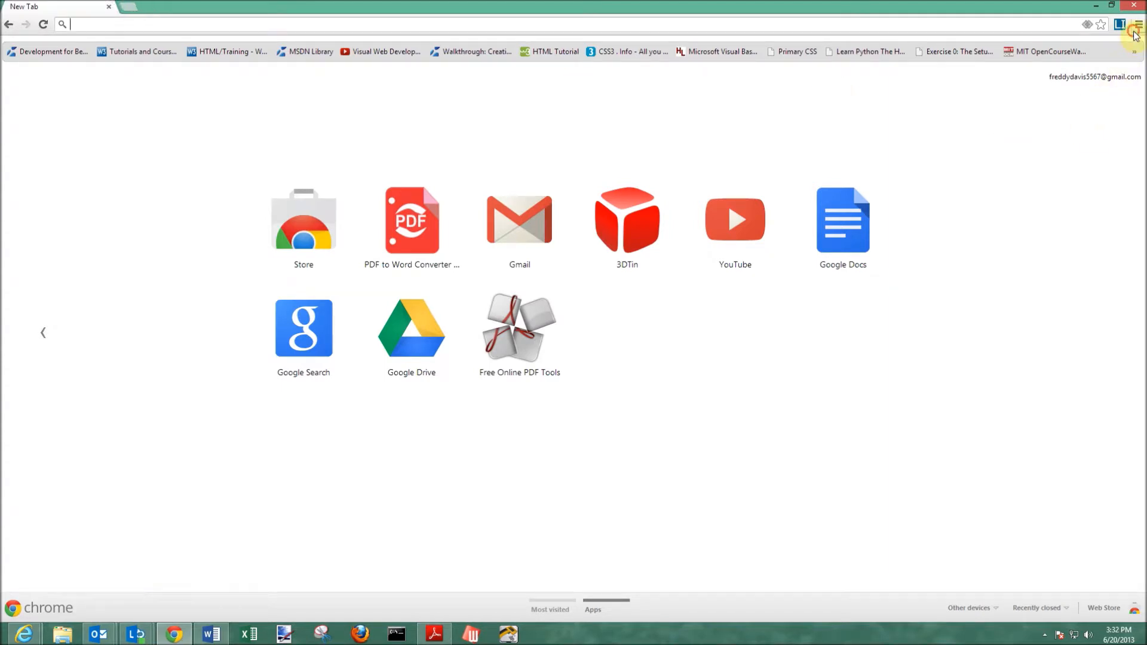
pyautogui.click(1136, 23)
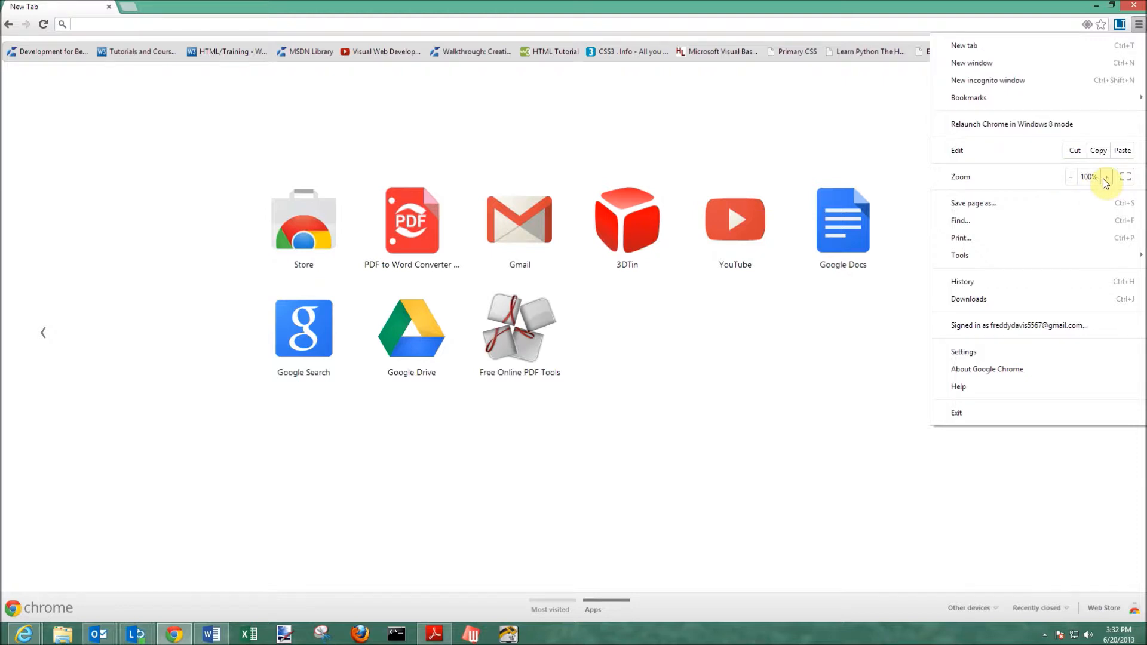
pyautogui.click(1107, 177)
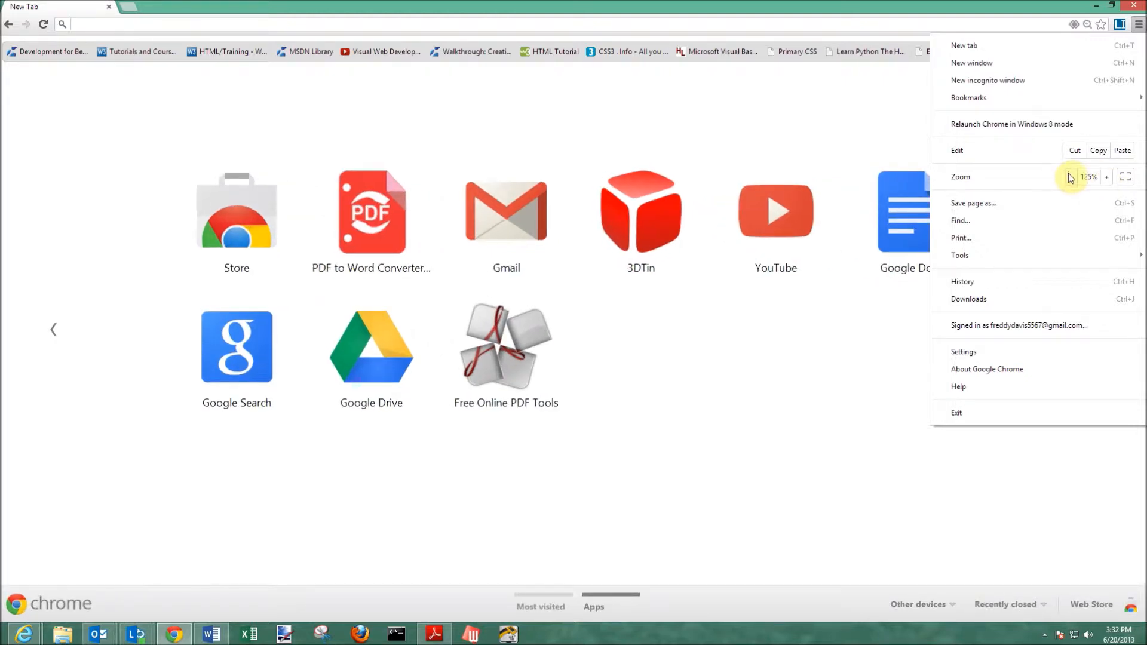
pyautogui.click(1070, 177)
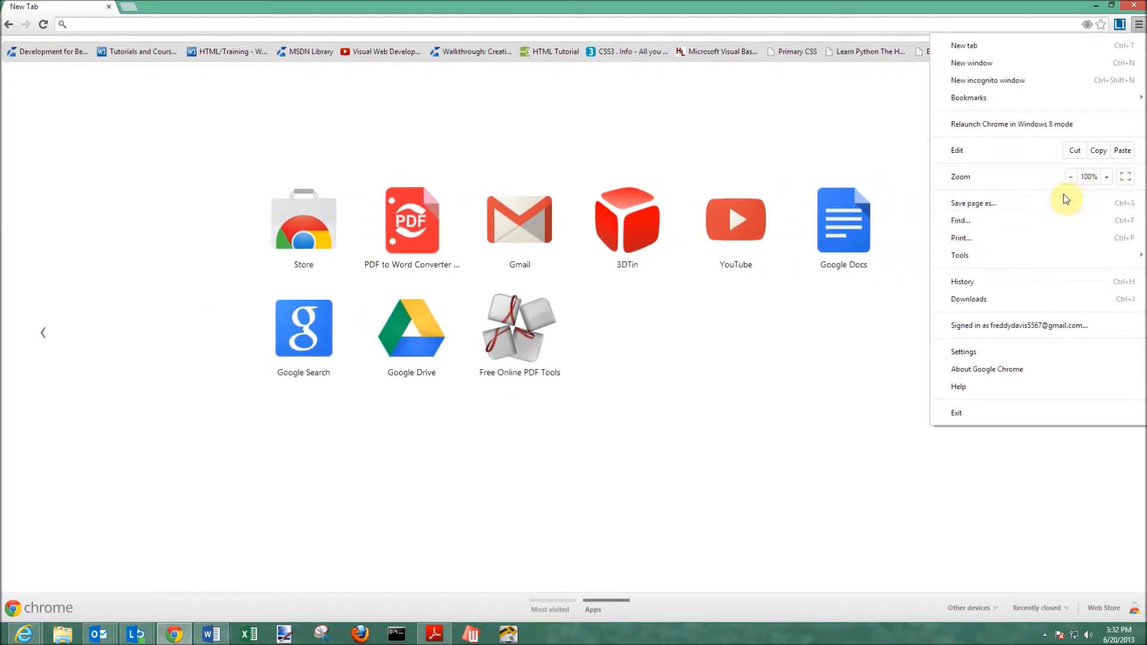
pyautogui.moveTo(1058, 203)
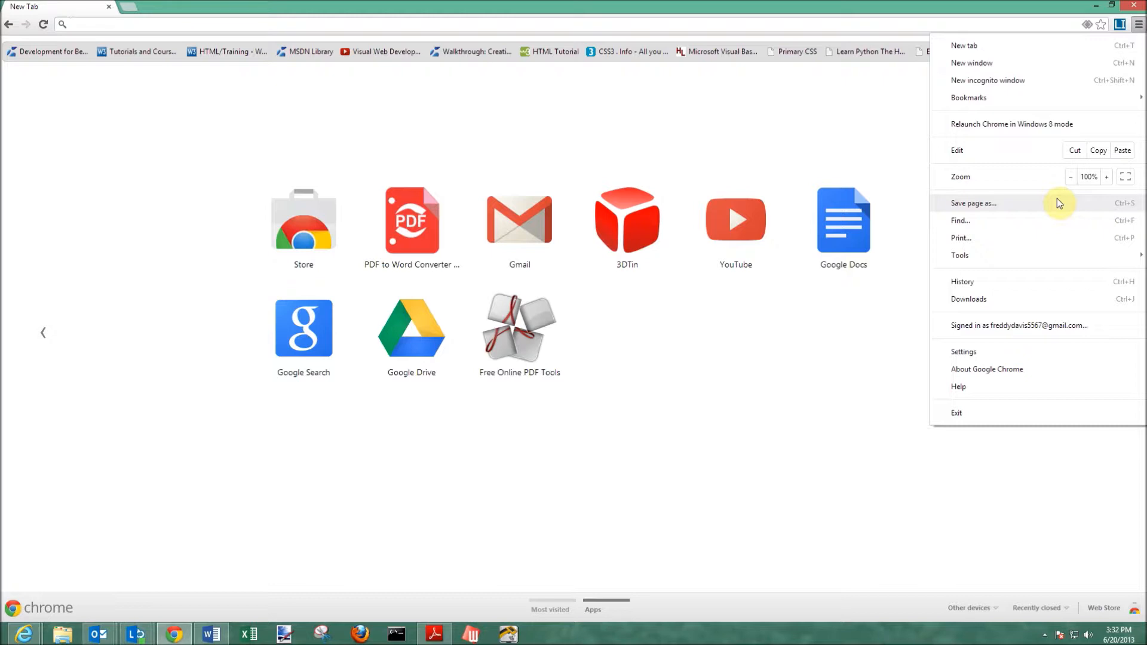
# Dismiss the Save As dialog for the New Tab page unsaved and bring up print preview (Ctrl+P)
pyautogui.click(973, 203)
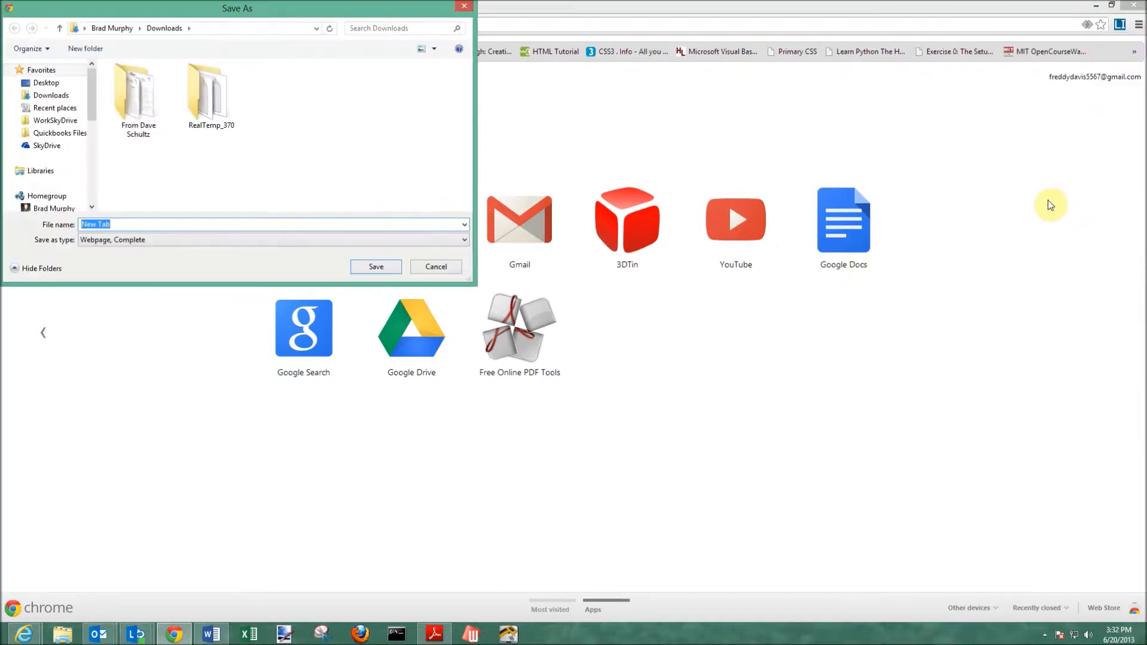
pyautogui.moveTo(276, 246)
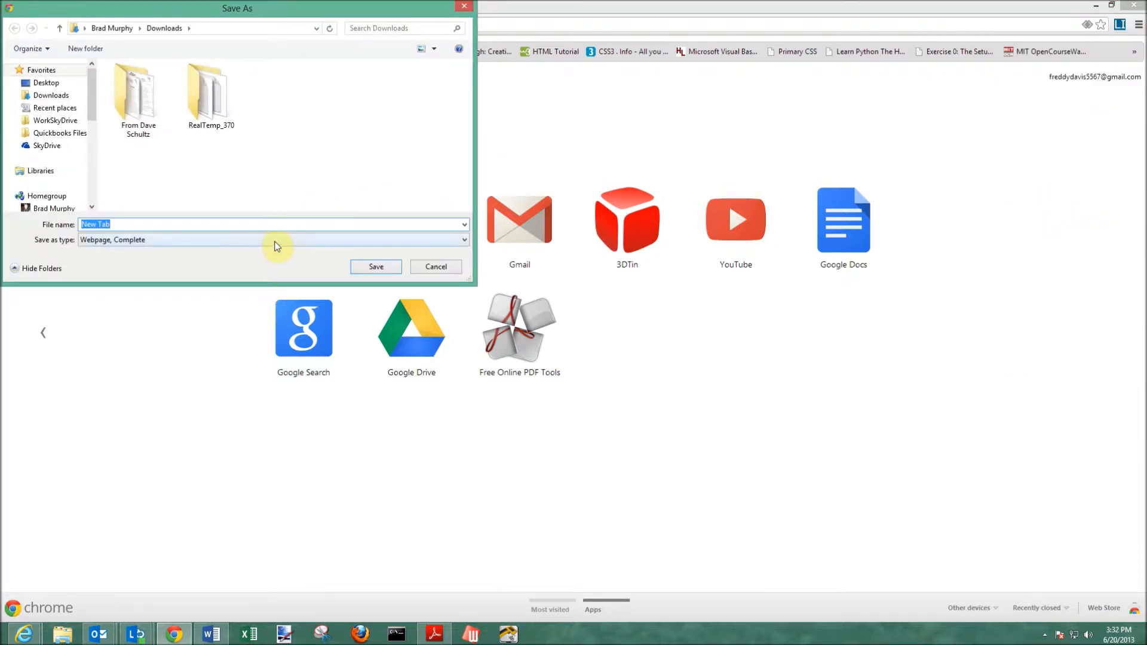
pyautogui.click(245, 223)
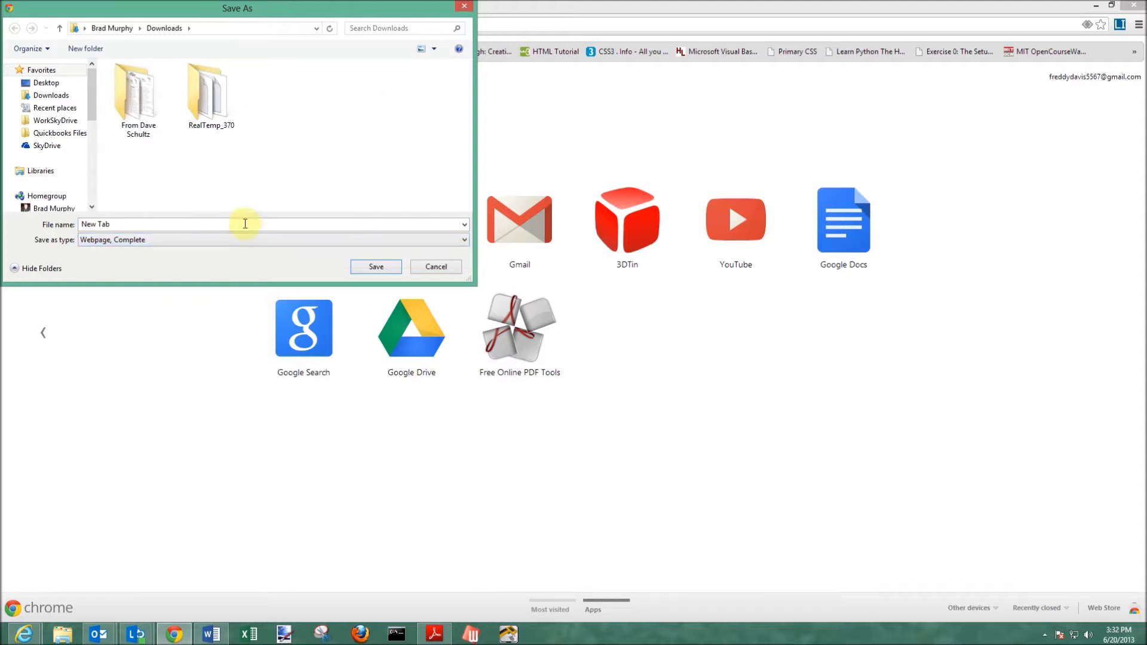
pyautogui.click(435, 266)
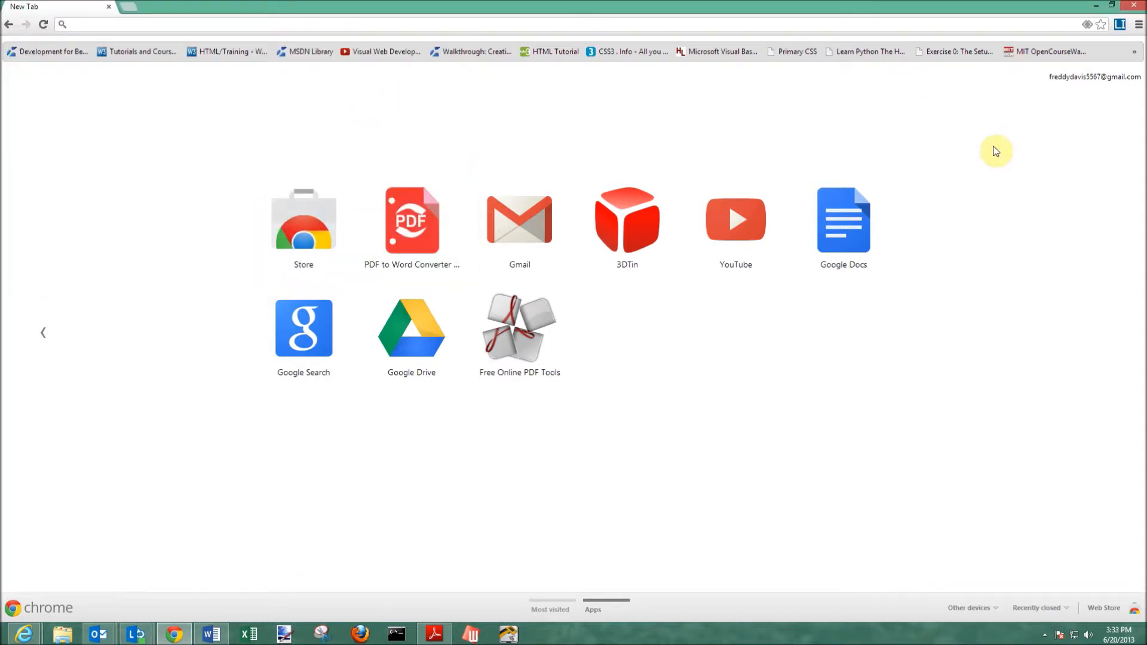
pyautogui.press('ctrl+p')
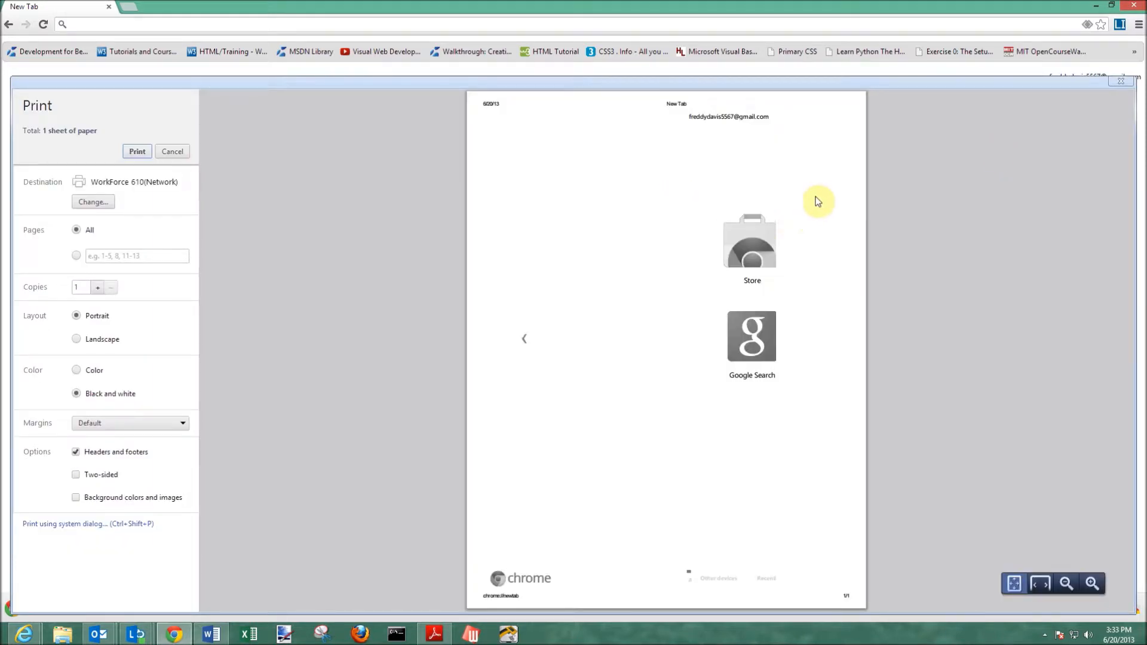
pyautogui.moveTo(262, 272)
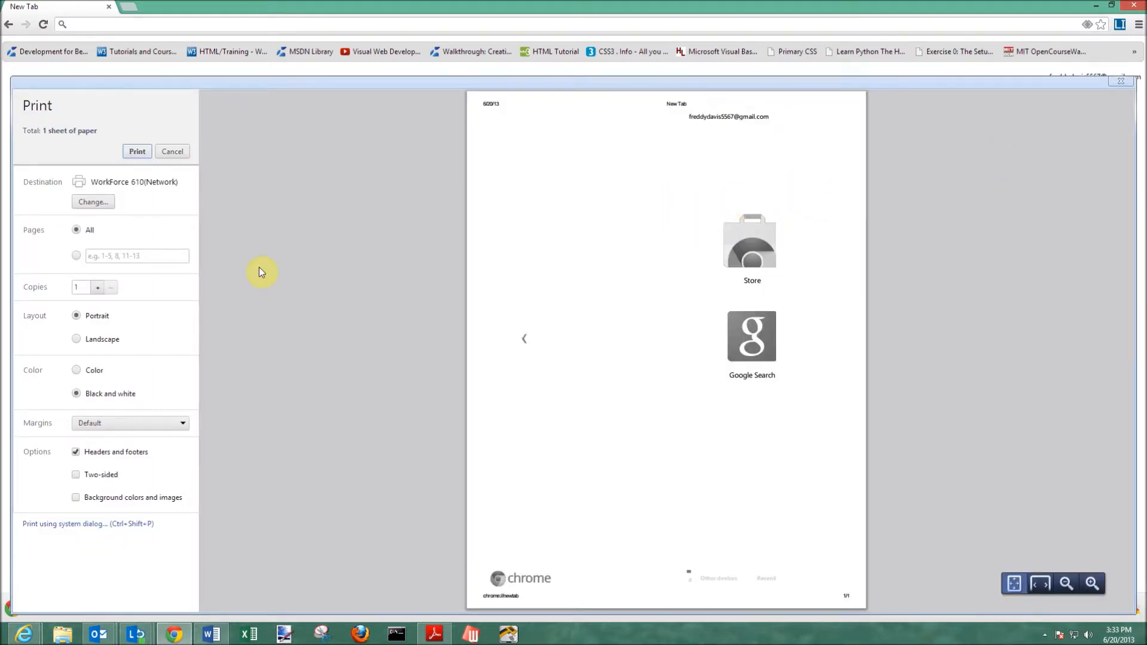
pyautogui.moveTo(277, 262)
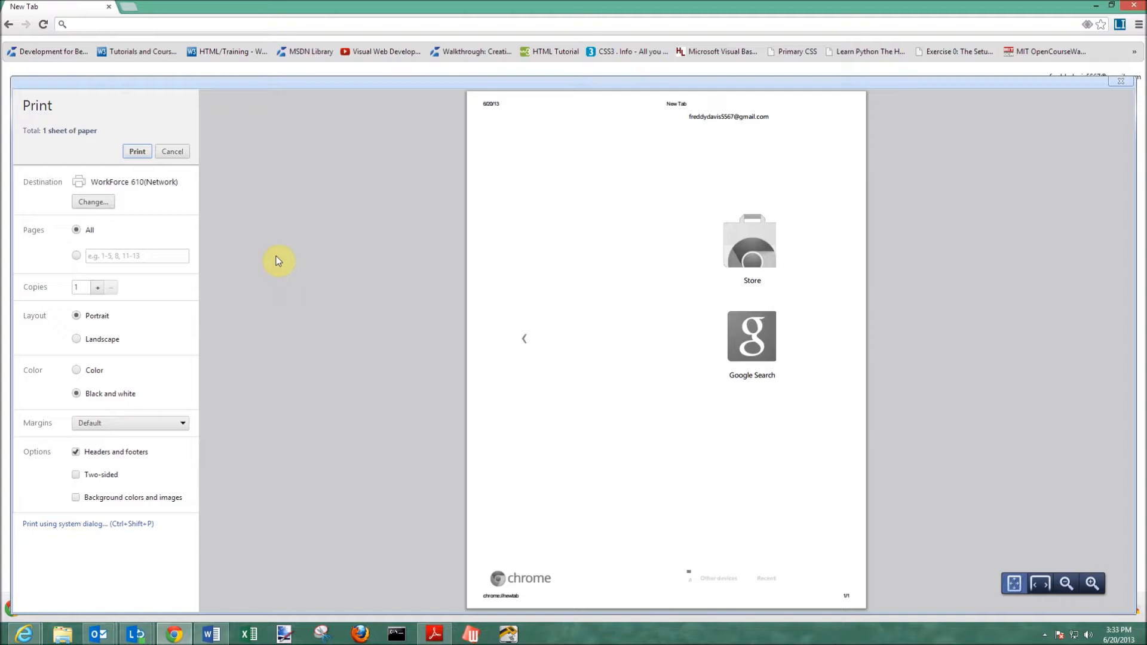
pyautogui.moveTo(93, 184)
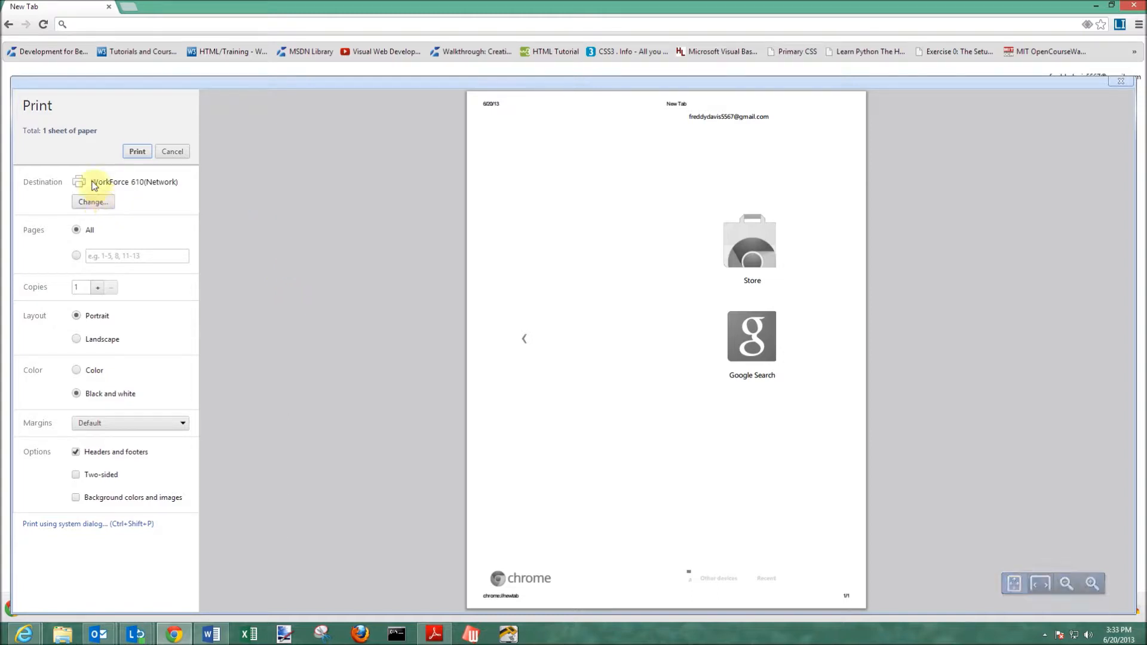
# Change the print destination to Save as PDF from Local Destinations
pyautogui.click(92, 202)
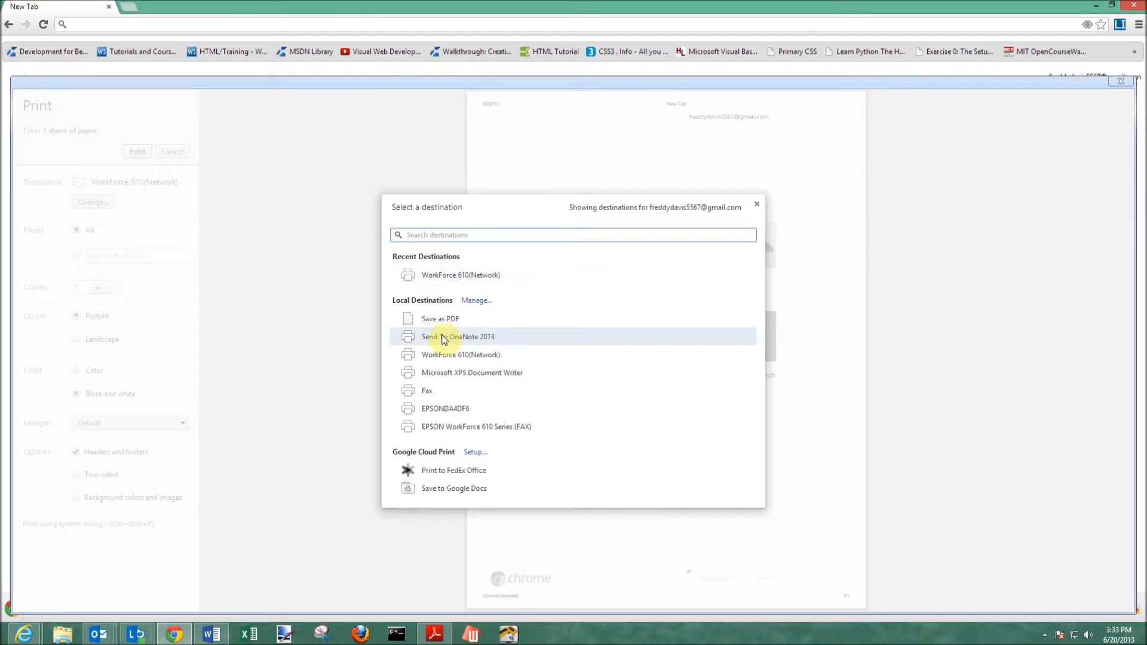
pyautogui.moveTo(440, 318)
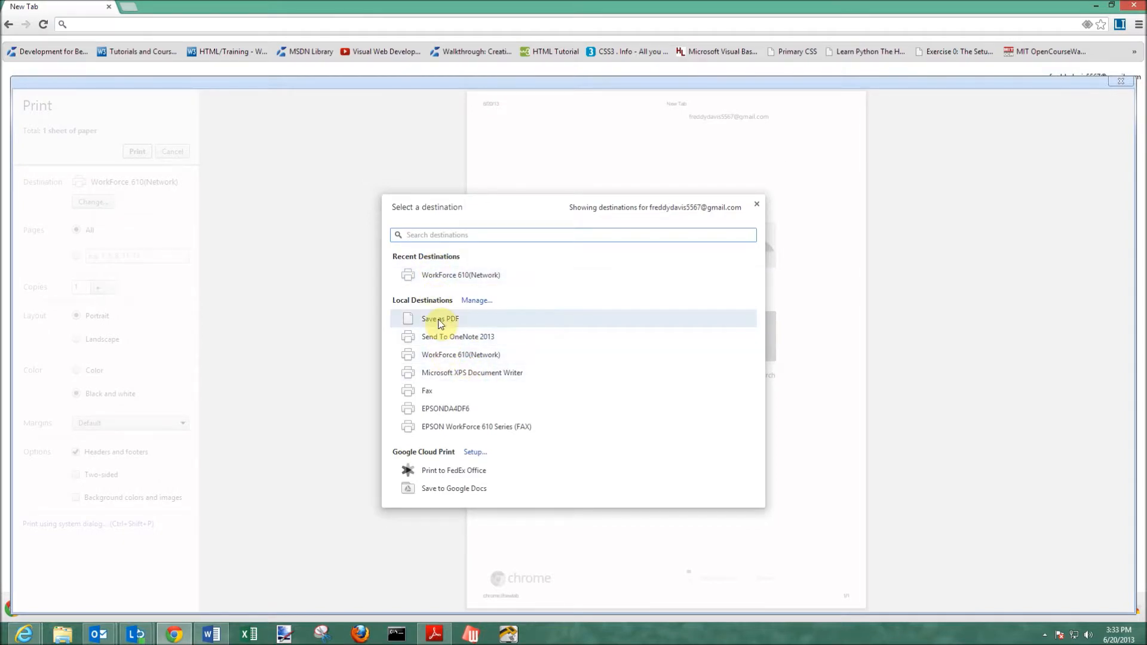
pyautogui.click(439, 318)
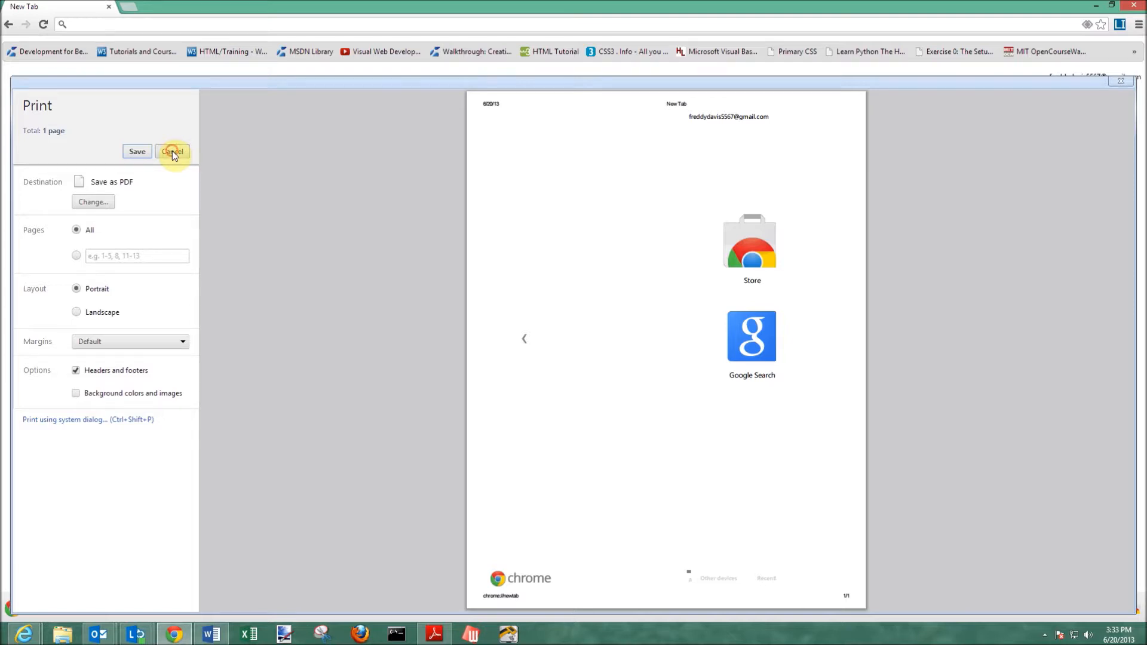
# Cancel the print preview and bring up Chrome's main menu again
pyautogui.click(172, 152)
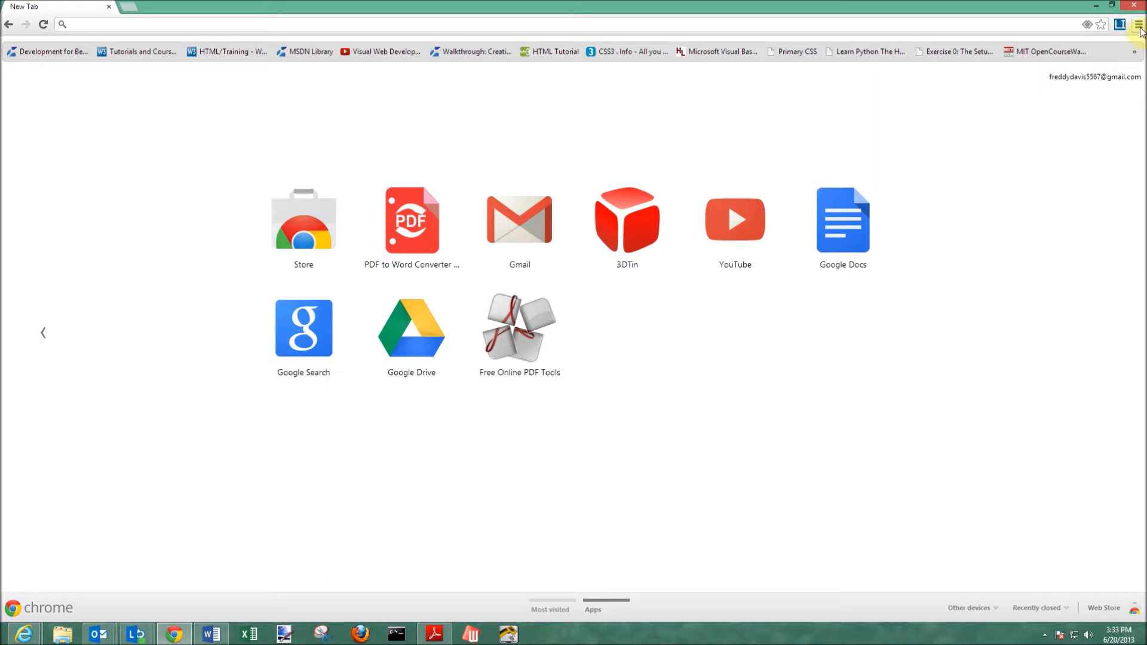
pyautogui.click(1139, 24)
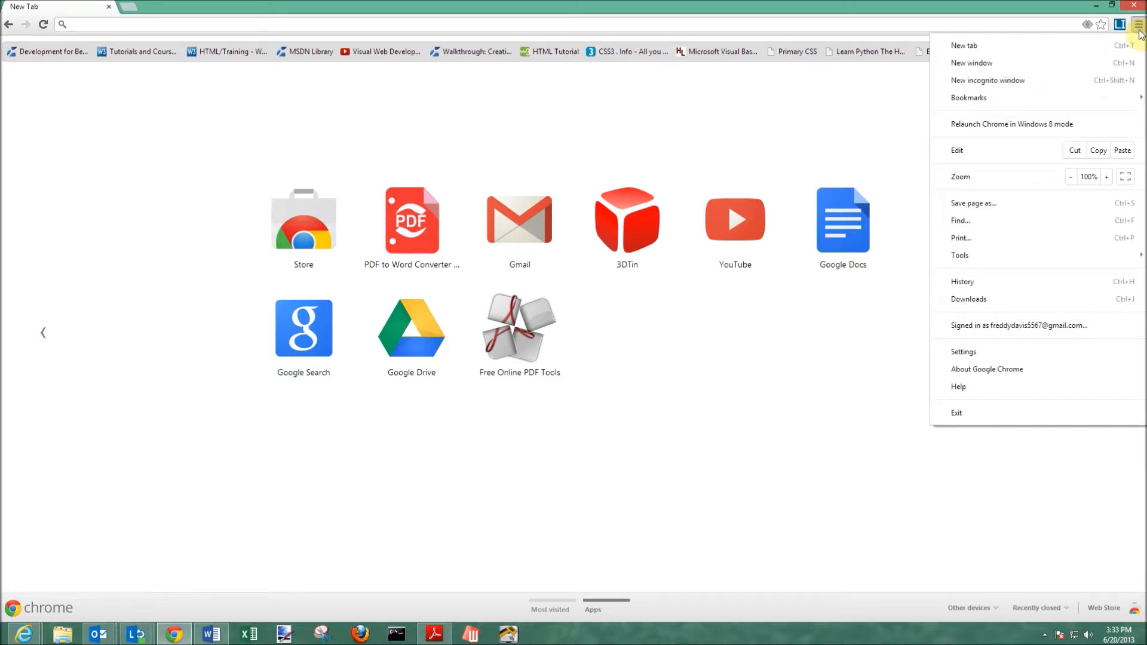
pyautogui.moveTo(1027, 287)
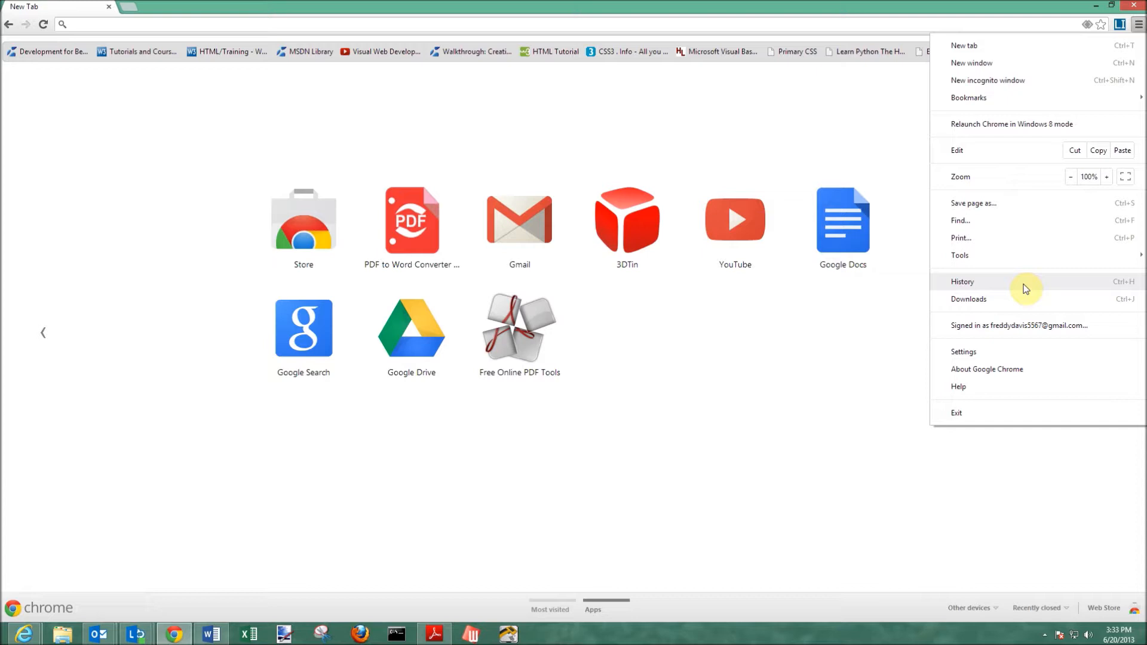
pyautogui.moveTo(1025, 307)
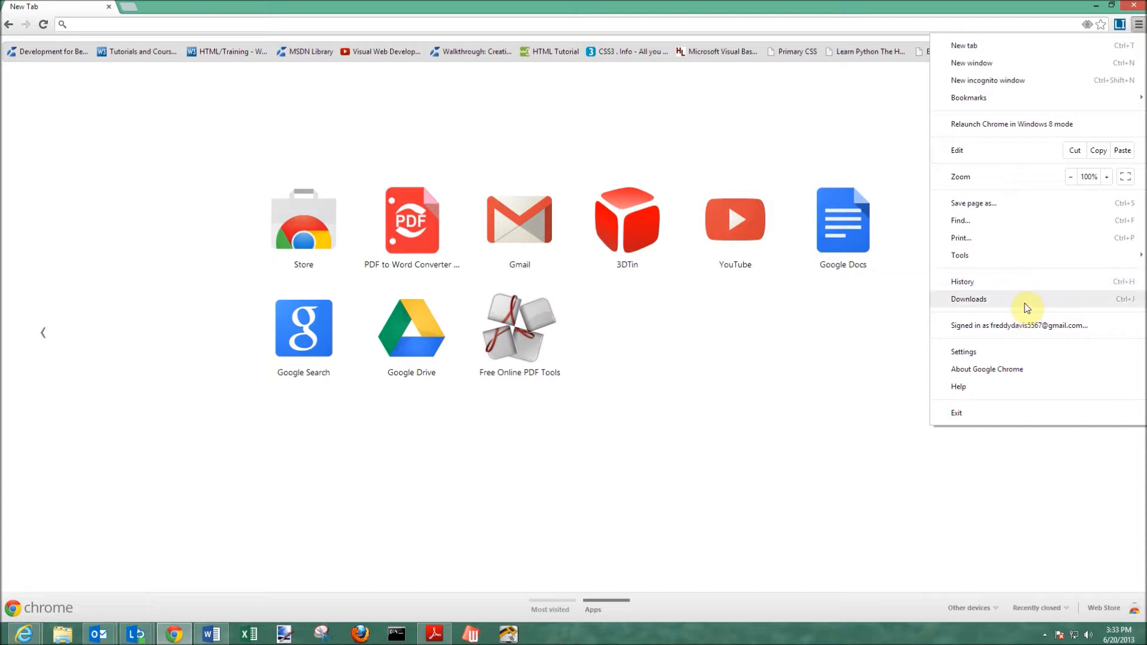
pyautogui.moveTo(1018, 325)
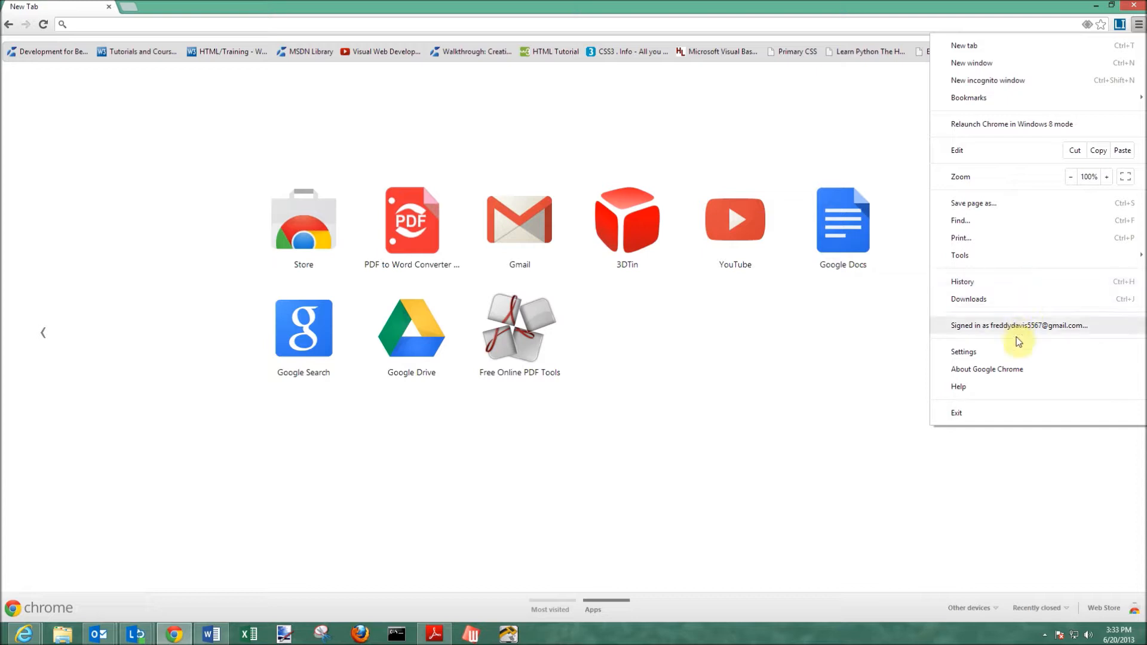
pyautogui.moveTo(1013, 351)
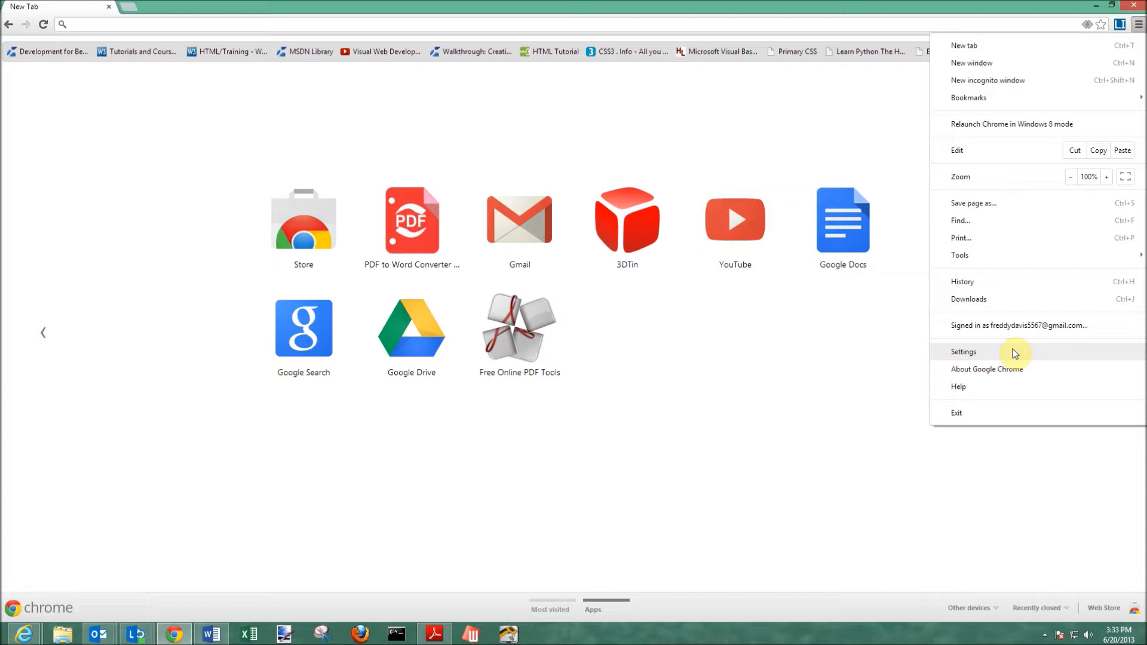
# Go to the chrome://settings page from the main menu
pyautogui.click(963, 351)
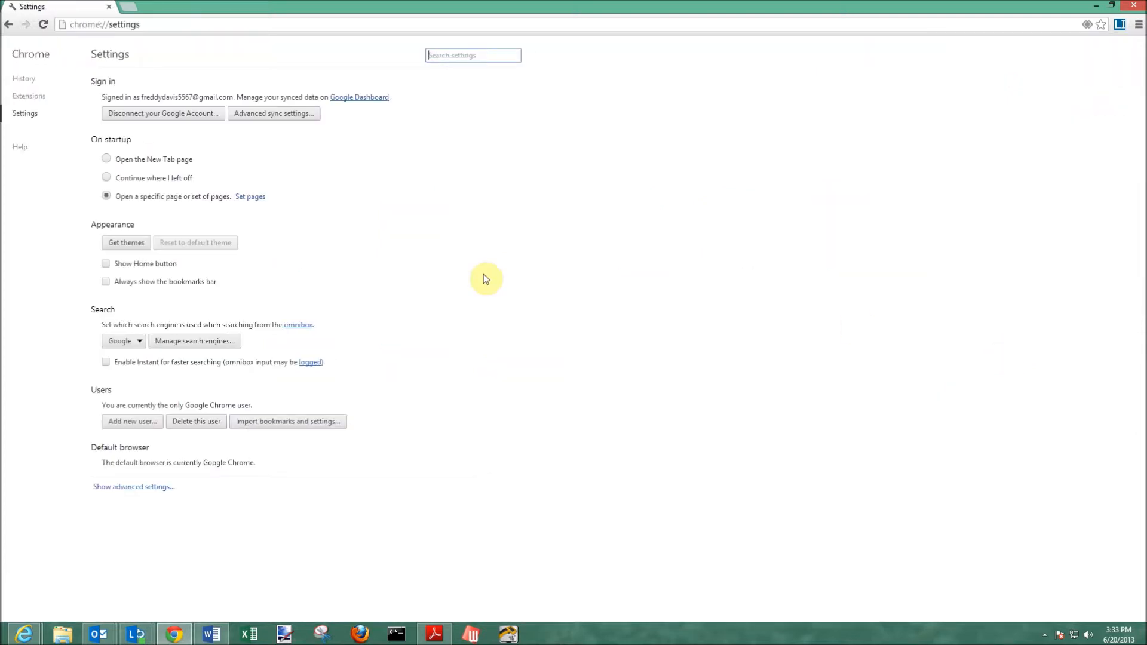
pyautogui.moveTo(589, 218)
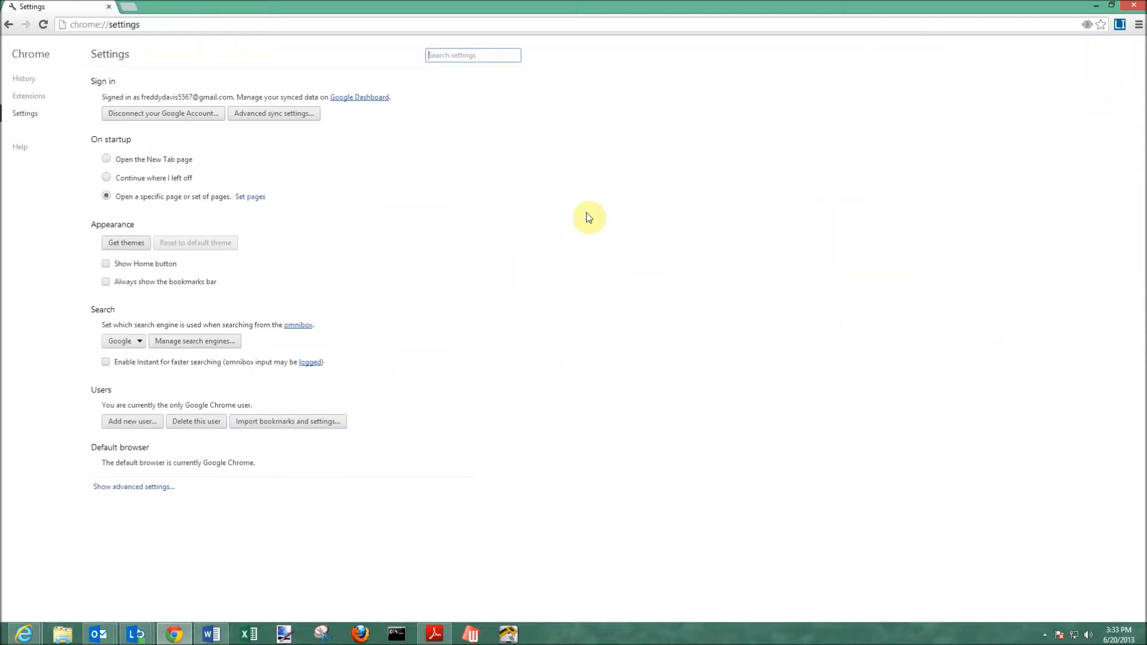
pyautogui.moveTo(516, 221)
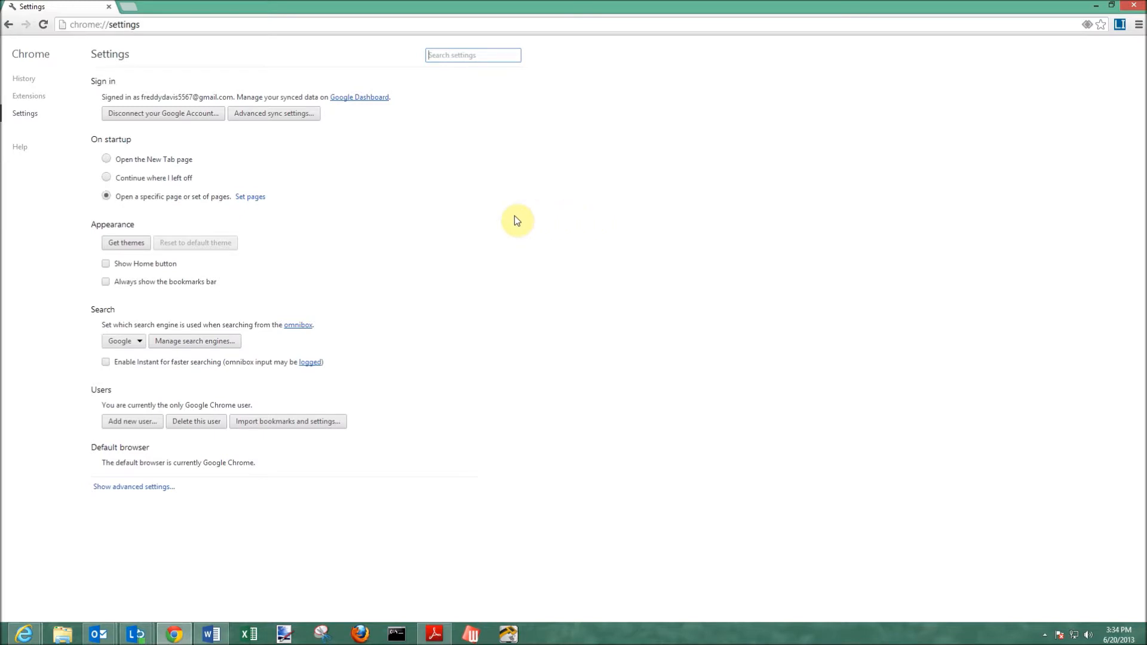
pyautogui.moveTo(135, 196)
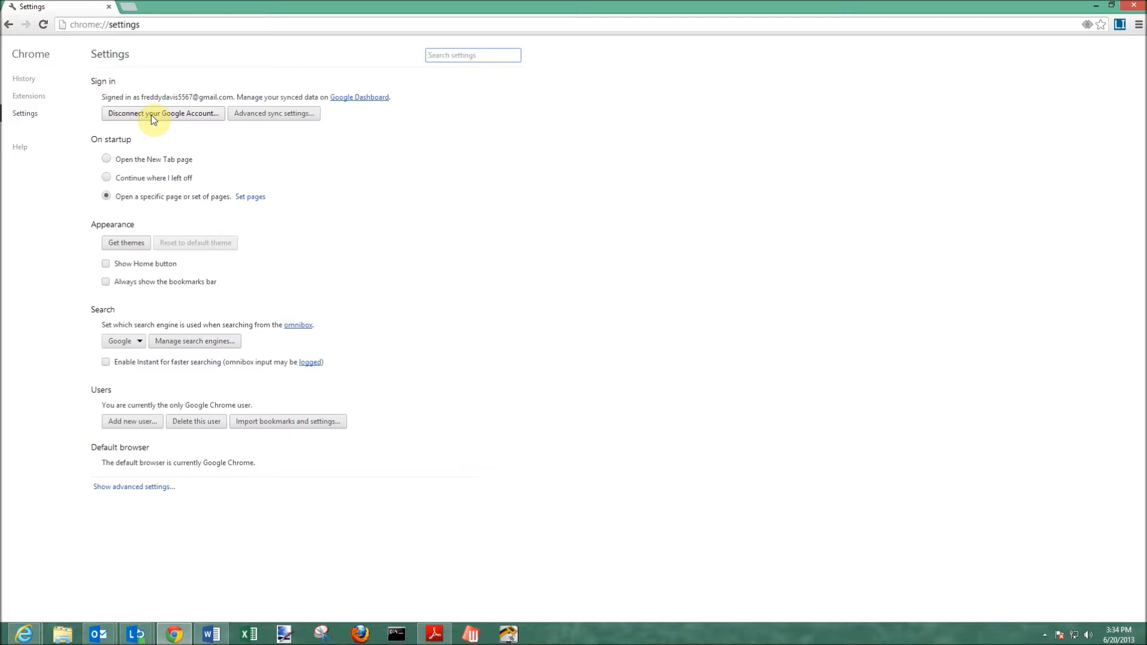
pyautogui.moveTo(273, 131)
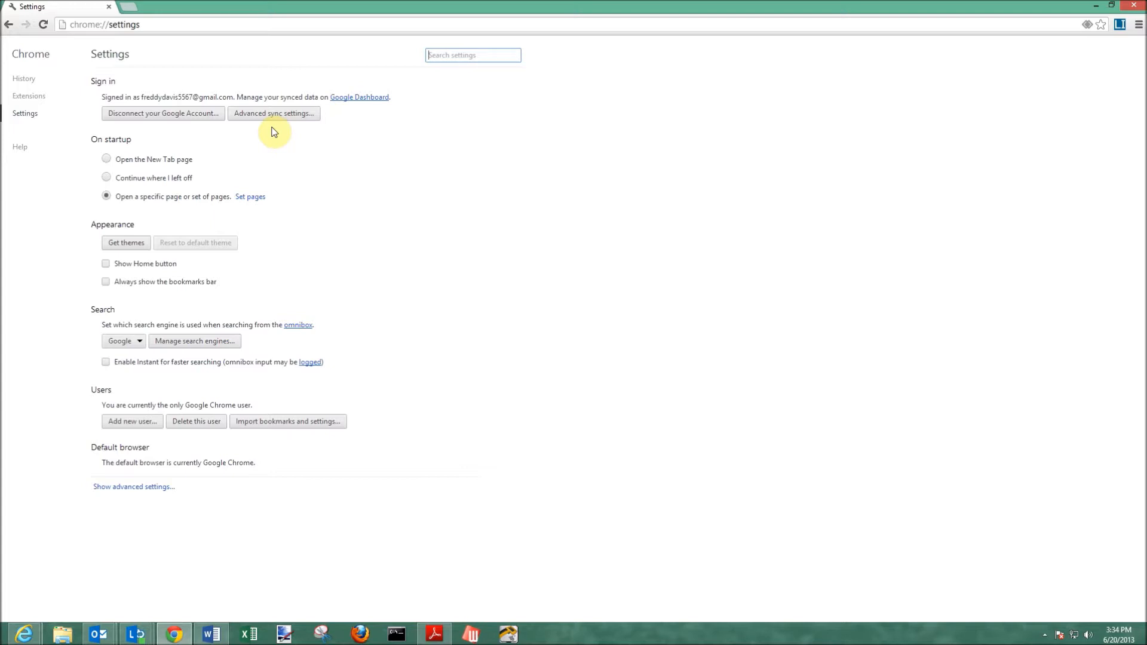
pyautogui.moveTo(304, 230)
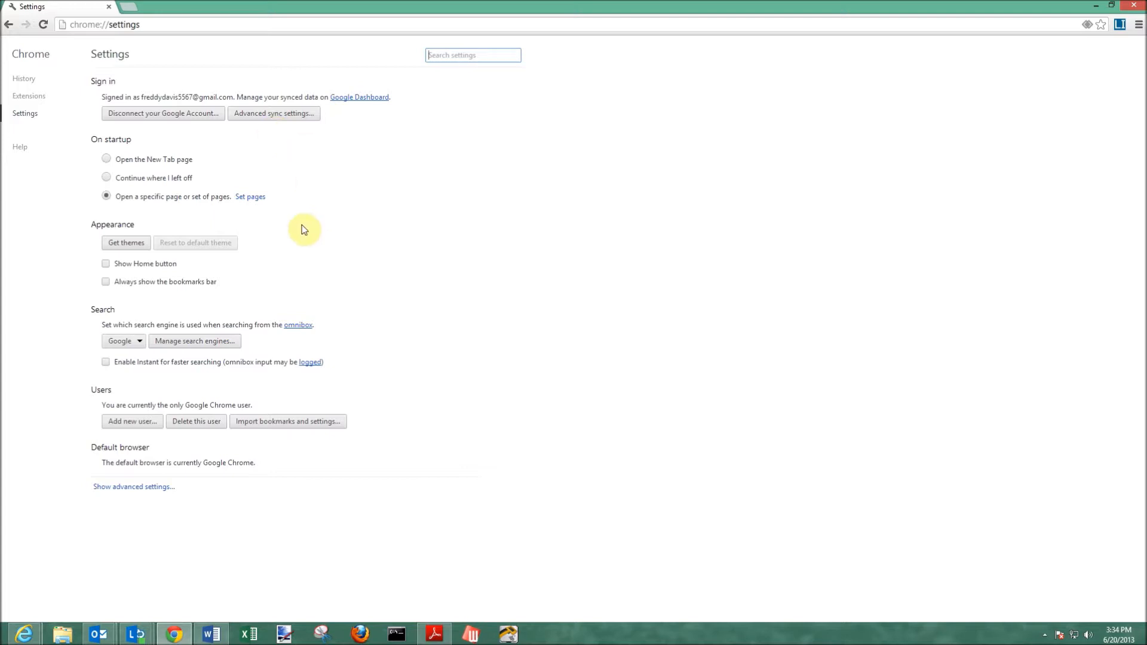
# Browse the Chrome Web Store themes gallery via Get themes in Appearance settings
pyautogui.click(125, 243)
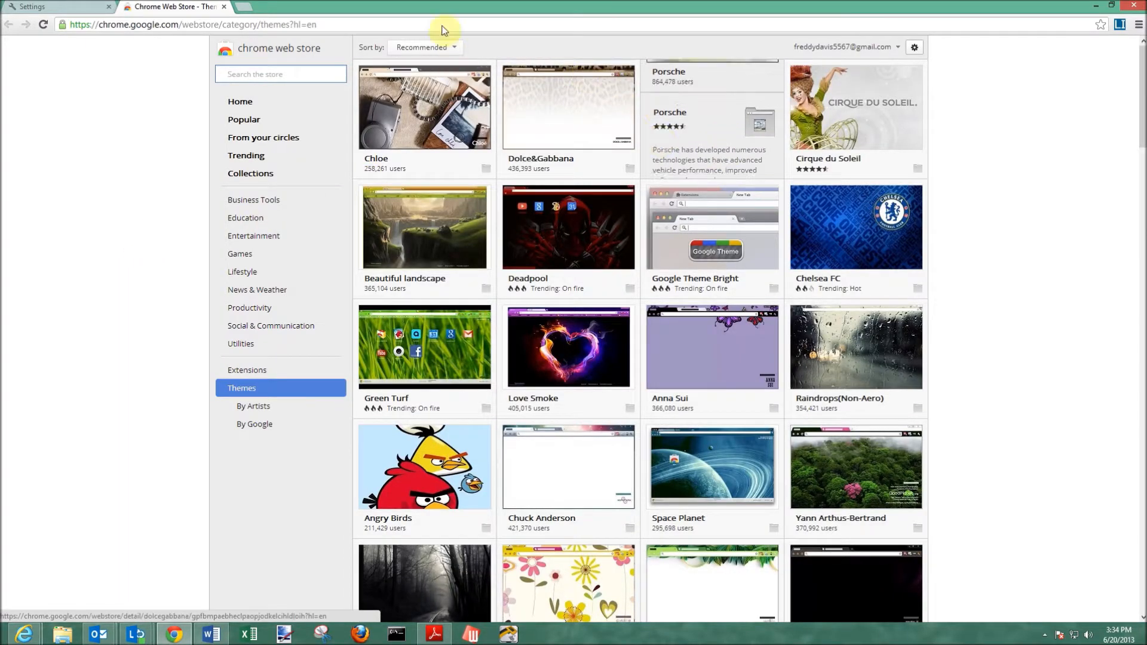
pyautogui.scroll(-3)
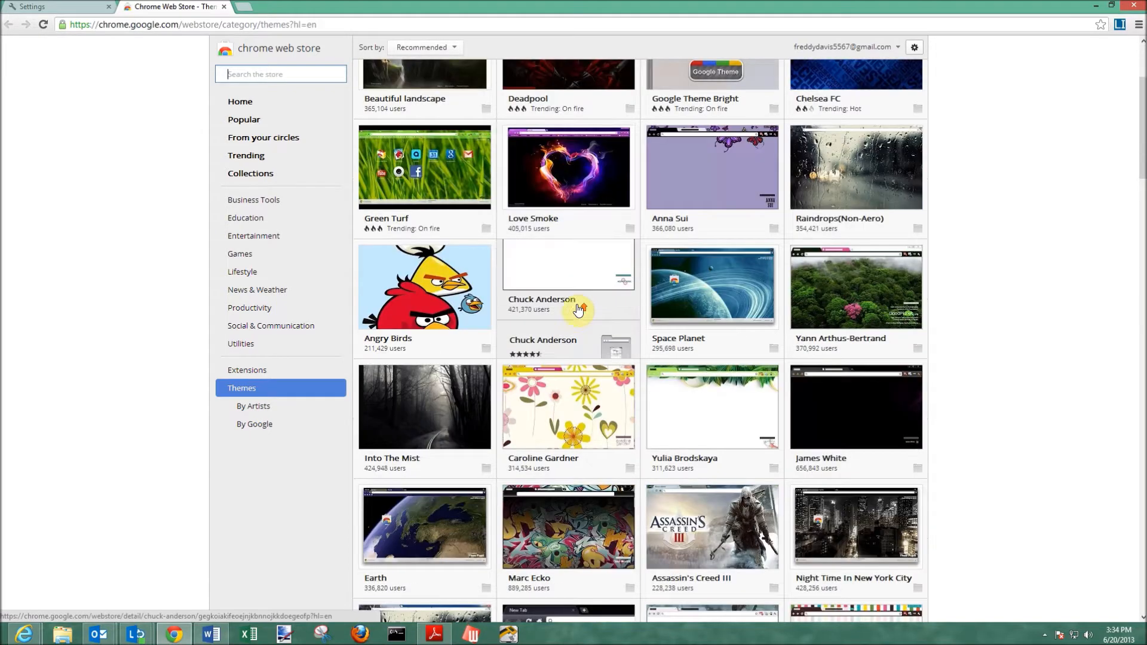
pyautogui.scroll(3)
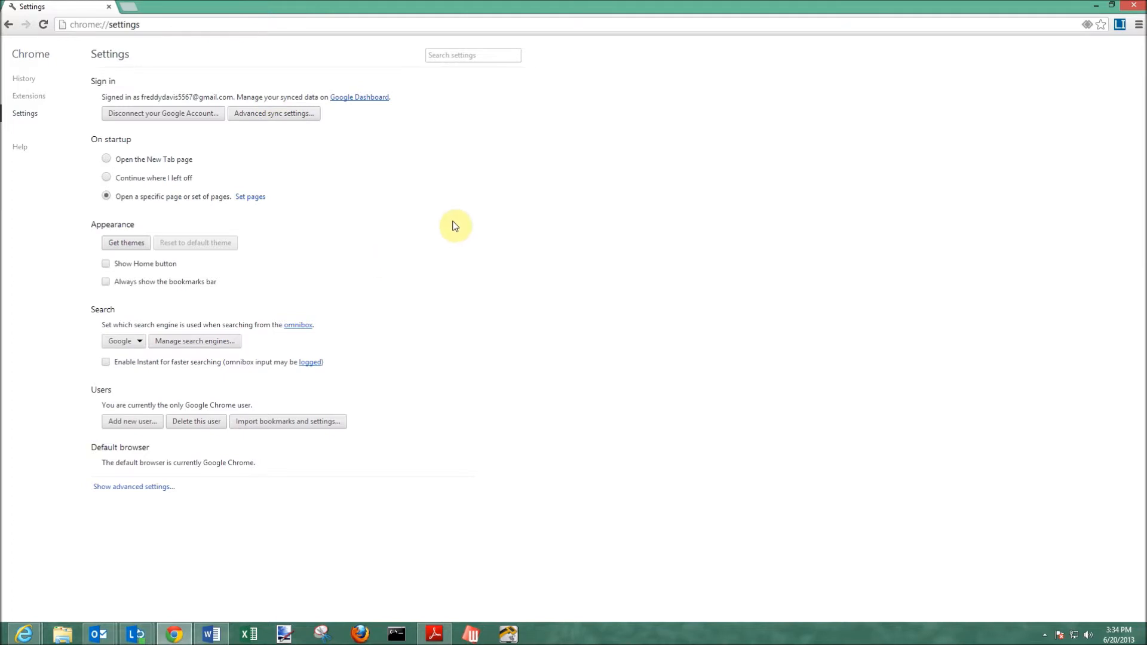
pyautogui.moveTo(208, 344)
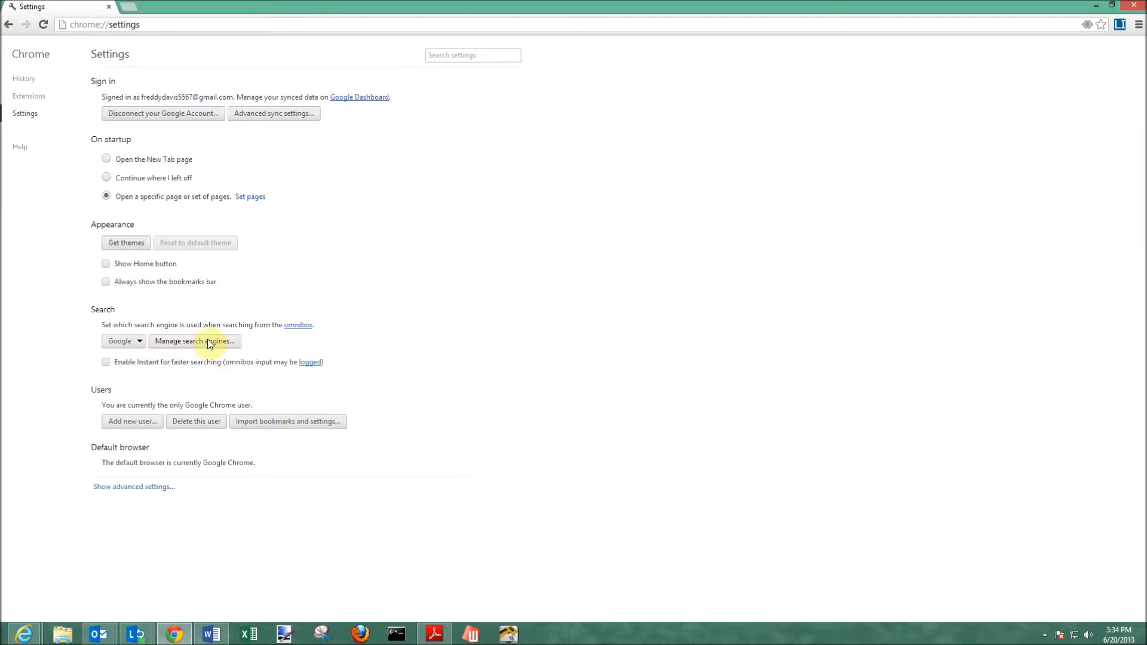
pyautogui.moveTo(145, 347)
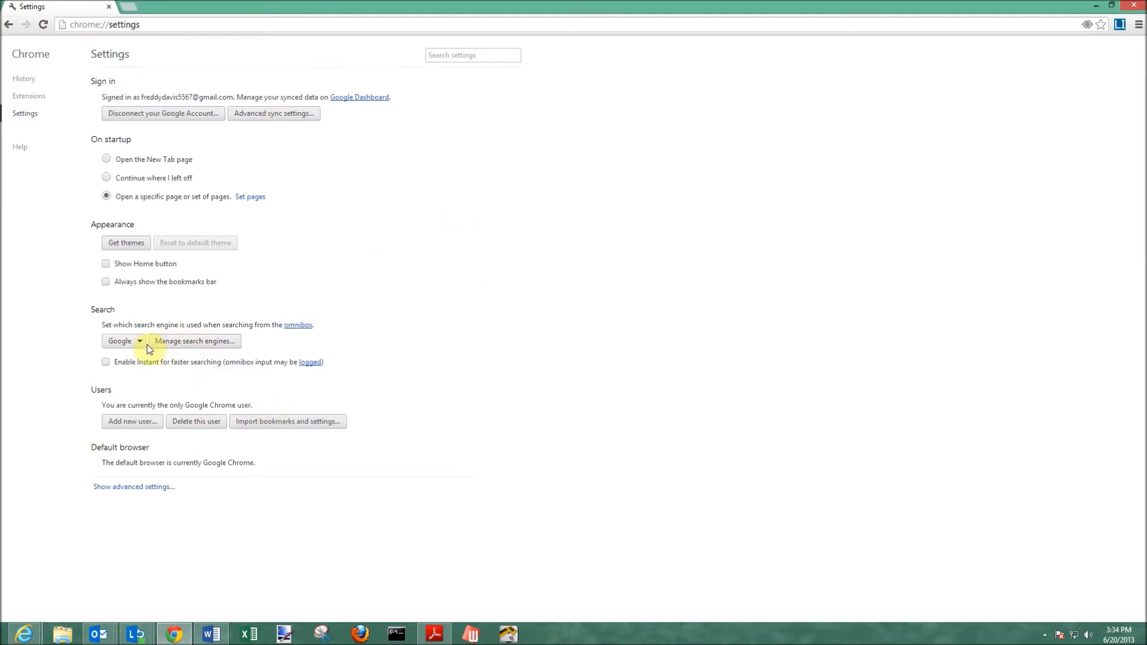
pyautogui.moveTo(448, 305)
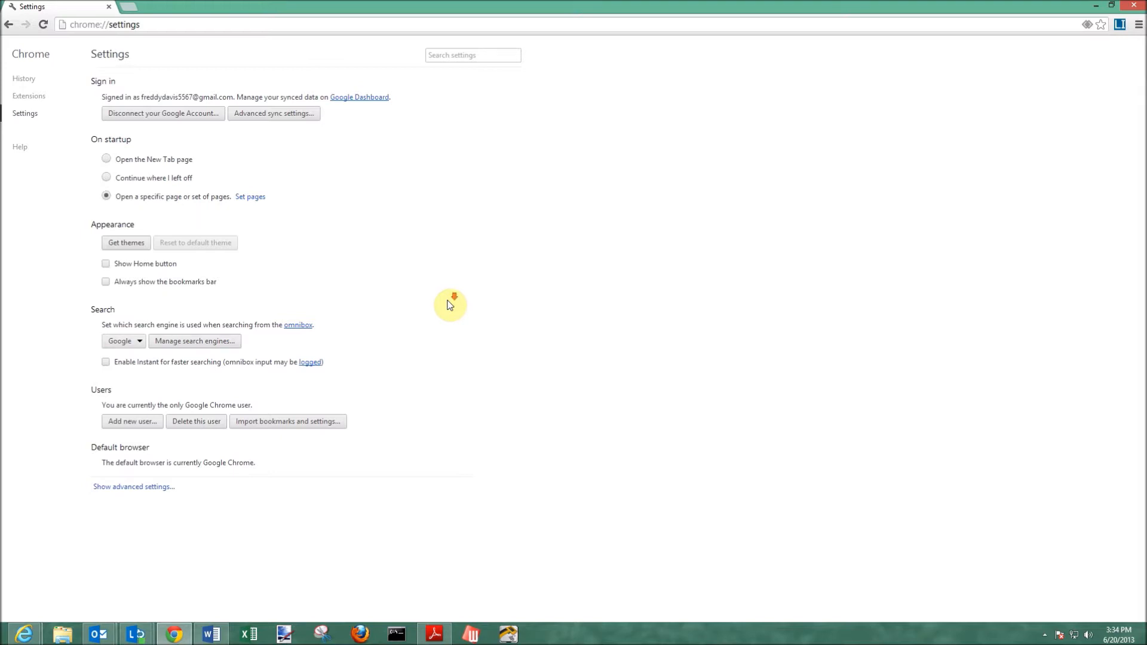
pyautogui.moveTo(131, 422)
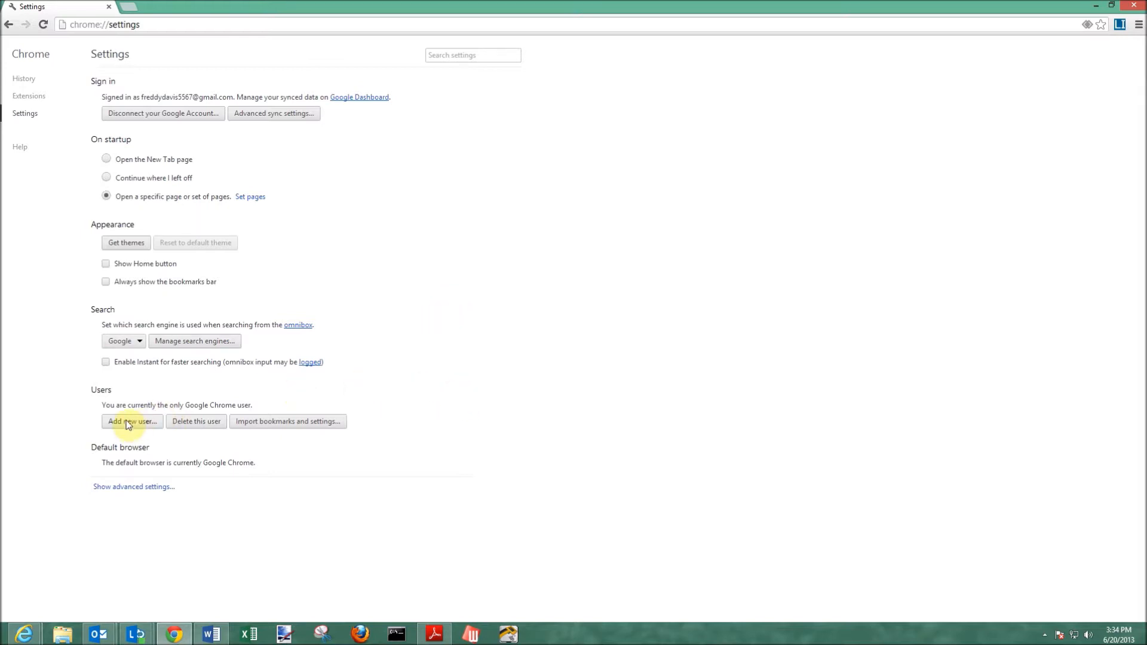
pyautogui.moveTo(174, 118)
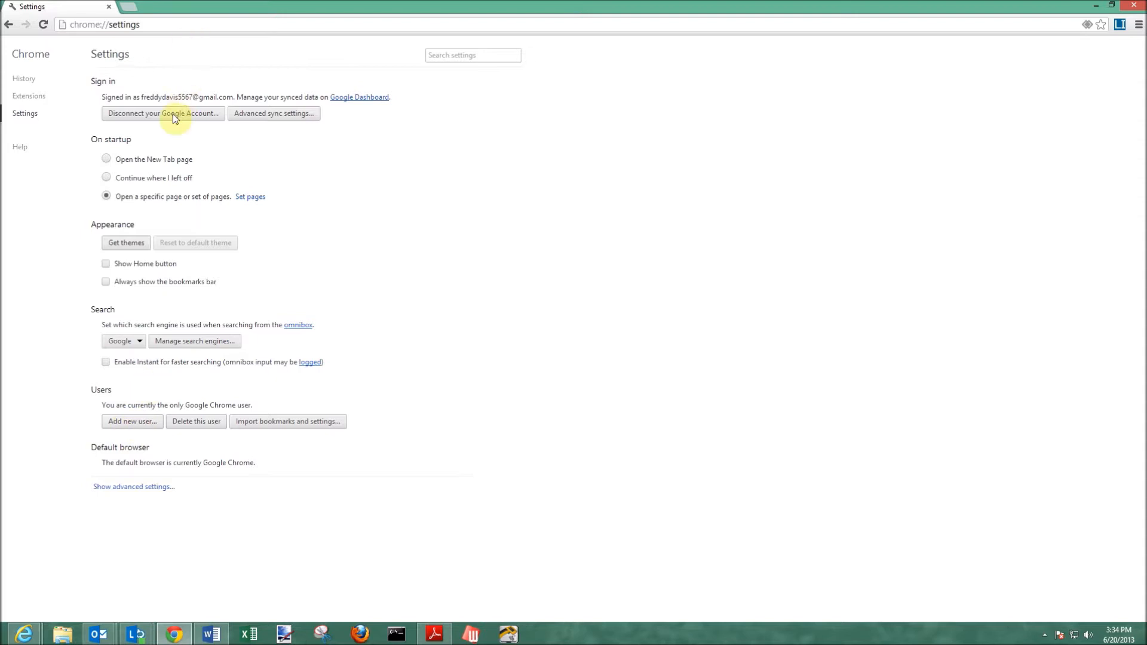
pyautogui.moveTo(51, 341)
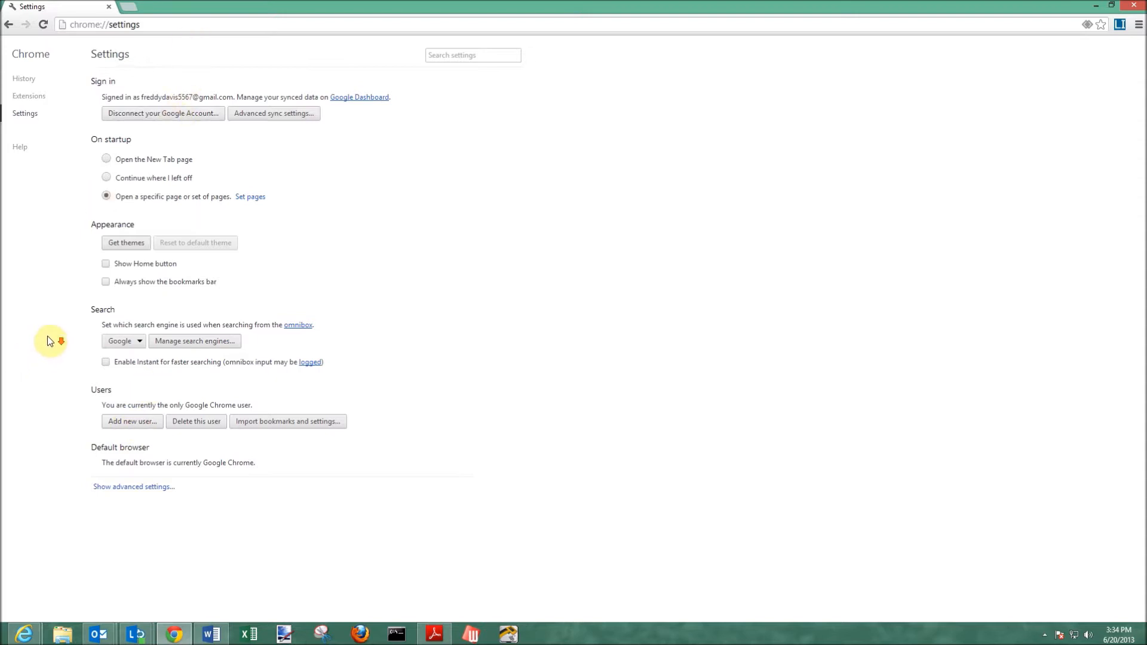
pyautogui.moveTo(52, 341)
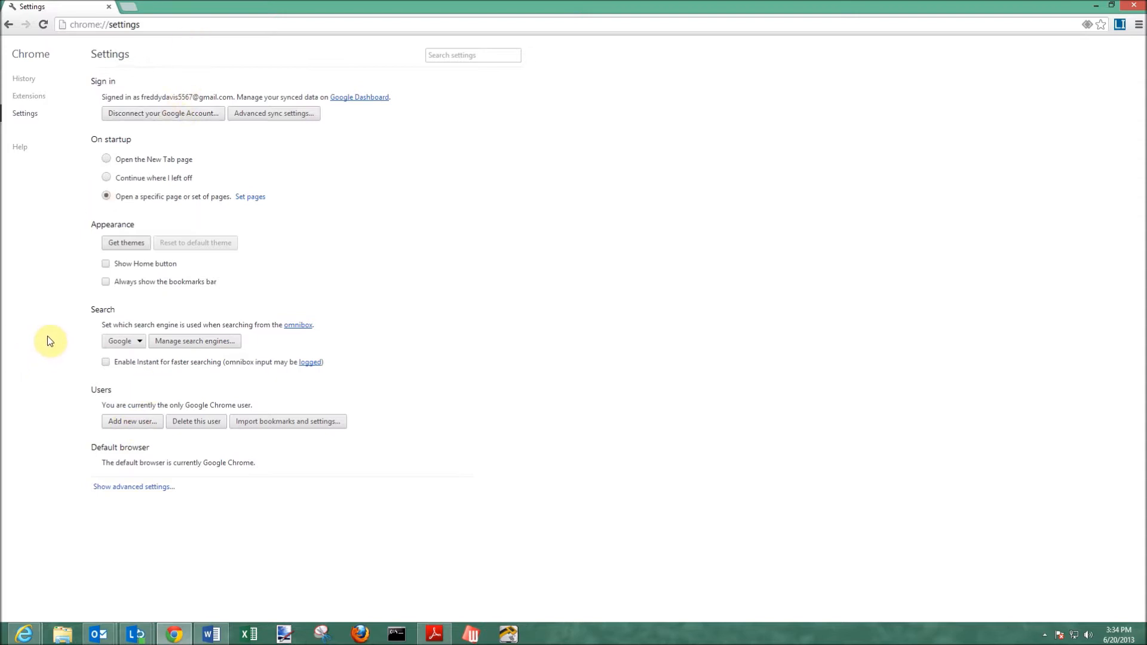
pyautogui.moveTo(195, 479)
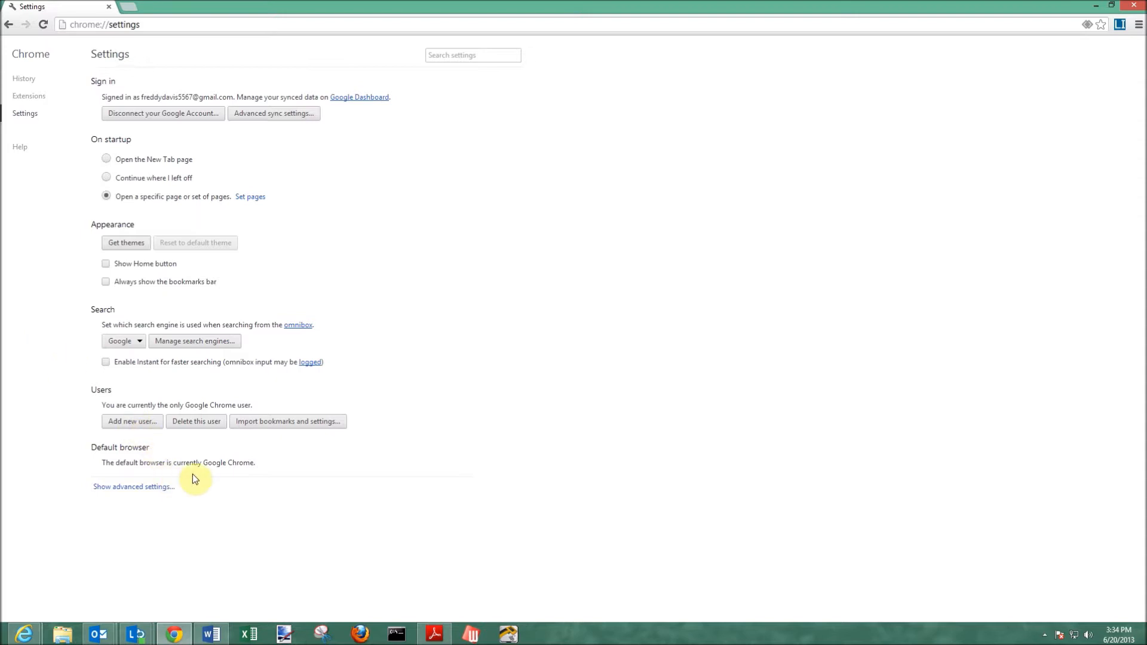
pyautogui.moveTo(100, 467)
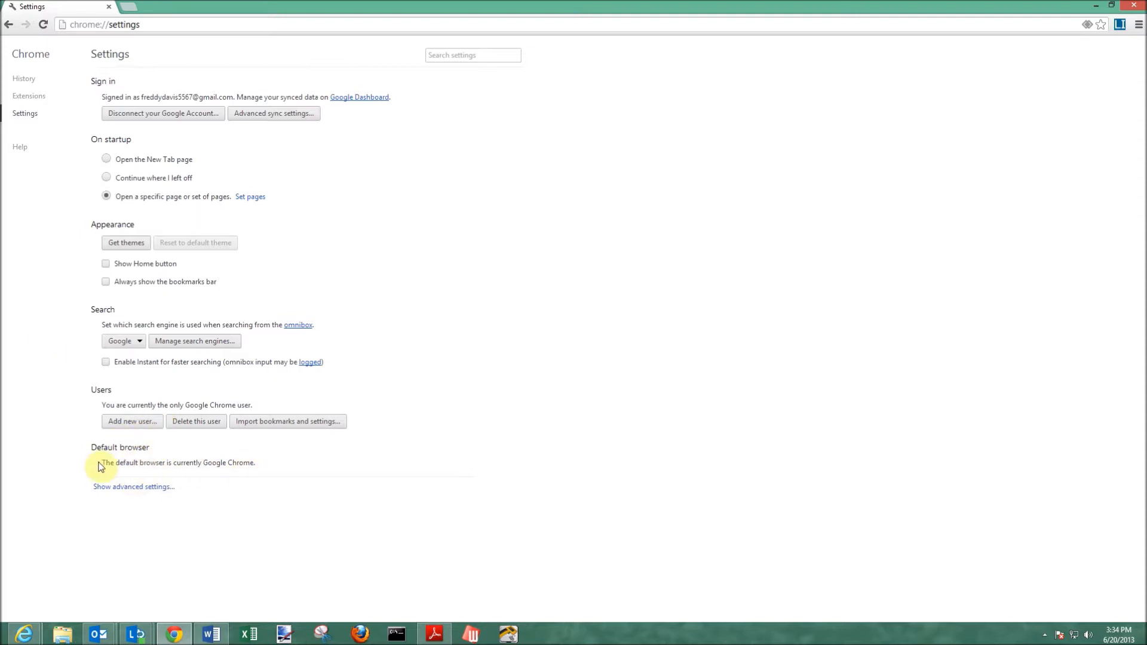
pyautogui.moveTo(73, 484)
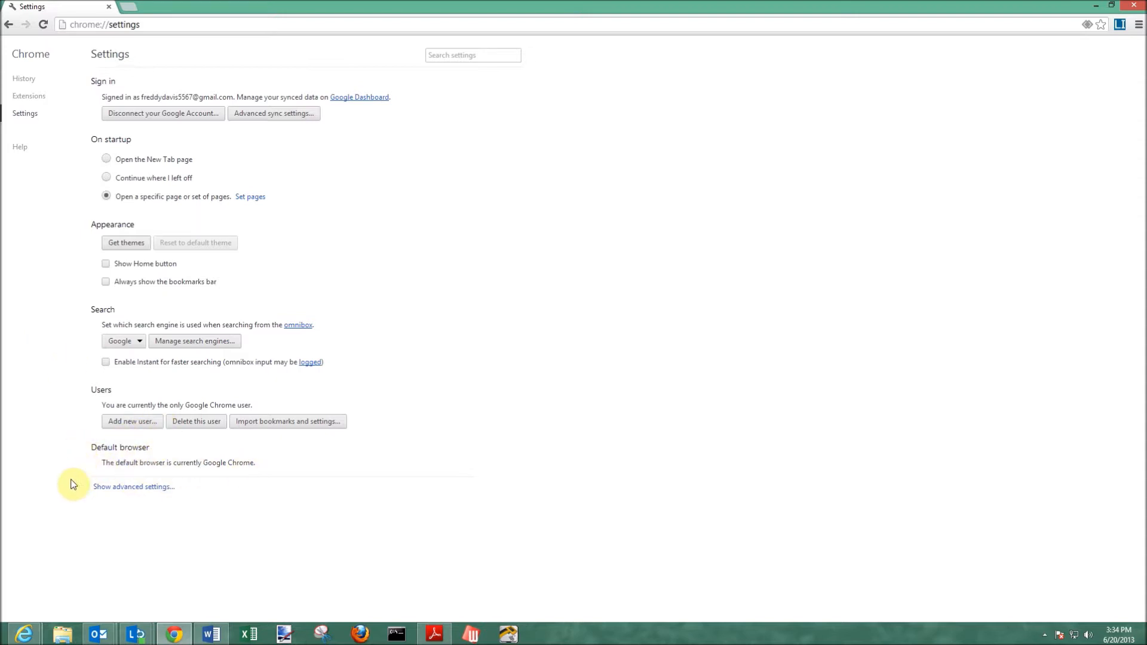
pyautogui.moveTo(117, 487)
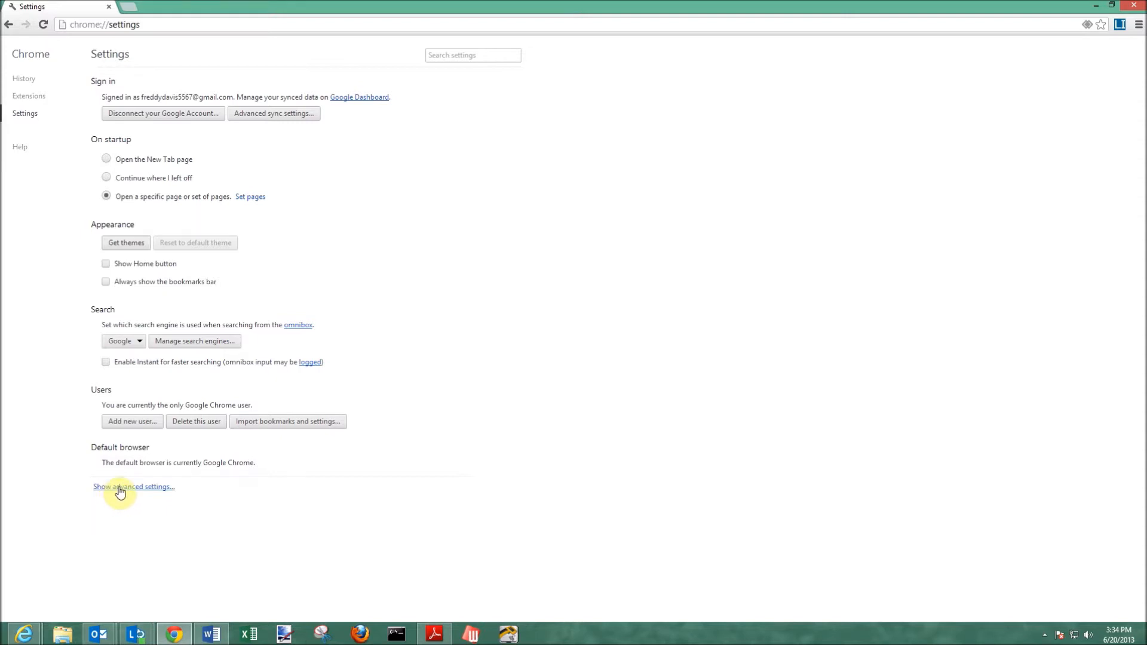
# Show advanced settings and scroll through Privacy, Passwords and forms, and Web content
pyautogui.click(132, 486)
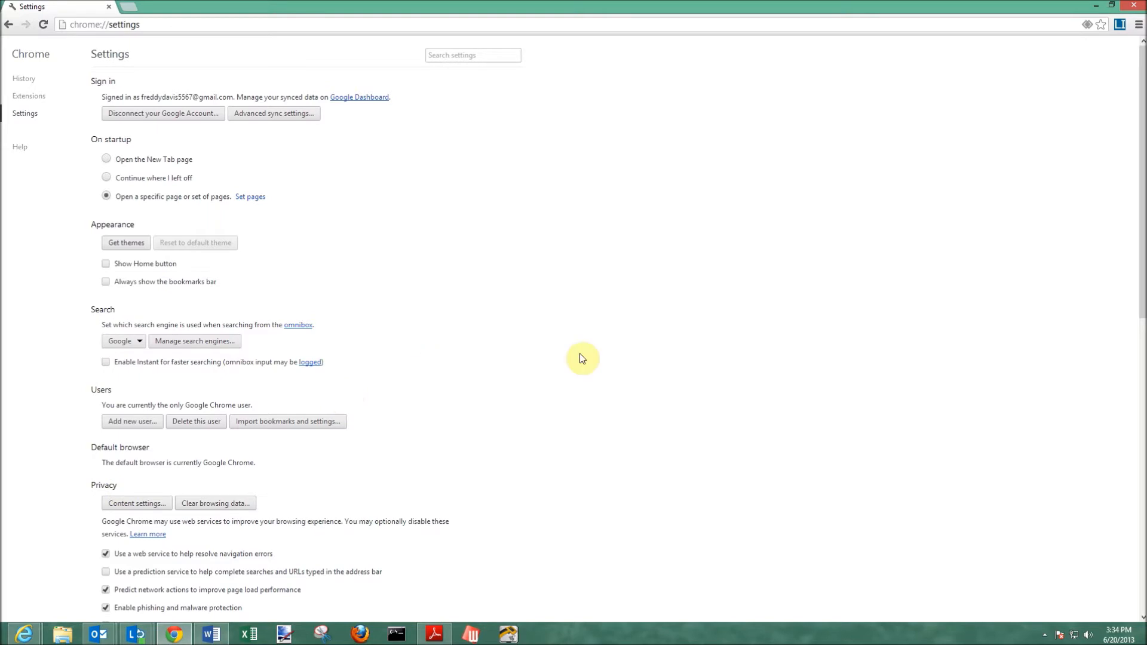
pyautogui.scroll(-3)
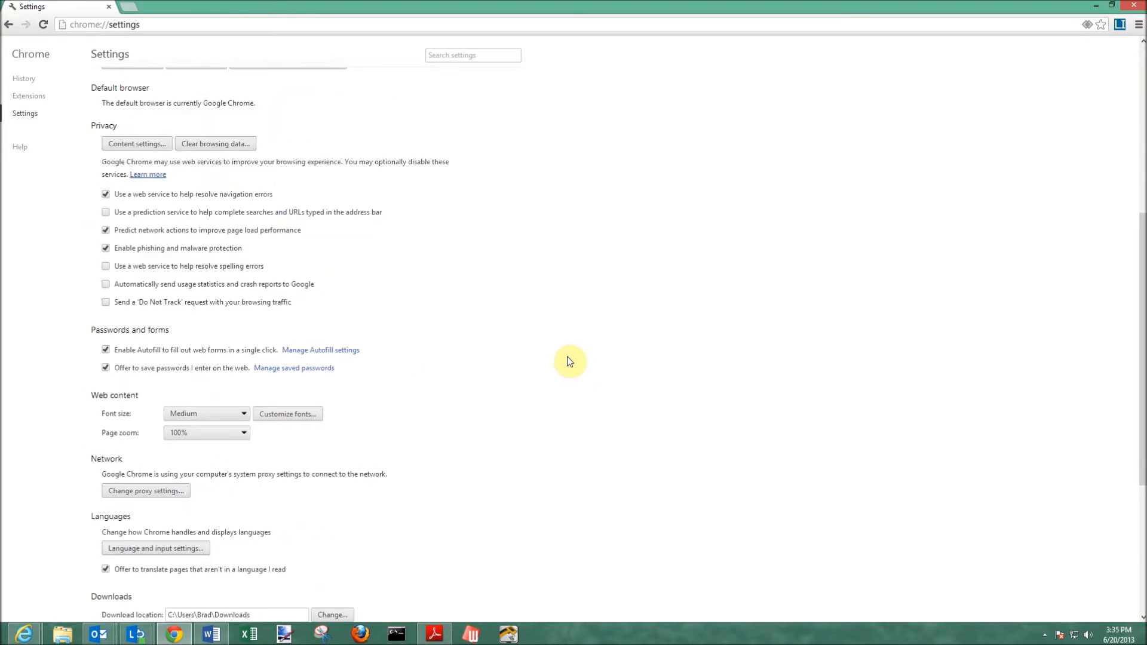
pyautogui.moveTo(215, 143)
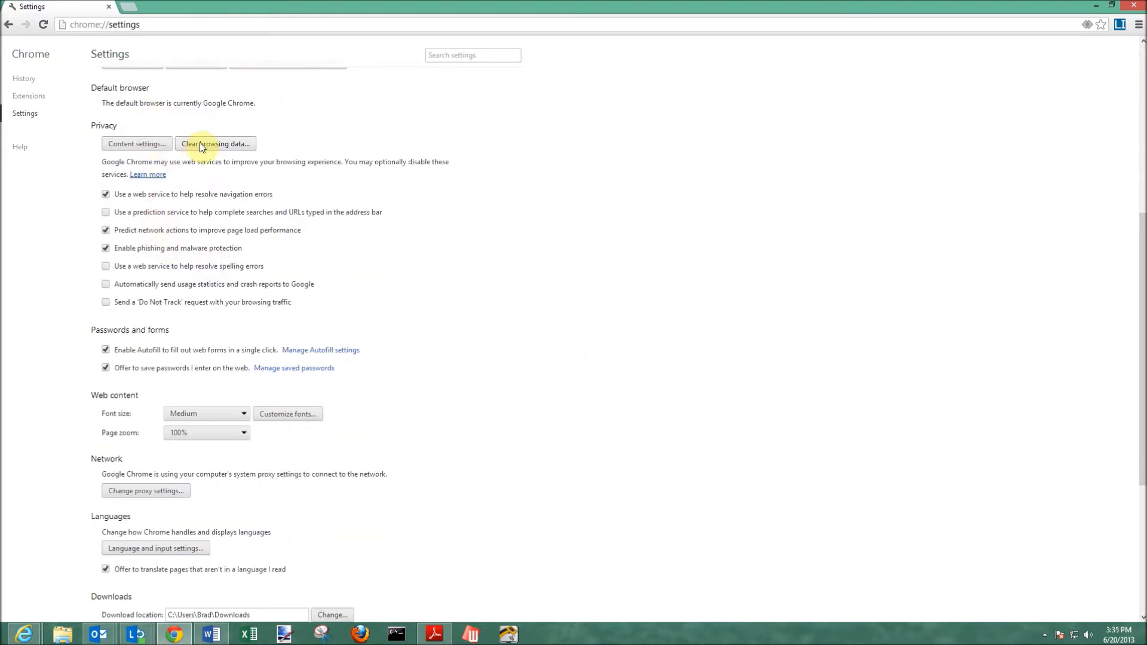
pyautogui.moveTo(165, 143)
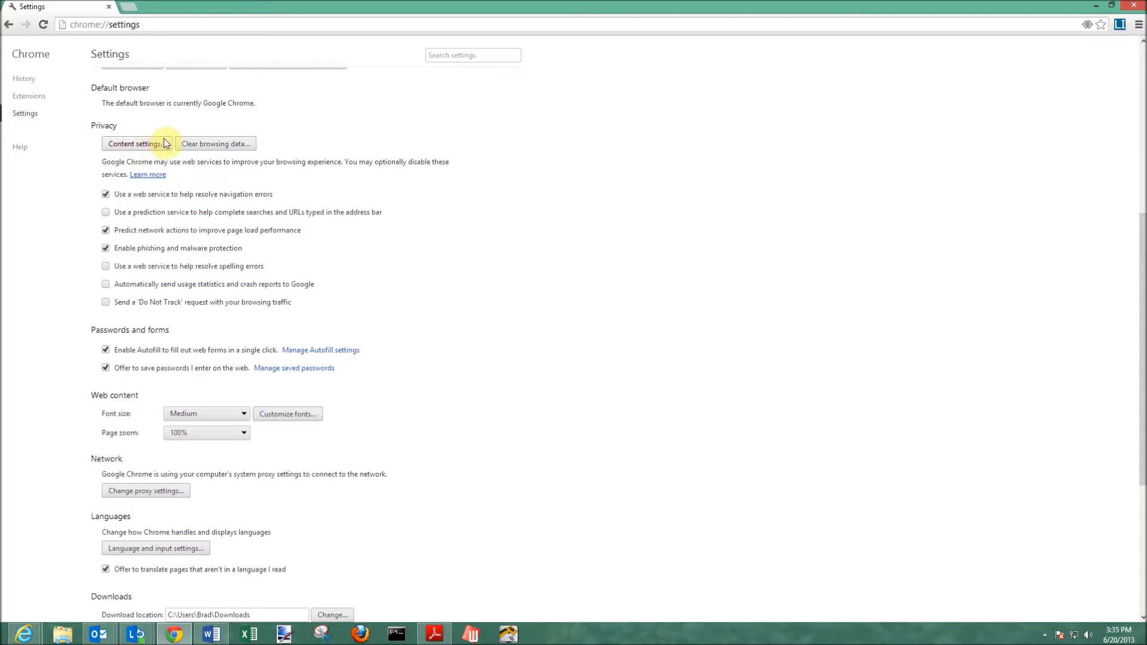
pyautogui.moveTo(215, 144)
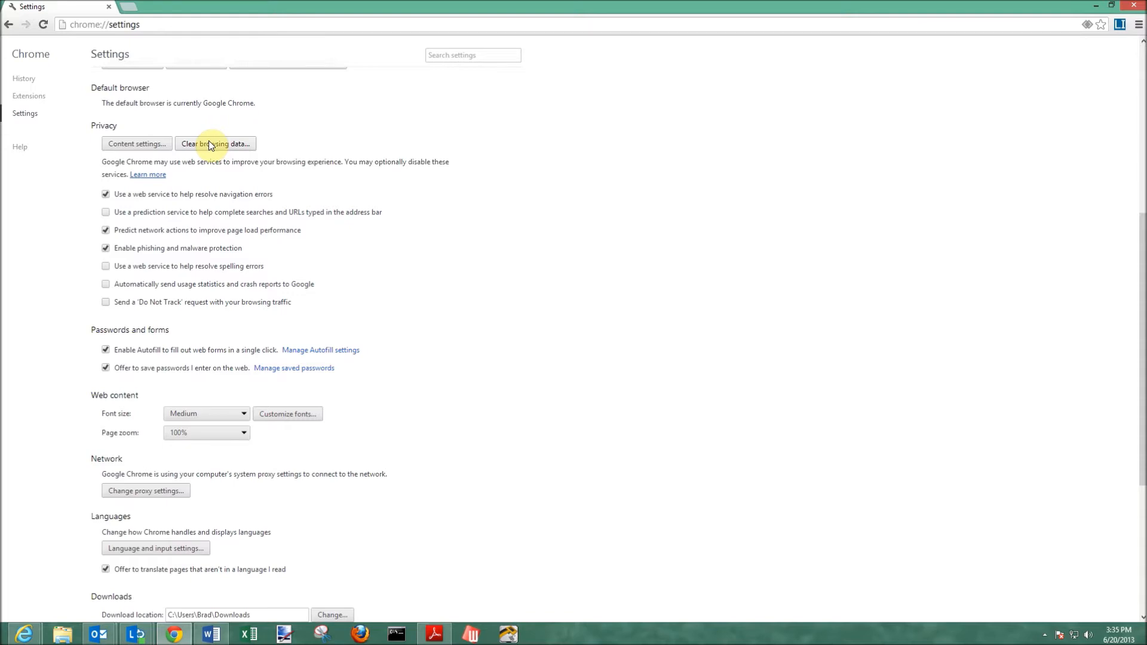
pyautogui.scroll(-3)
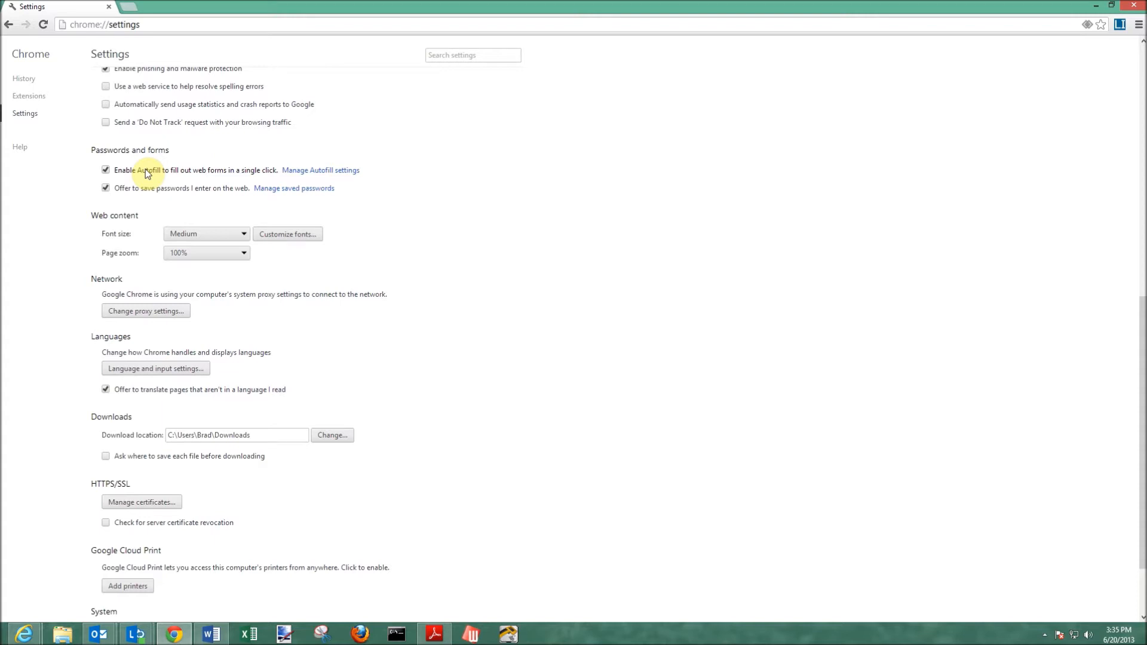
pyautogui.moveTo(239, 202)
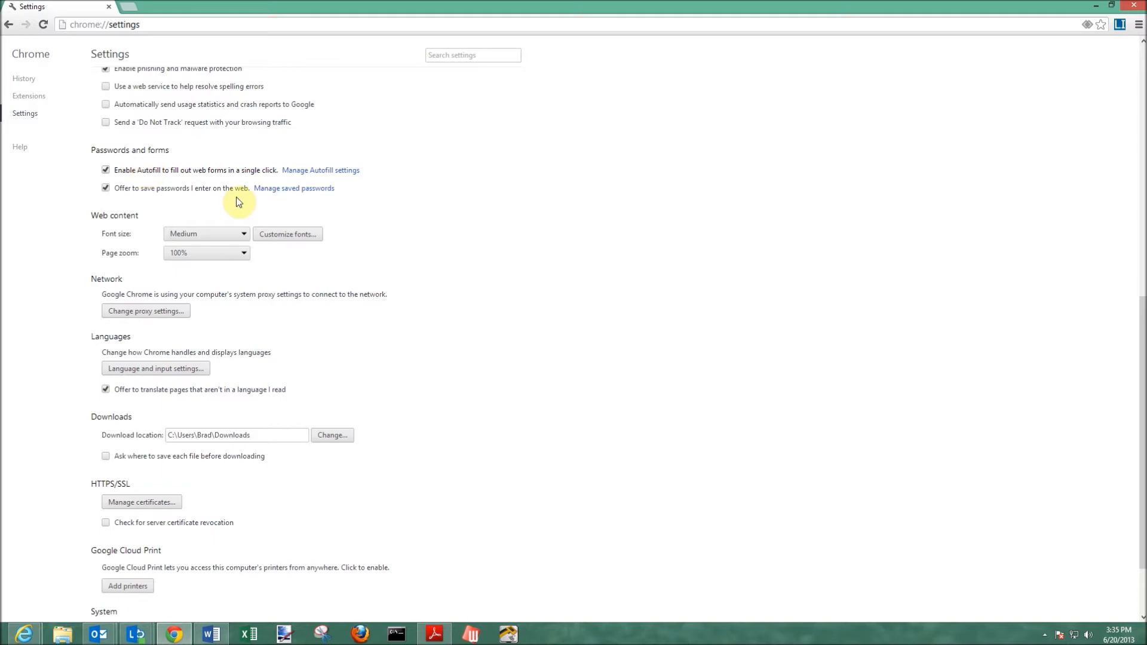
# Bring up the download-location folder picker and close it, keeping the Downloads folder
pyautogui.scroll(-3)
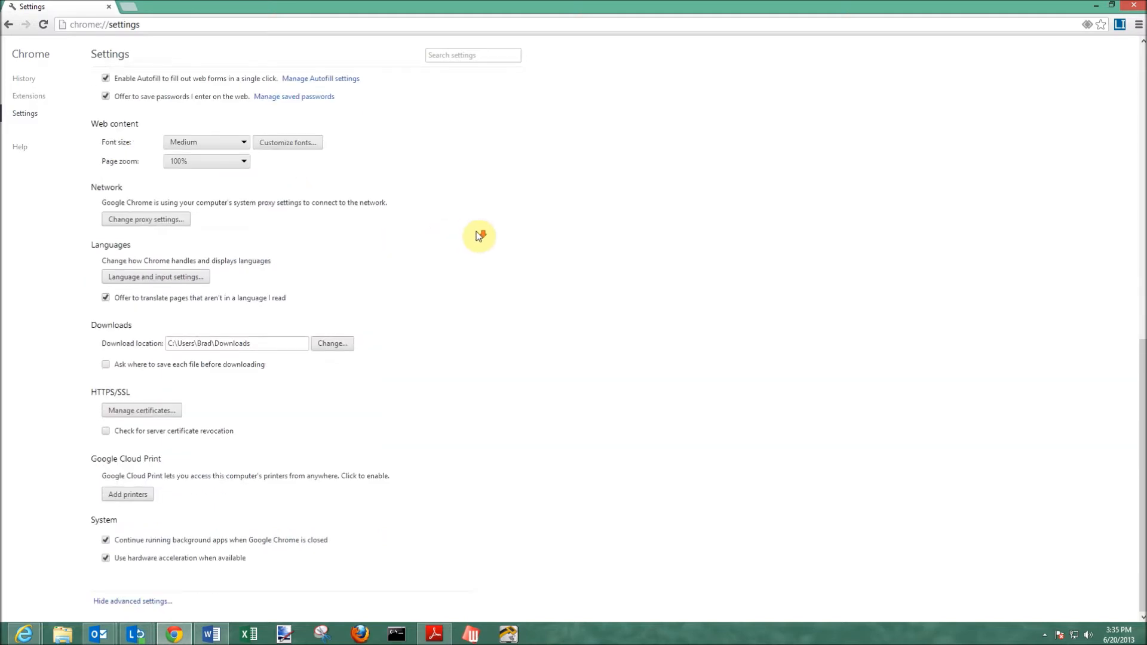
pyautogui.moveTo(466, 270)
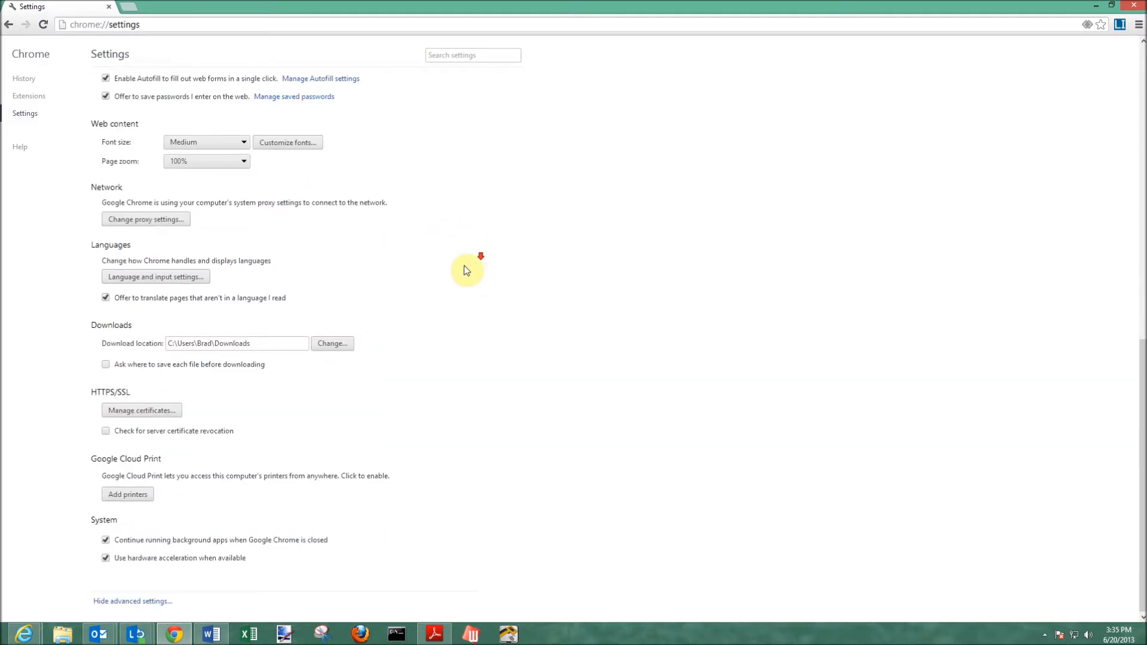
pyautogui.moveTo(275, 349)
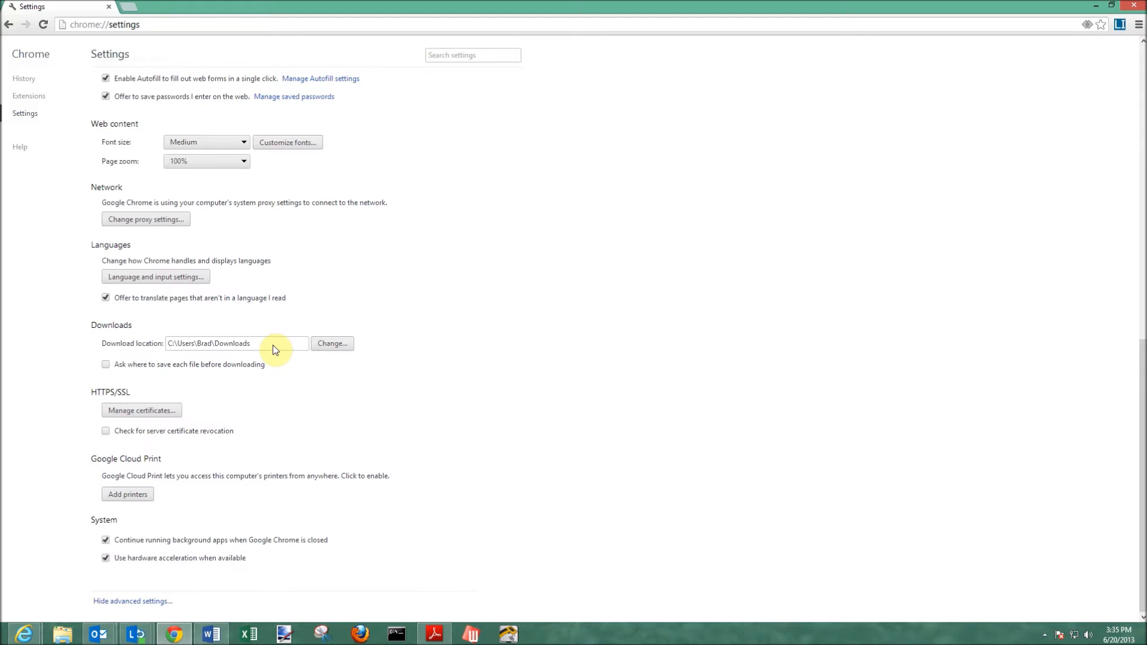
pyautogui.click(331, 342)
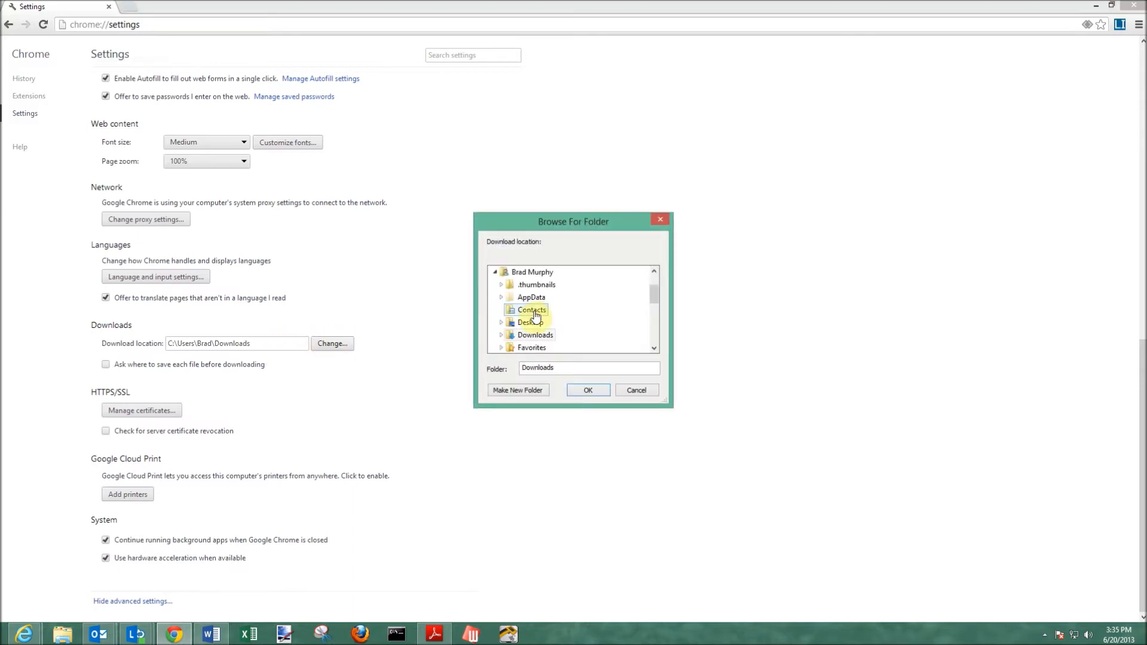
pyautogui.moveTo(535, 285)
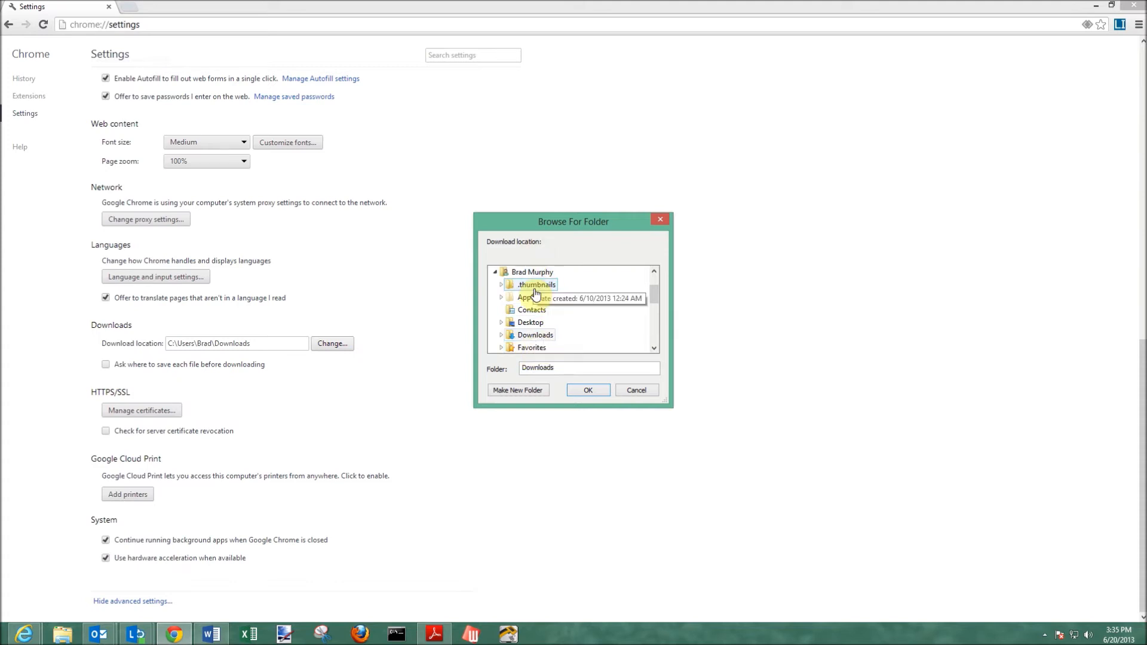
pyautogui.moveTo(603, 295)
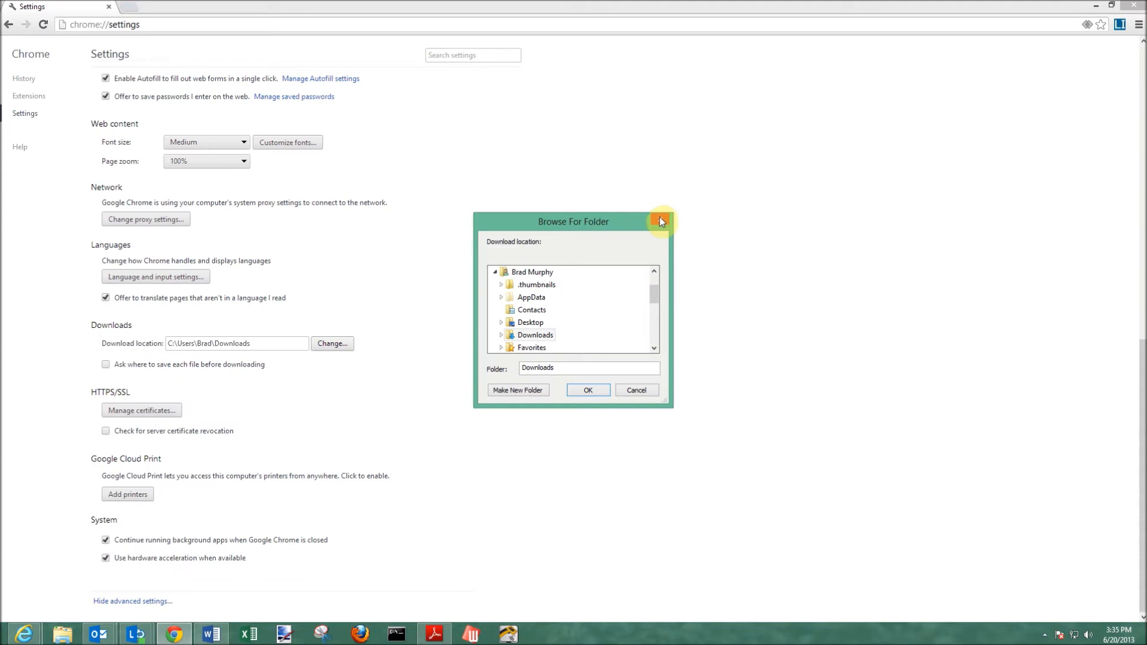
pyautogui.click(659, 221)
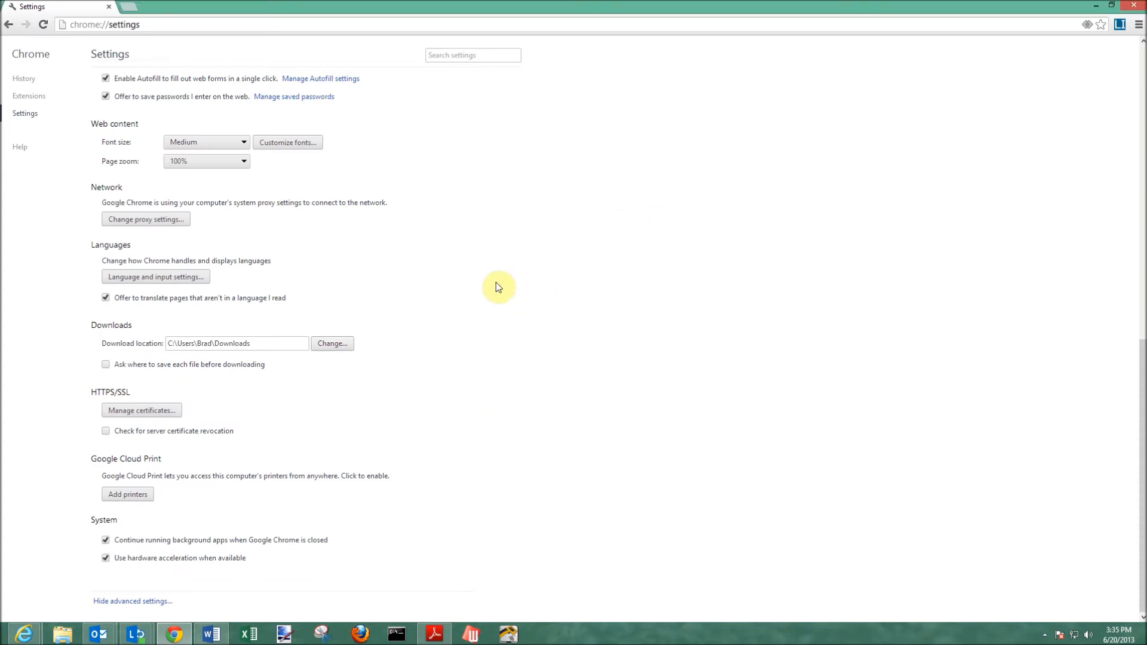
pyautogui.moveTo(523, 369)
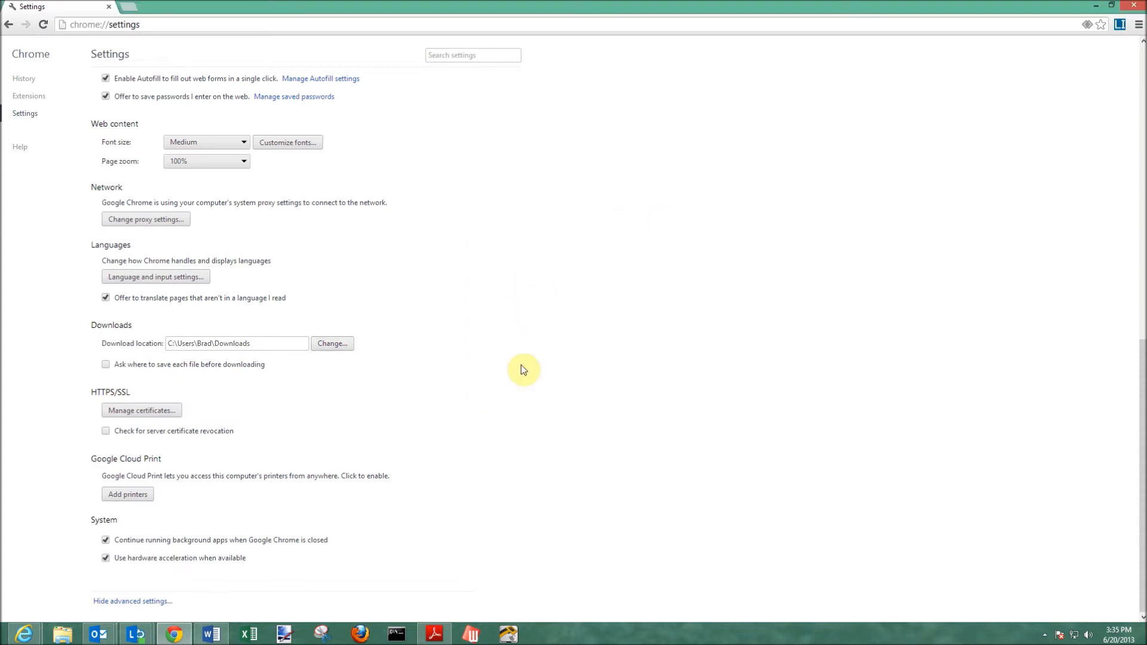
pyautogui.moveTo(182, 496)
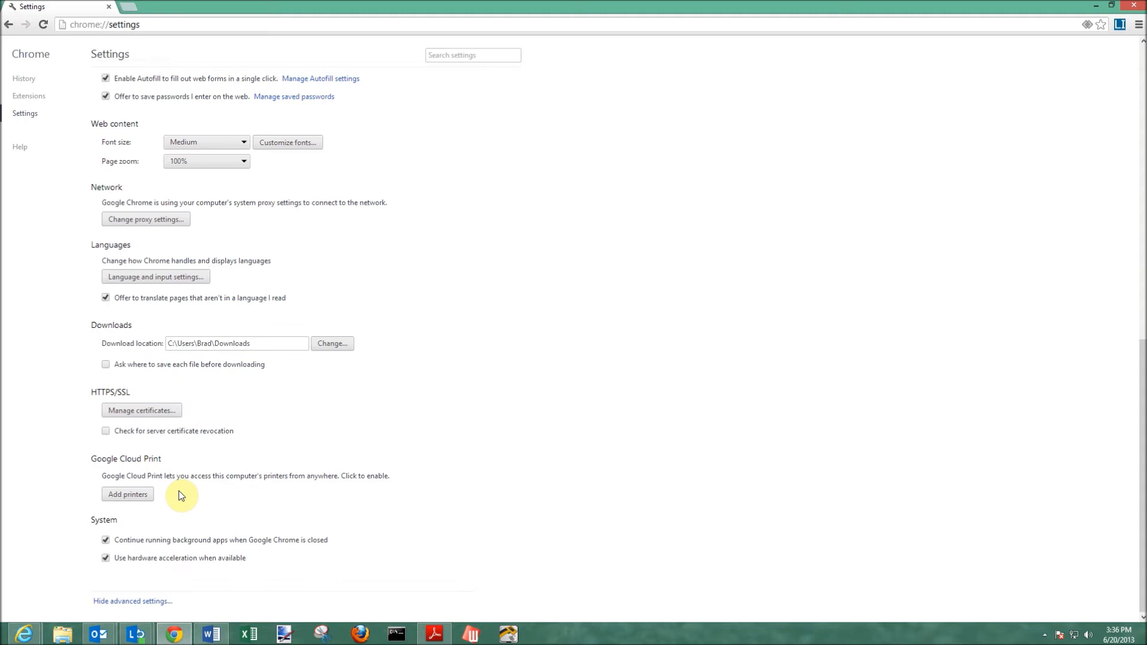
pyautogui.moveTo(568, 268)
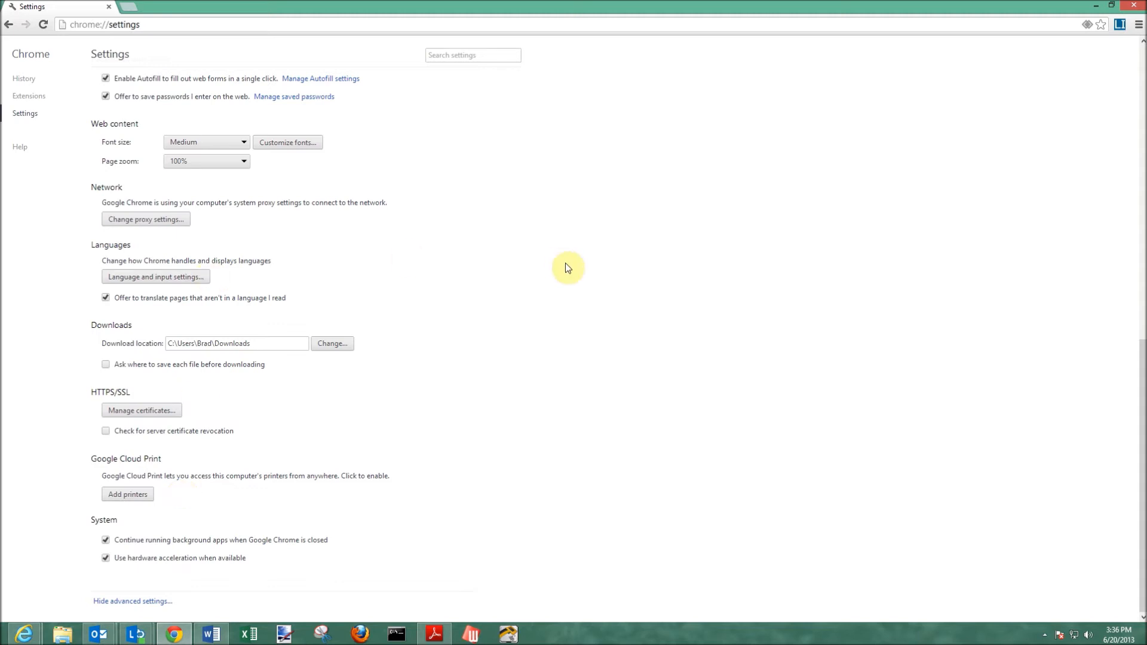
pyautogui.moveTo(584, 347)
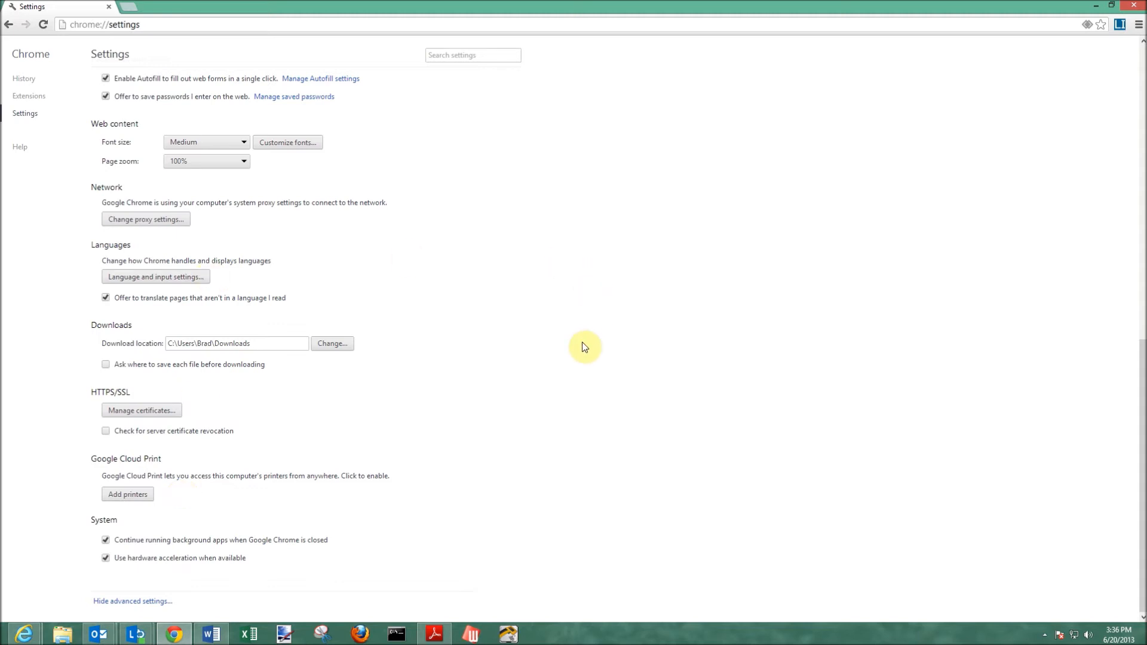
pyautogui.scroll(3)
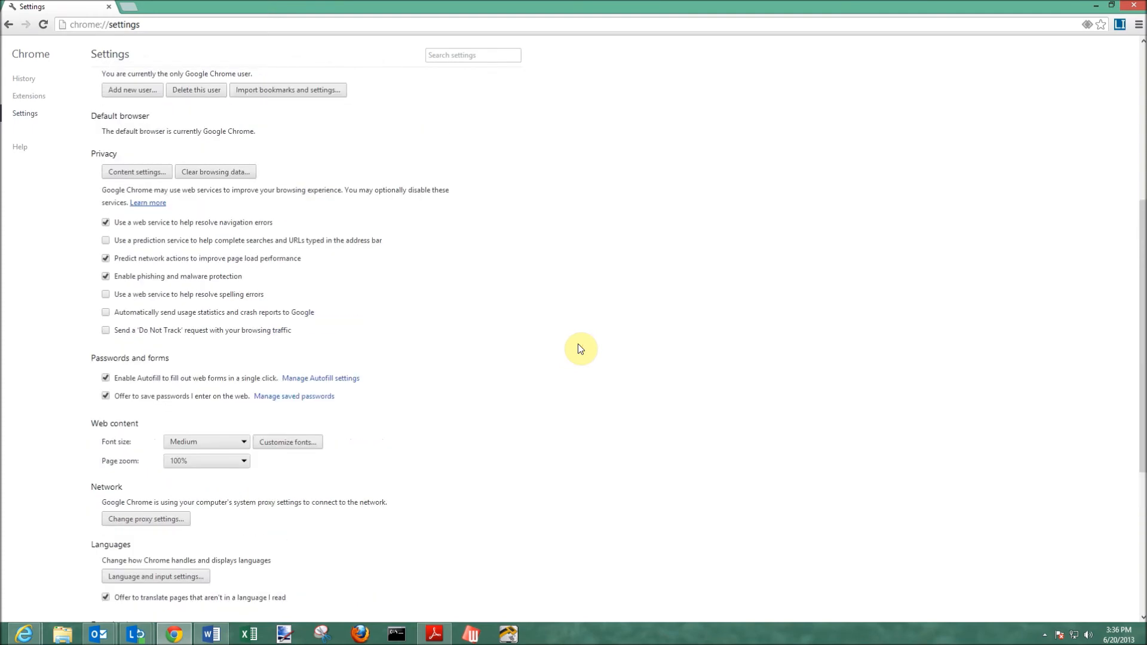
pyautogui.scroll(3)
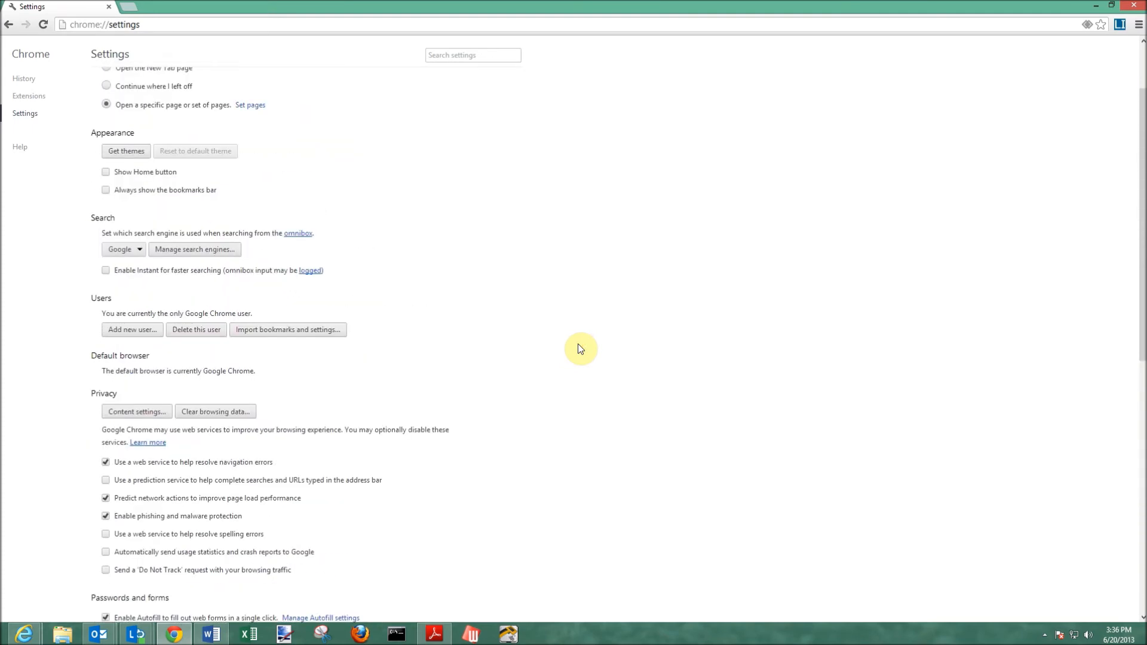
# In Content settings, choose 'Allow all sites to show pop-ups' under Pop-ups
pyautogui.click(136, 411)
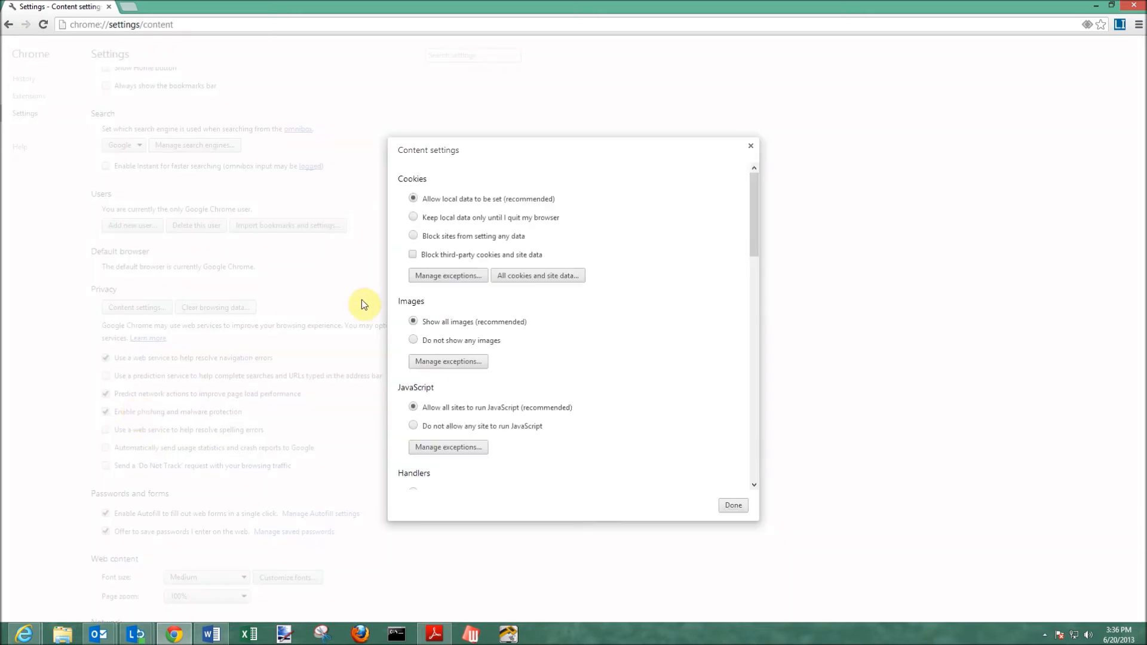
pyautogui.moveTo(512, 248)
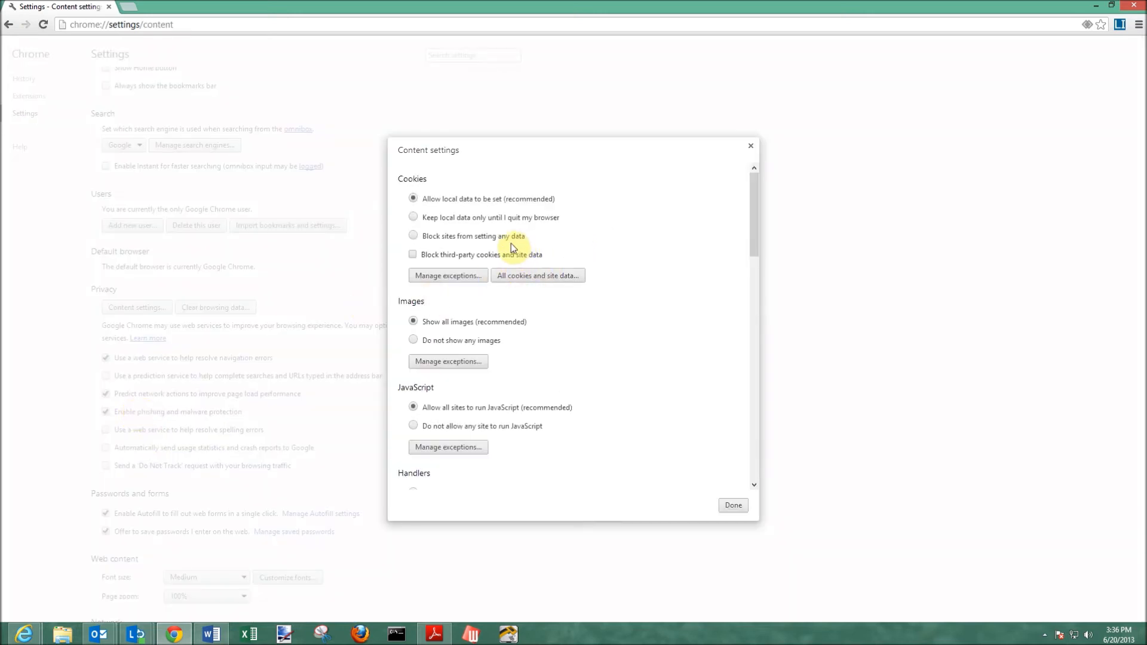
pyautogui.scroll(-3)
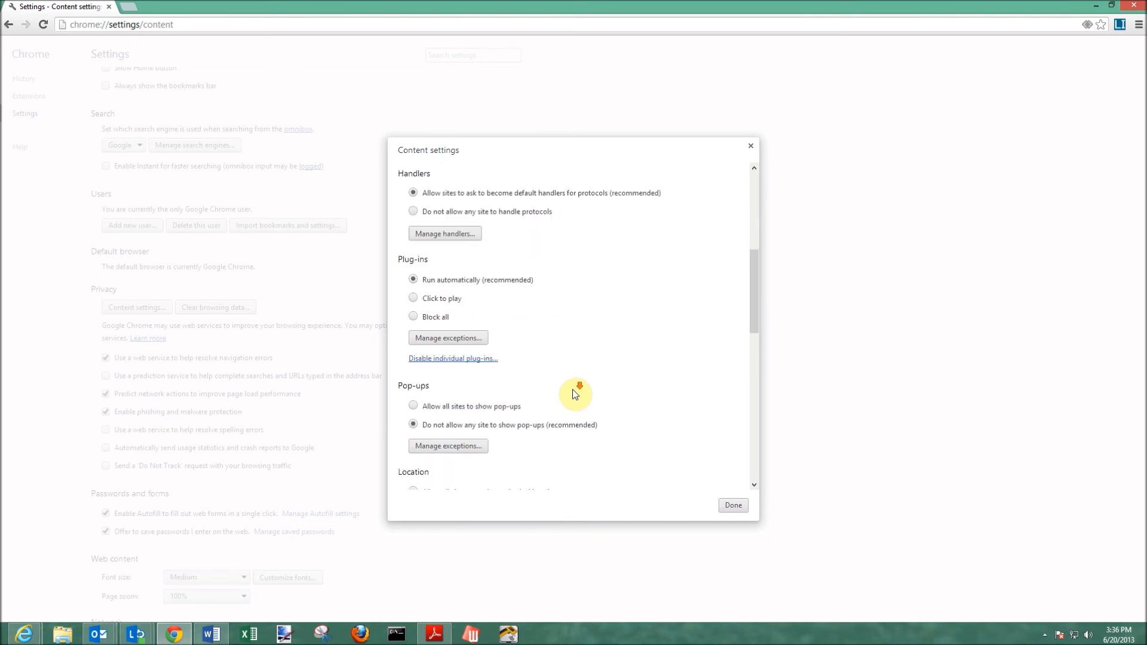
pyautogui.scroll(-3)
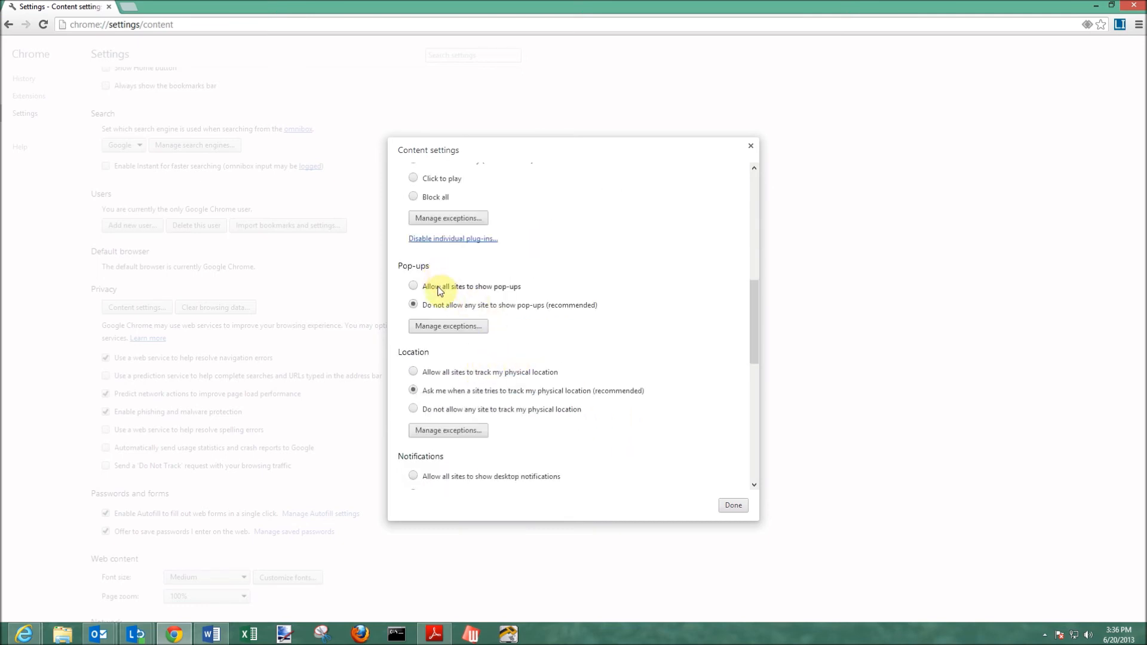
pyautogui.click(413, 285)
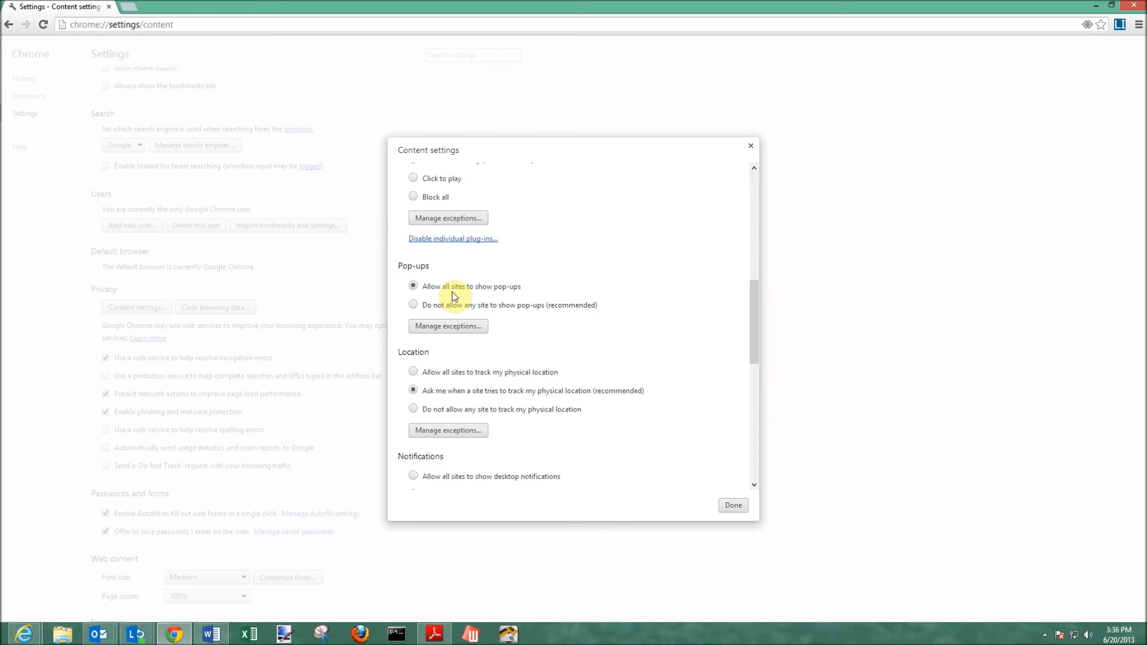
pyautogui.moveTo(457, 330)
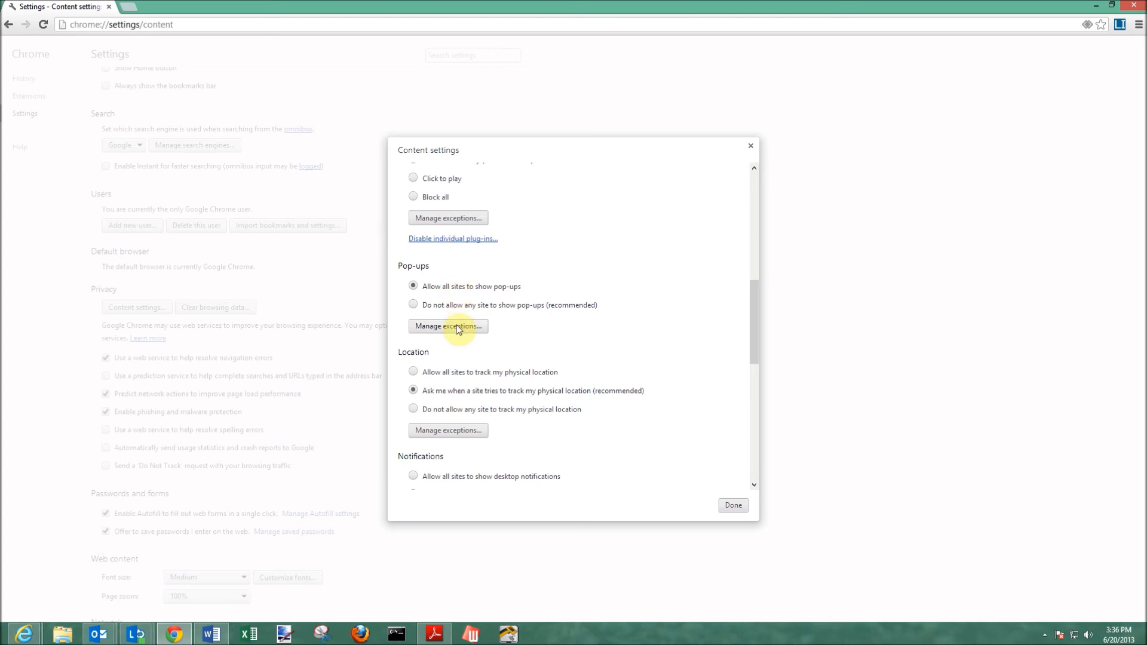
# Review the pop-up exceptions list, then dismiss it and Content settings back to Settings
pyautogui.click(448, 325)
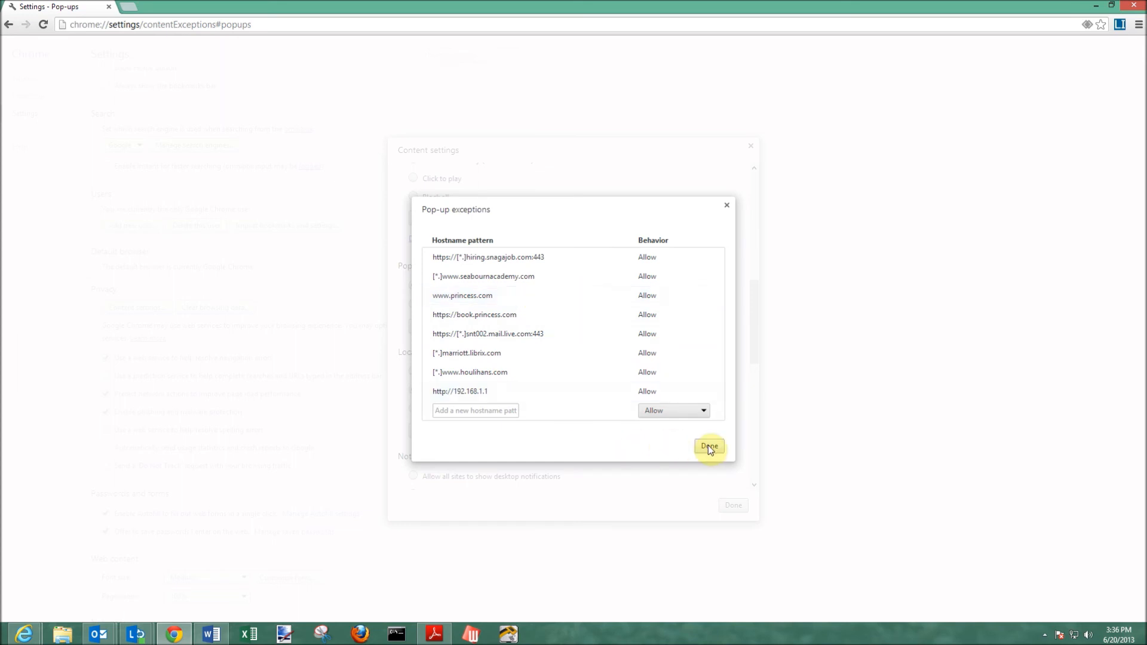
pyautogui.click(709, 445)
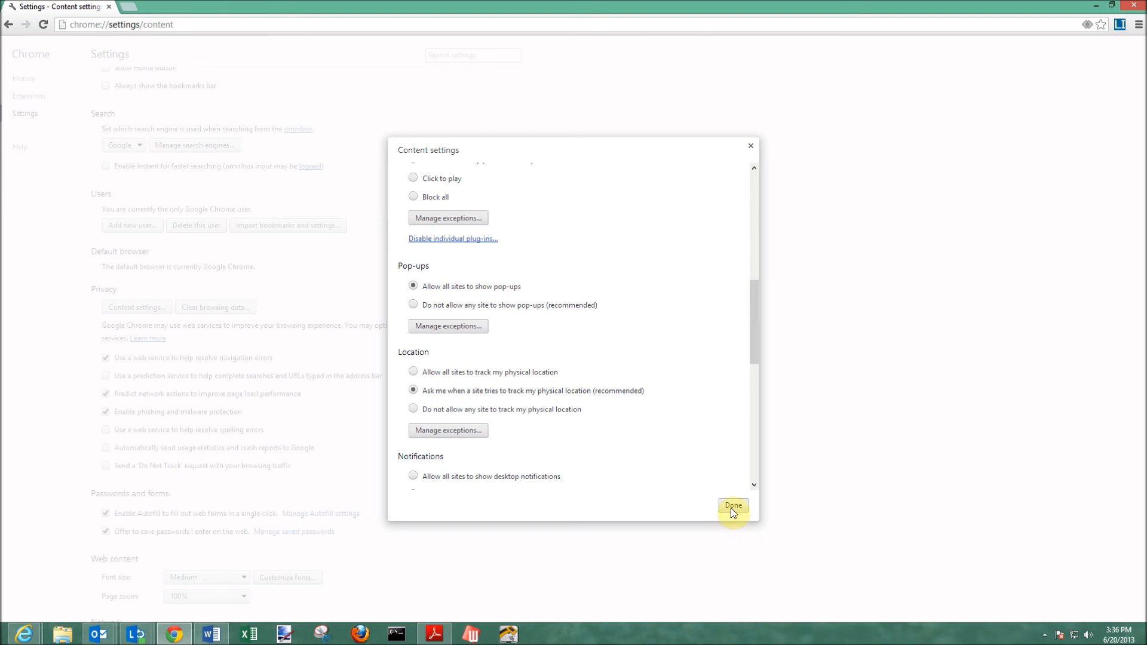
pyautogui.click(732, 505)
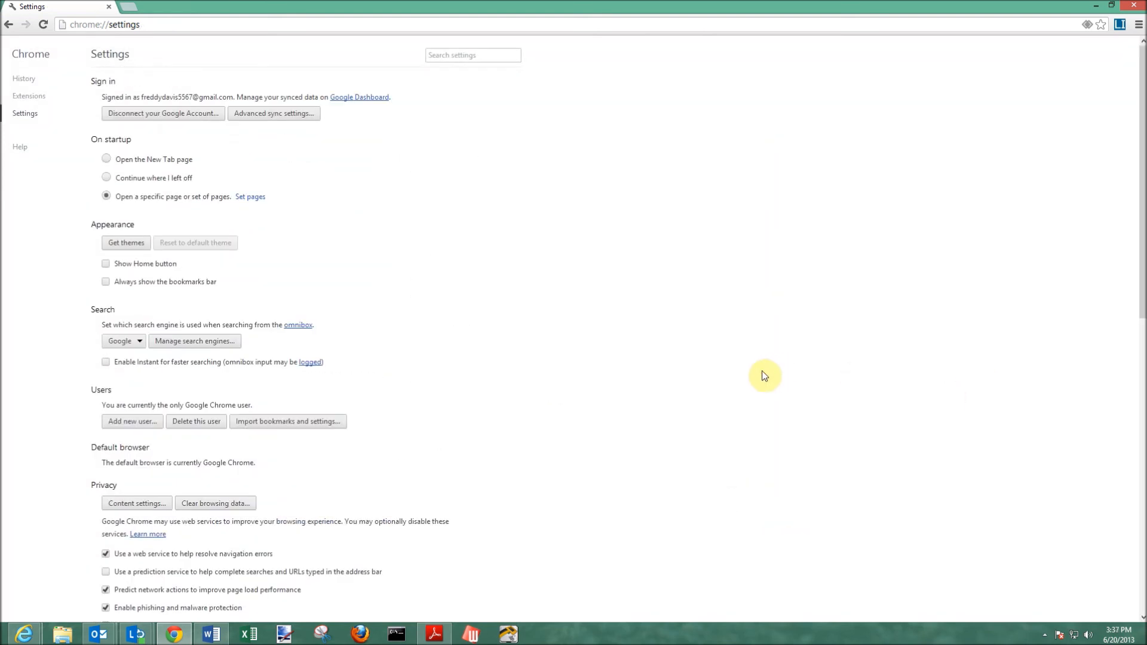
# Enter 'google.com/adsens' in the address bar to reach the Google homepage
pyautogui.click(105, 24)
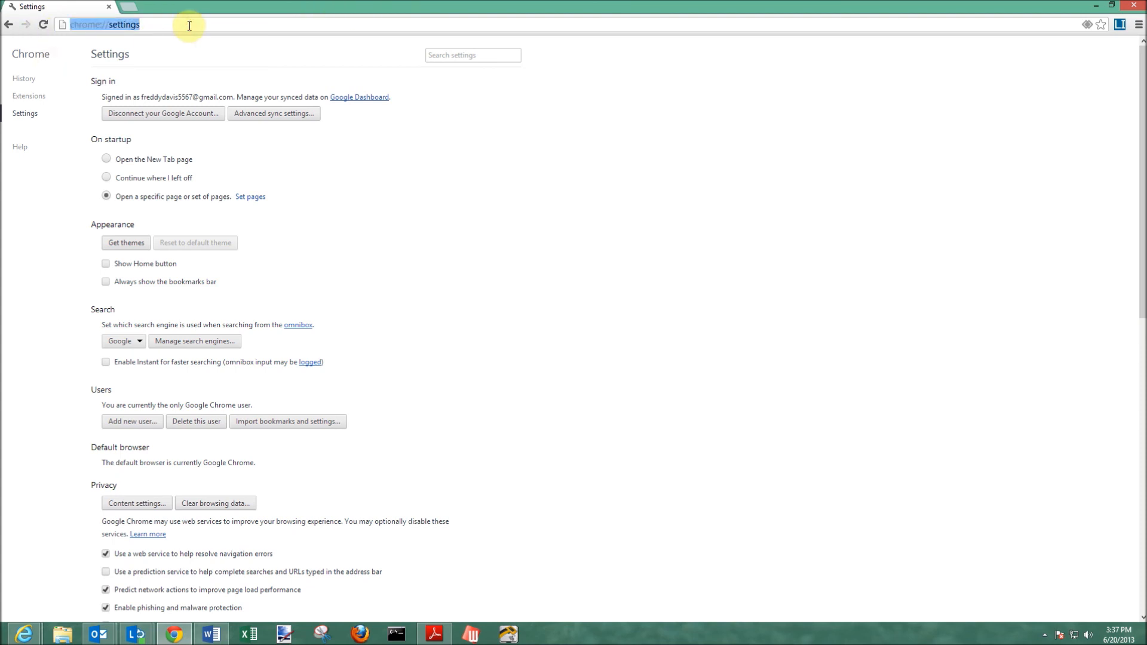
pyautogui.write('google.com/adsens')
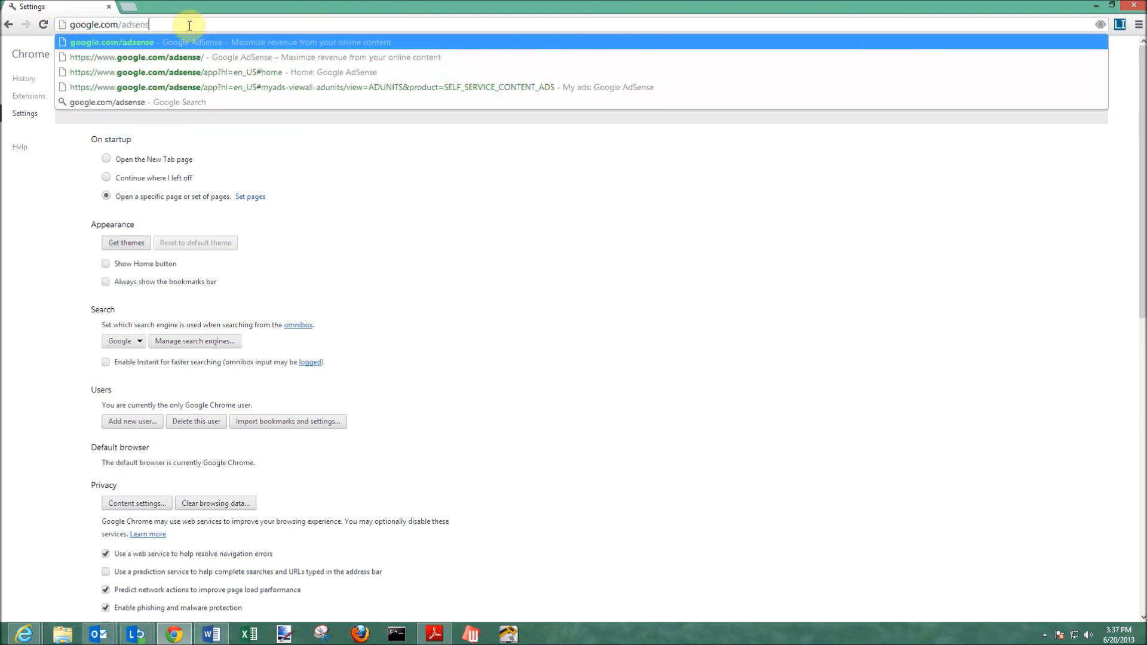
pyautogui.press('Return')
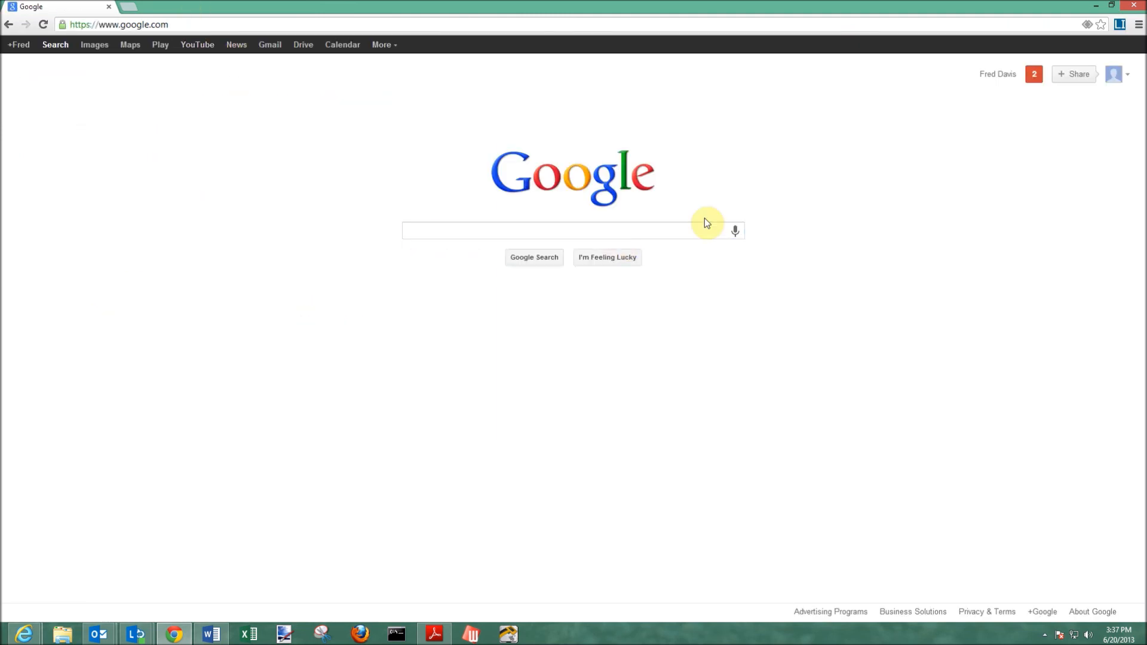
pyautogui.moveTo(1136, 49)
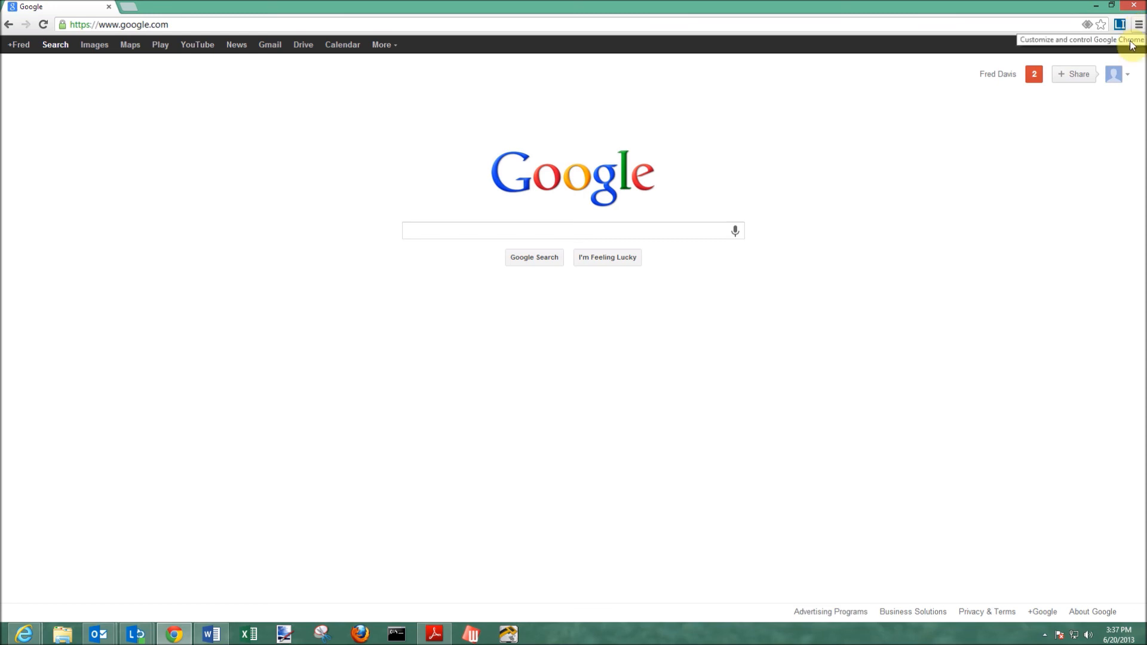
pyautogui.moveTo(842, 305)
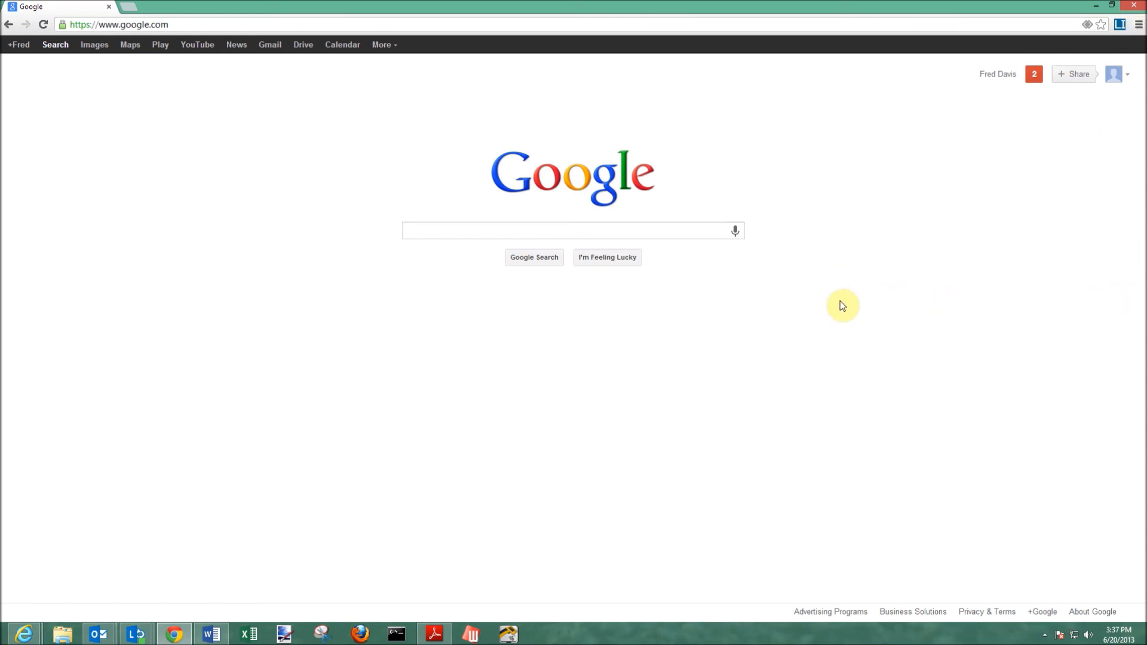
pyautogui.moveTo(839, 320)
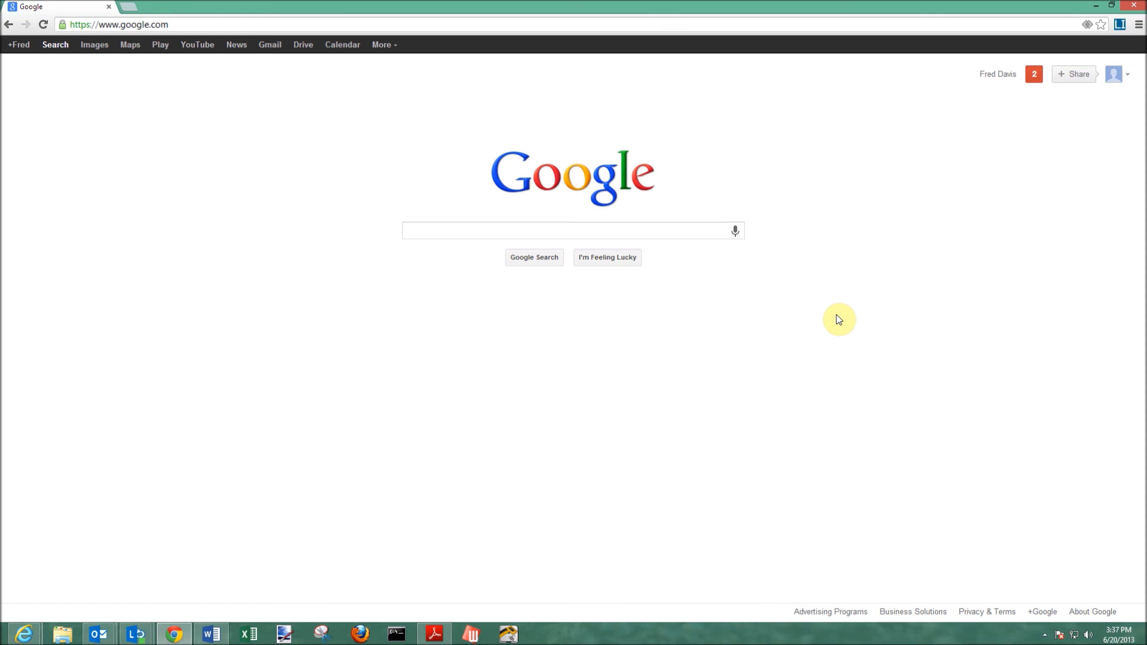
pyautogui.moveTo(786, 289)
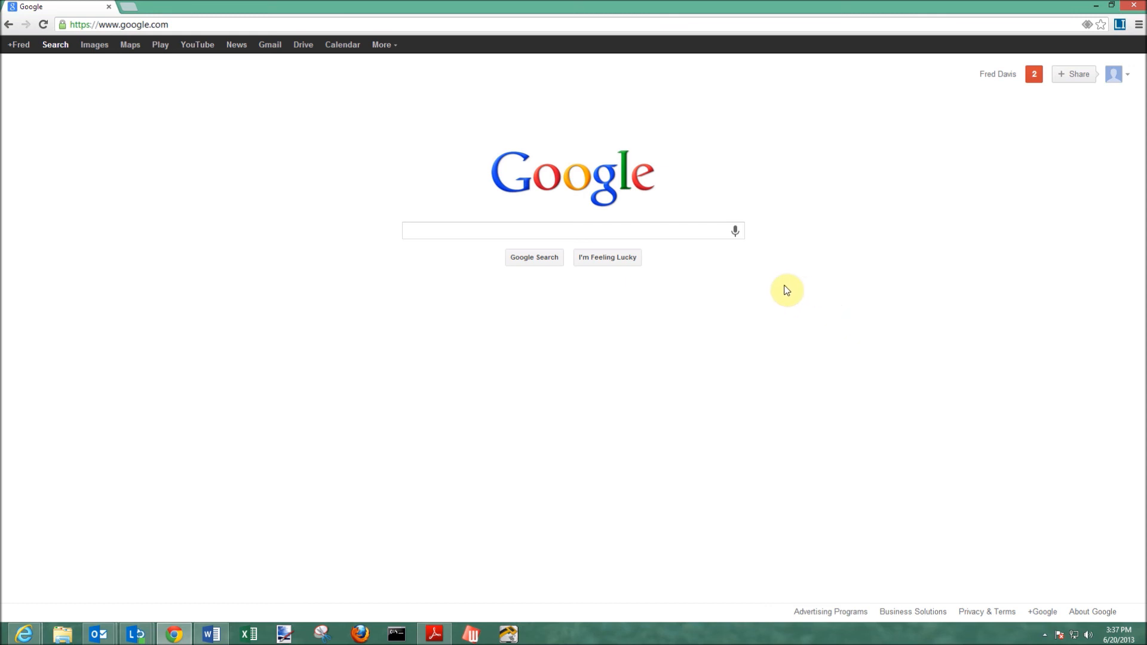